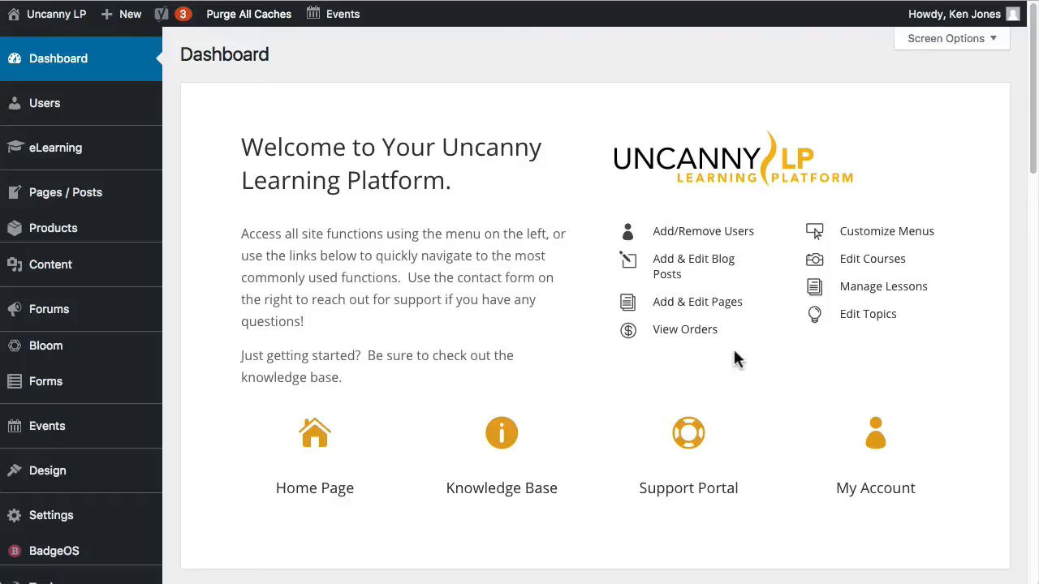
mouse_move(599, 214)
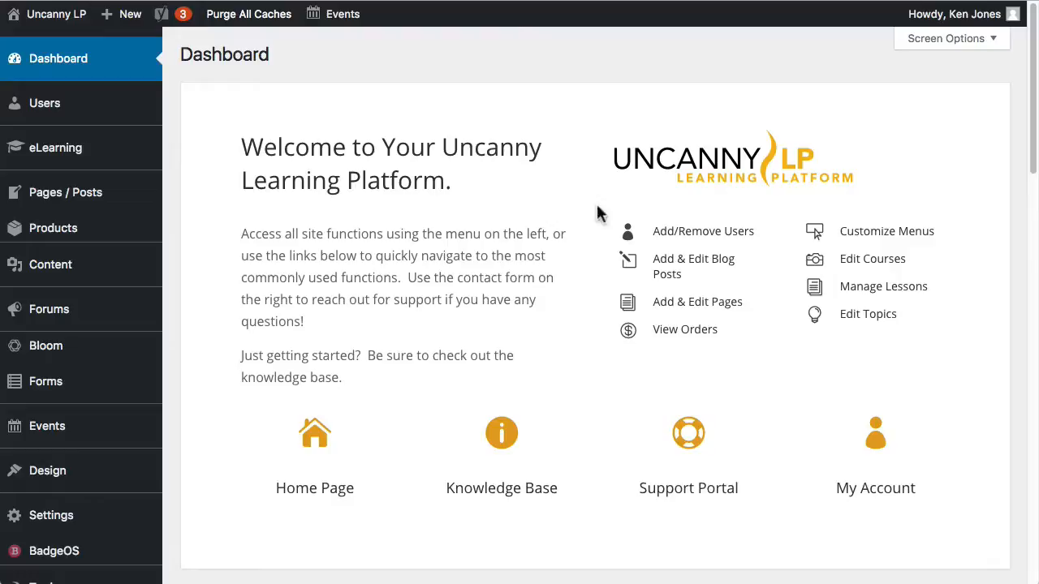
mouse_move(78, 113)
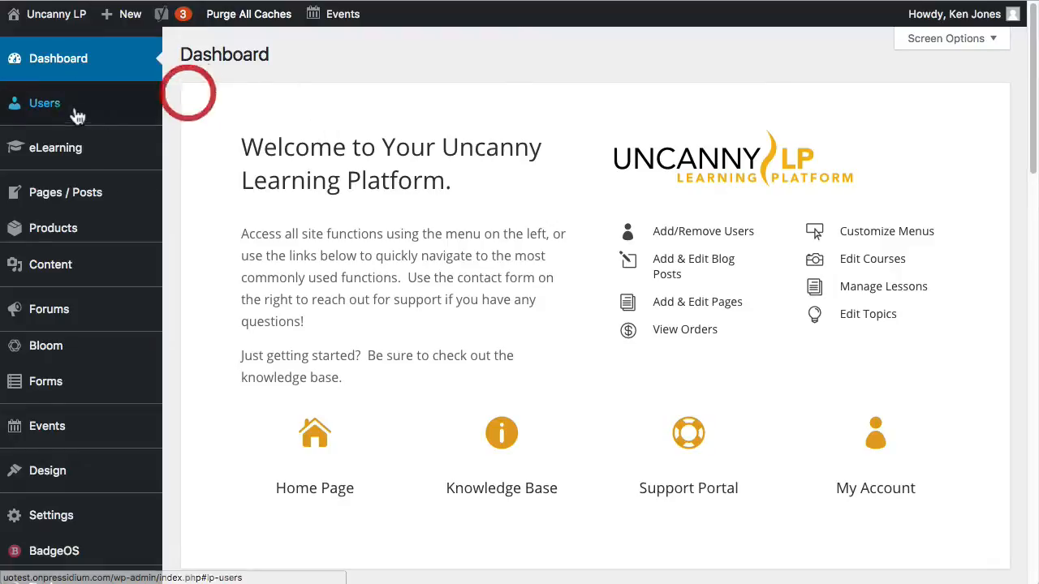
Go from the Dashboard to Users > Import LearnDash Users.
click(45, 102)
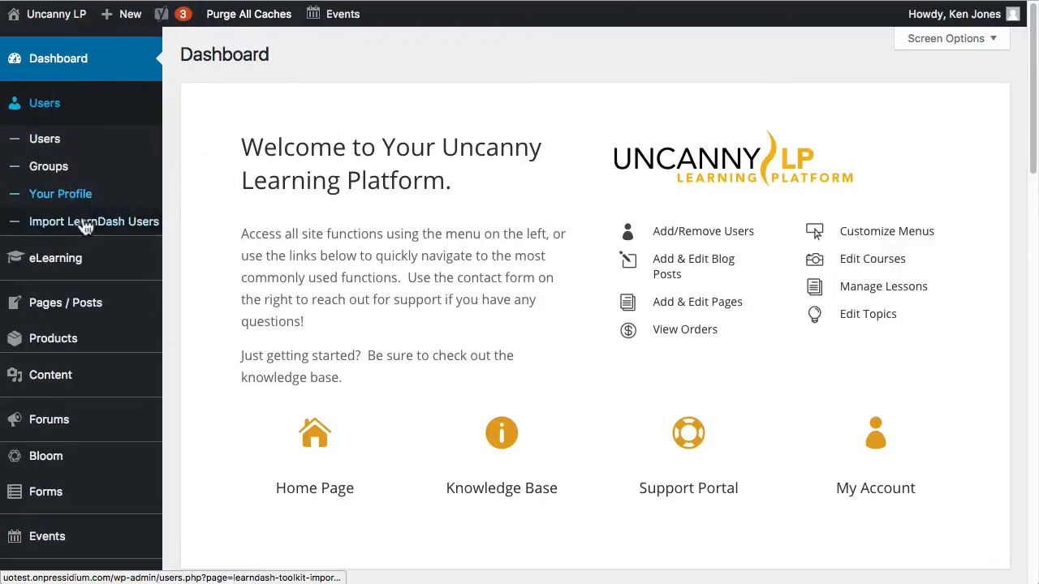
click(94, 221)
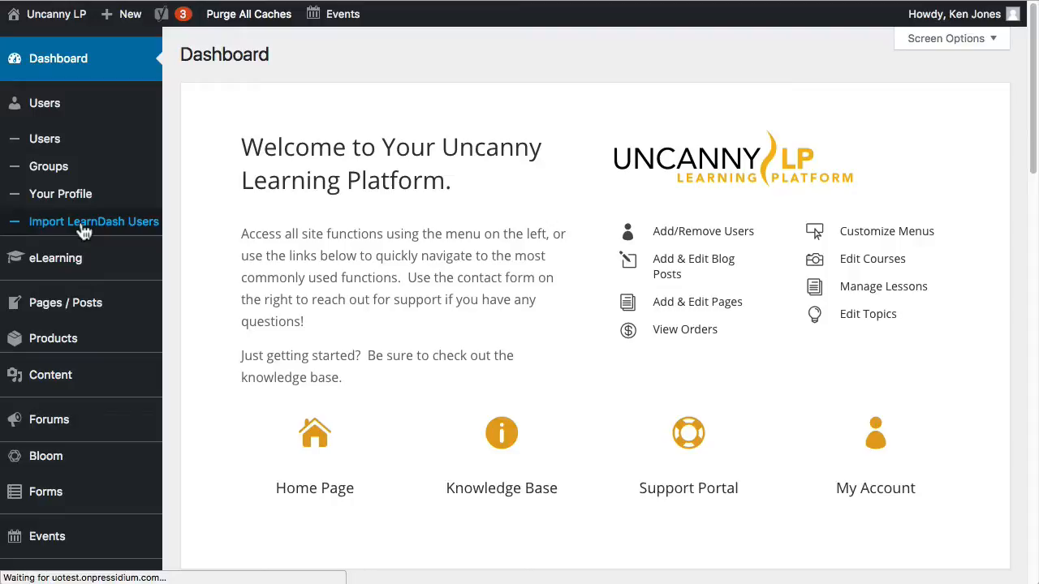
Load the Instructions page and scroll to Step 3 and the Available Meta Fields table.
click(95, 221)
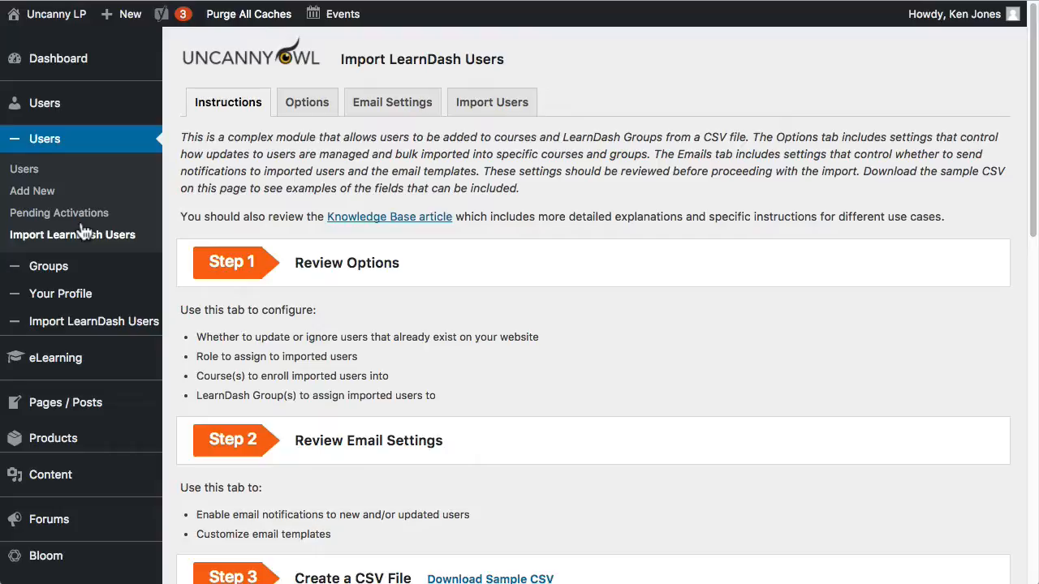
mouse_move(360, 292)
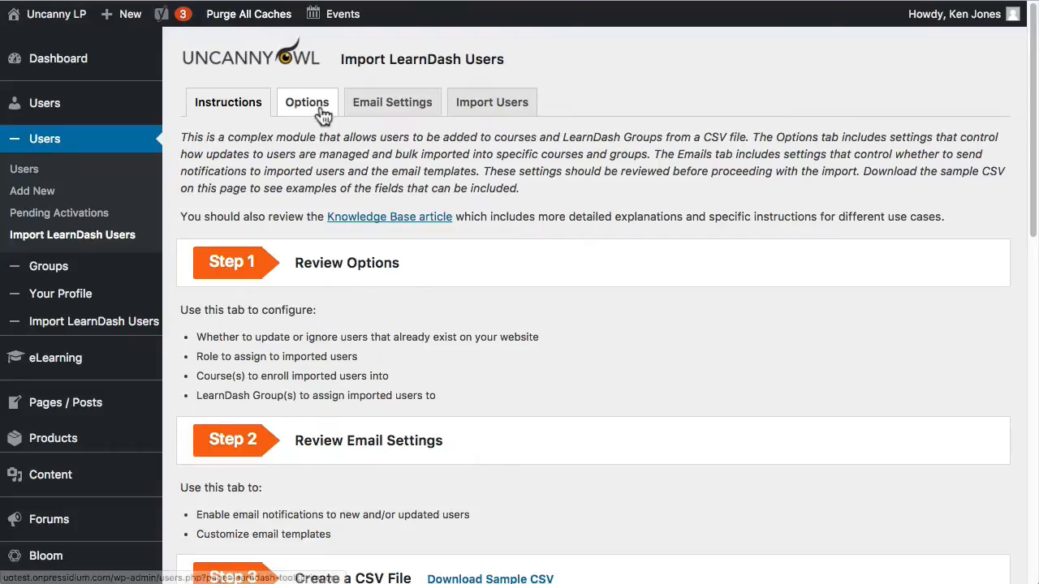
mouse_move(369, 421)
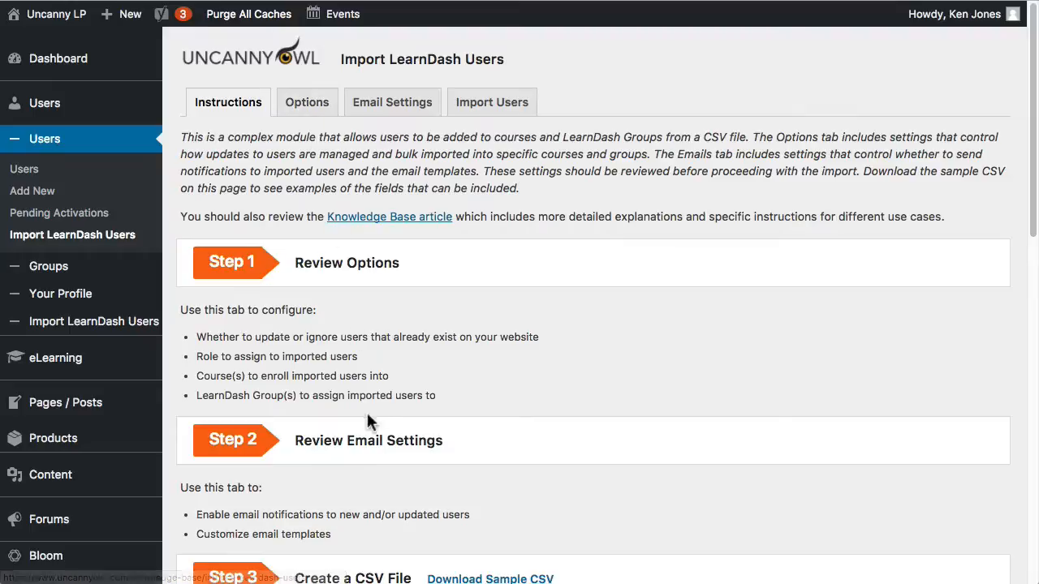
mouse_move(425, 243)
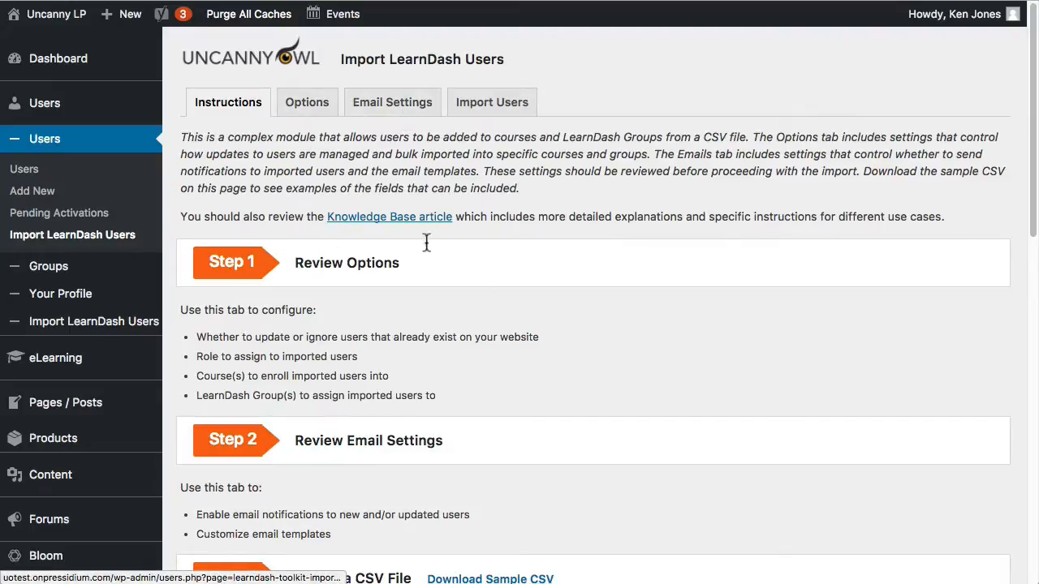
scroll(down, 3)
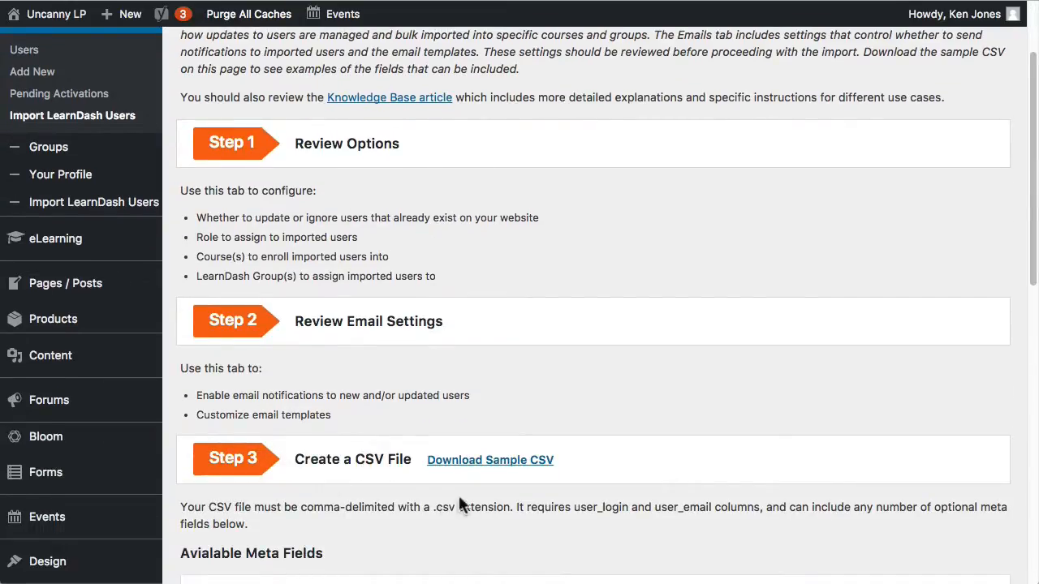
scroll(down, 3)
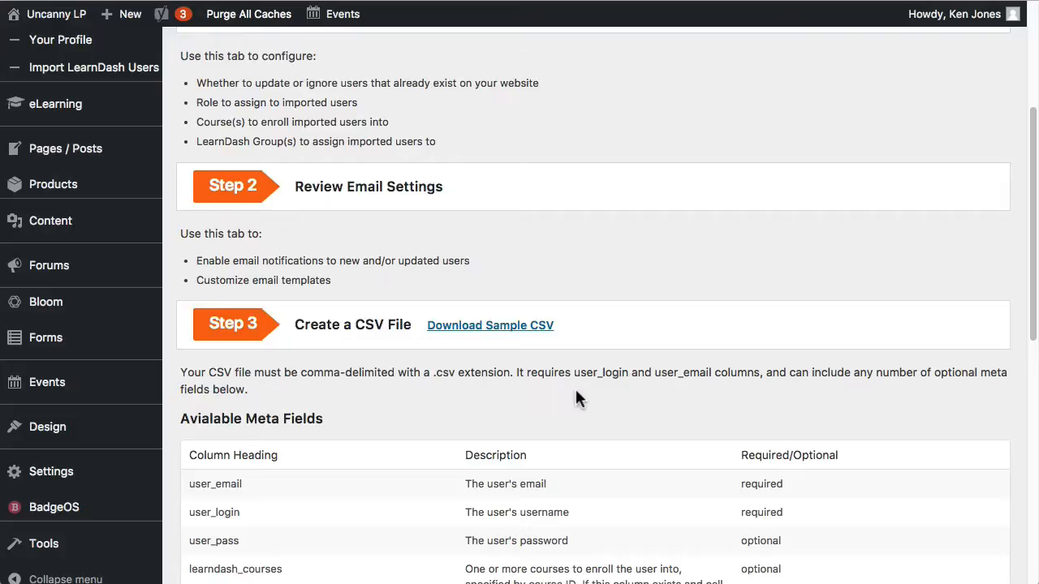
scroll(down, 3)
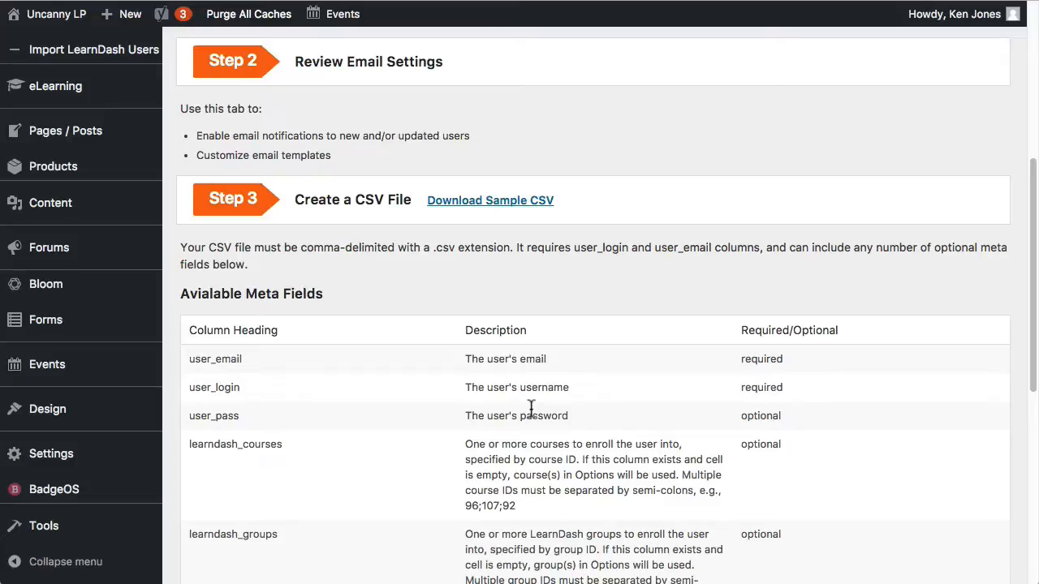
scroll(down, 3)
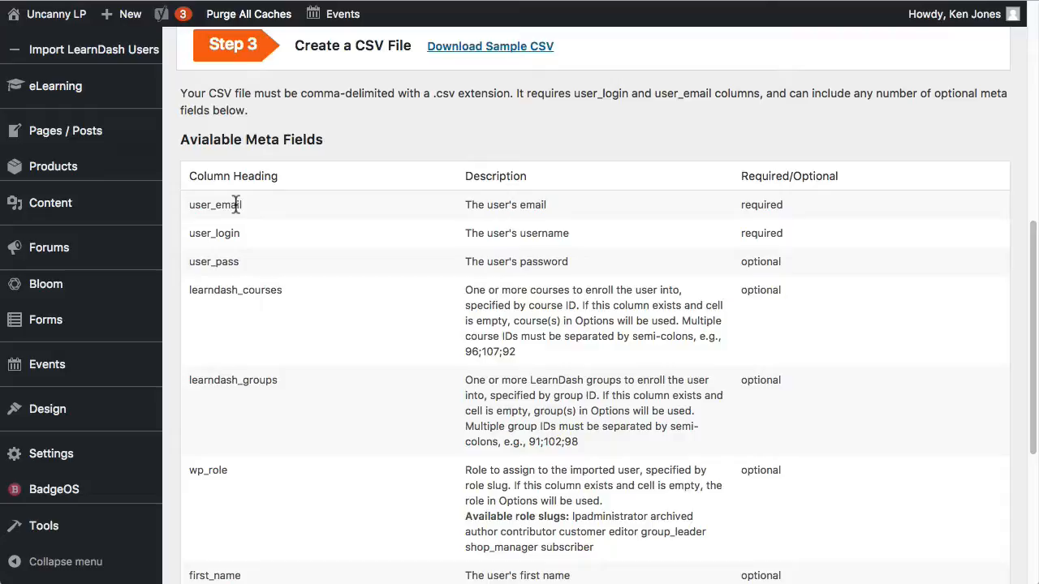
scroll(down, 3)
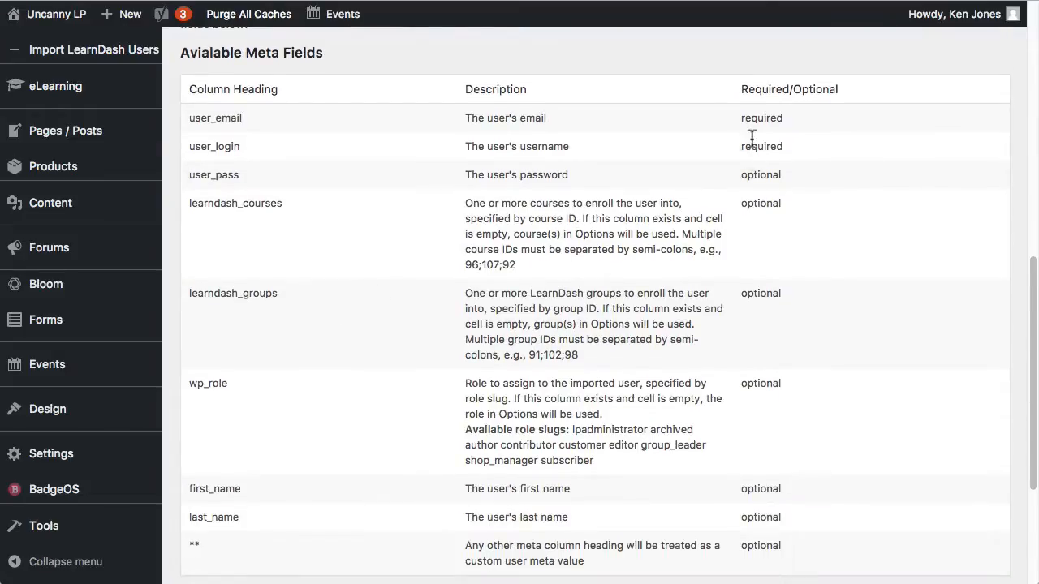
scroll(up, 3)
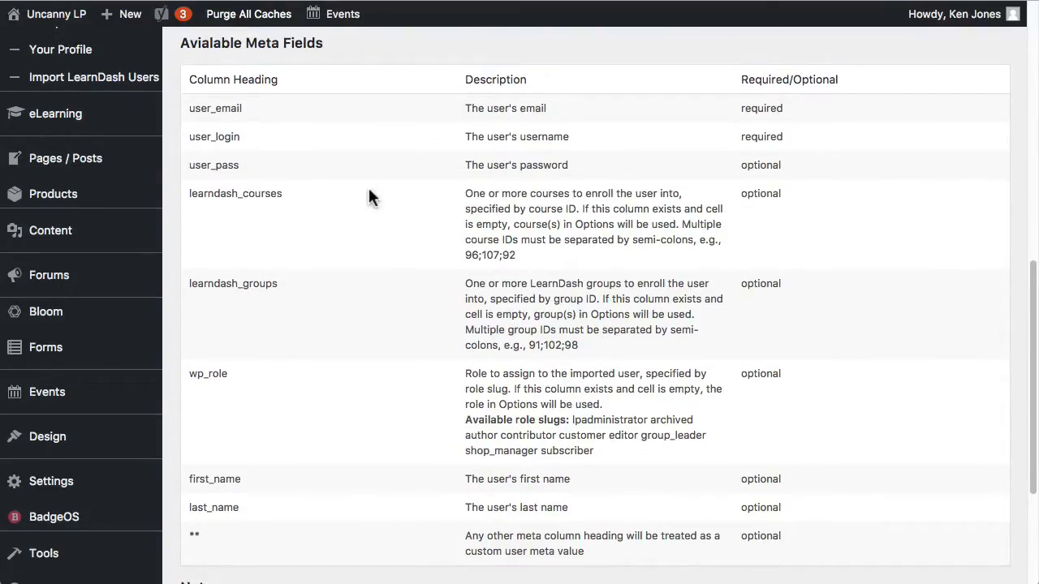
mouse_move(626, 113)
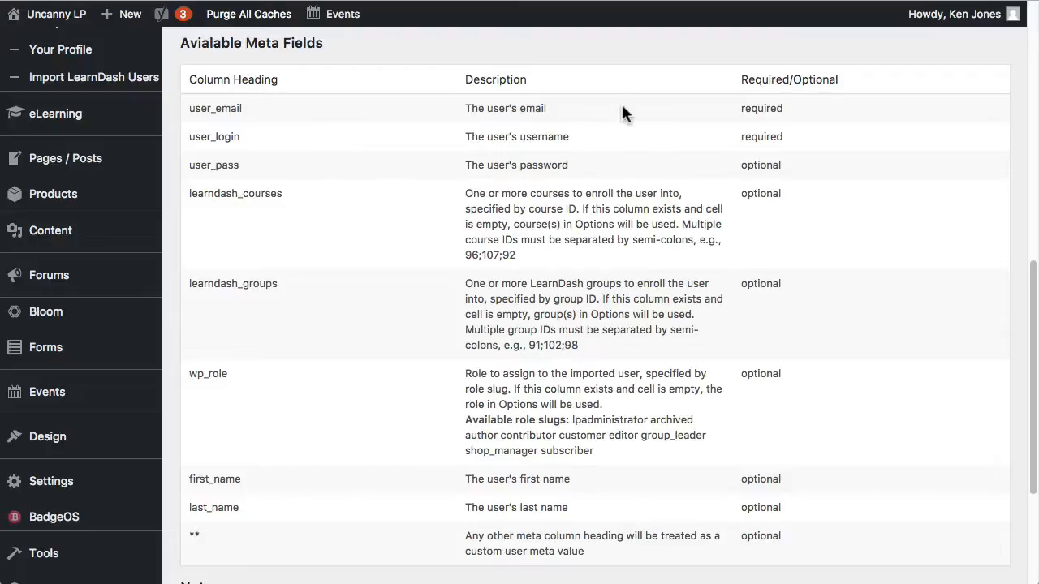
mouse_move(244, 111)
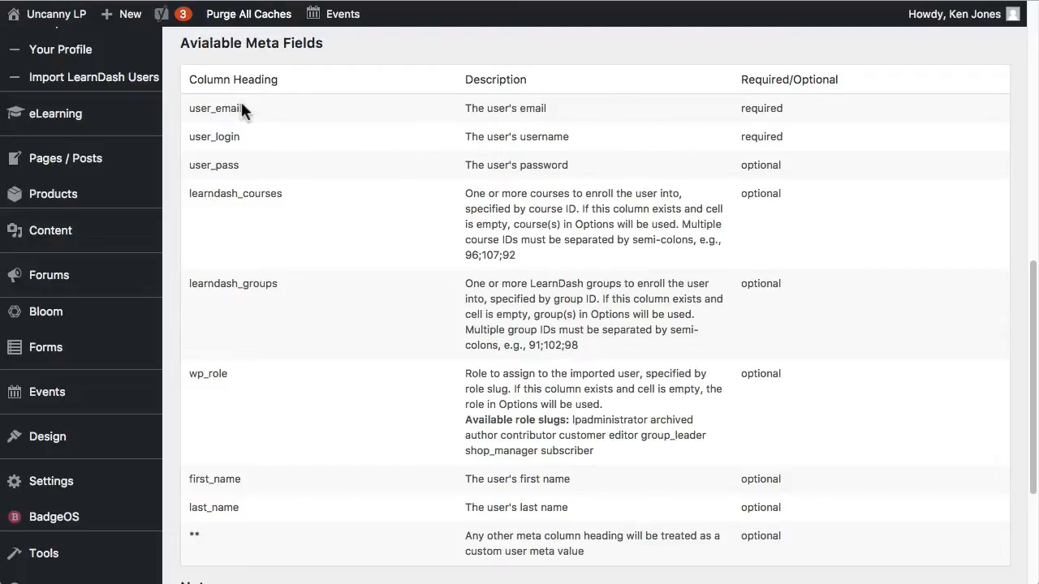
mouse_move(245, 136)
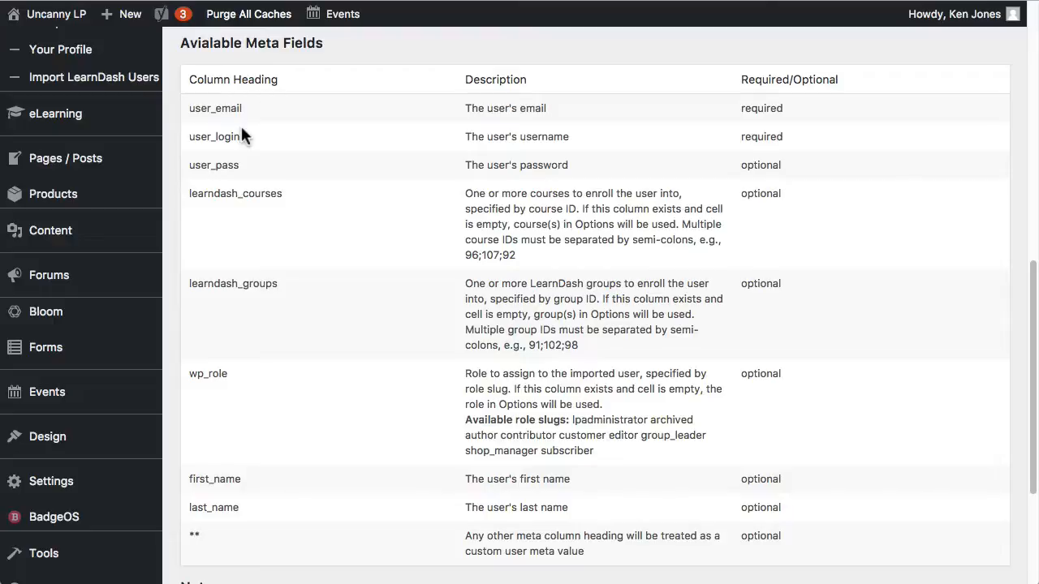
mouse_move(280, 192)
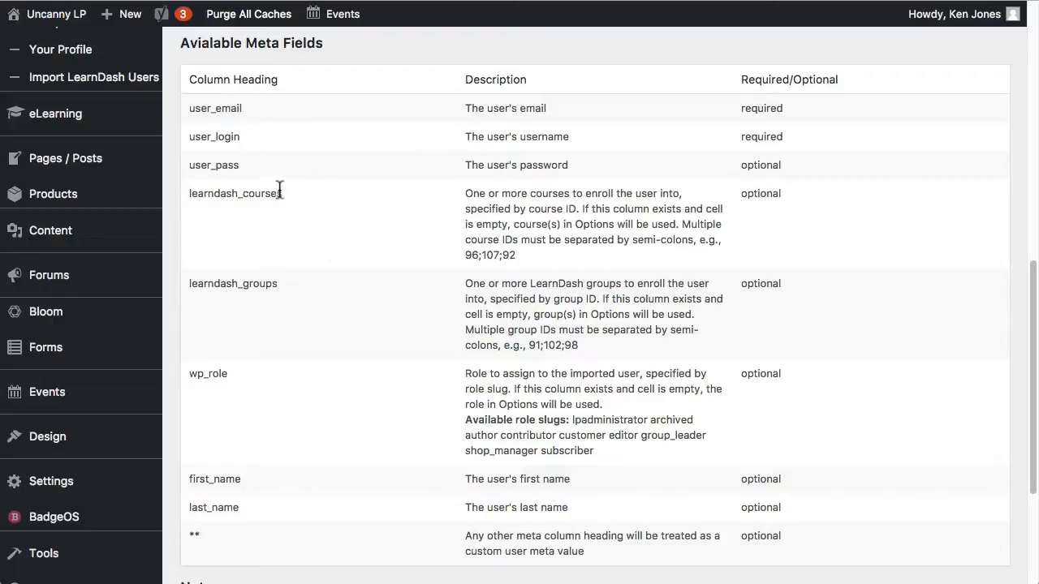
mouse_move(555, 167)
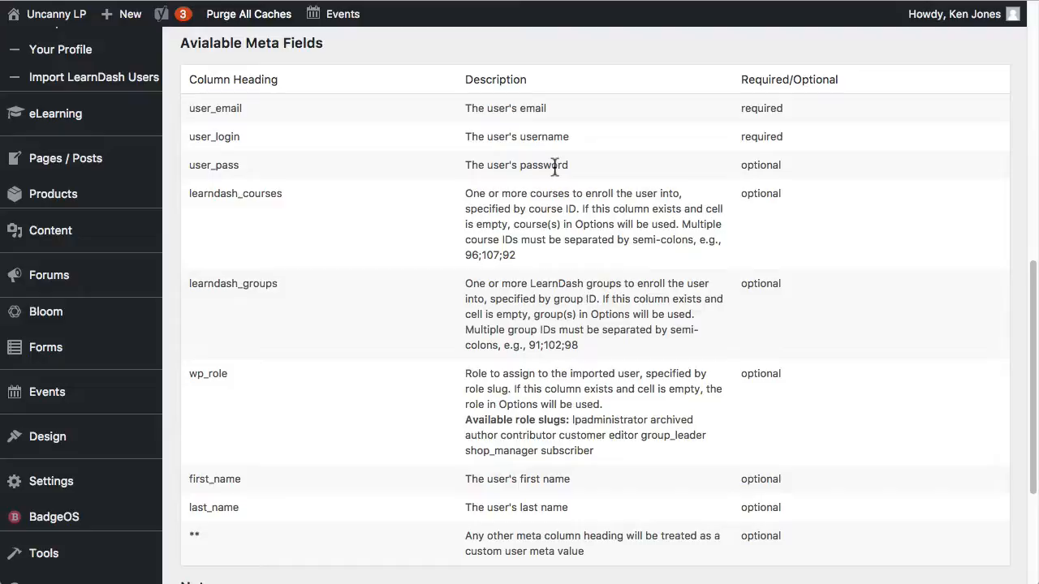
mouse_move(513, 159)
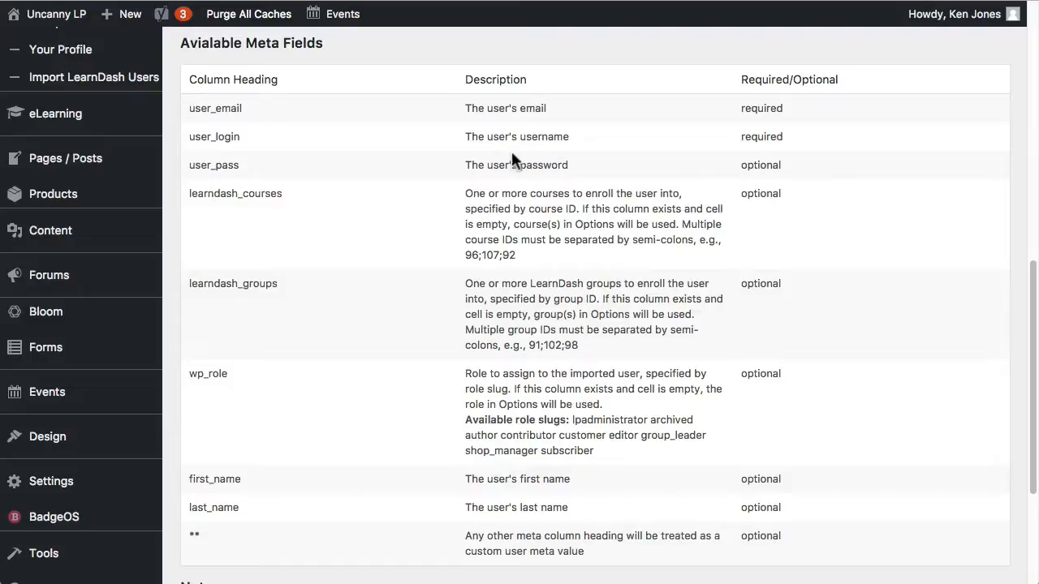
mouse_move(526, 277)
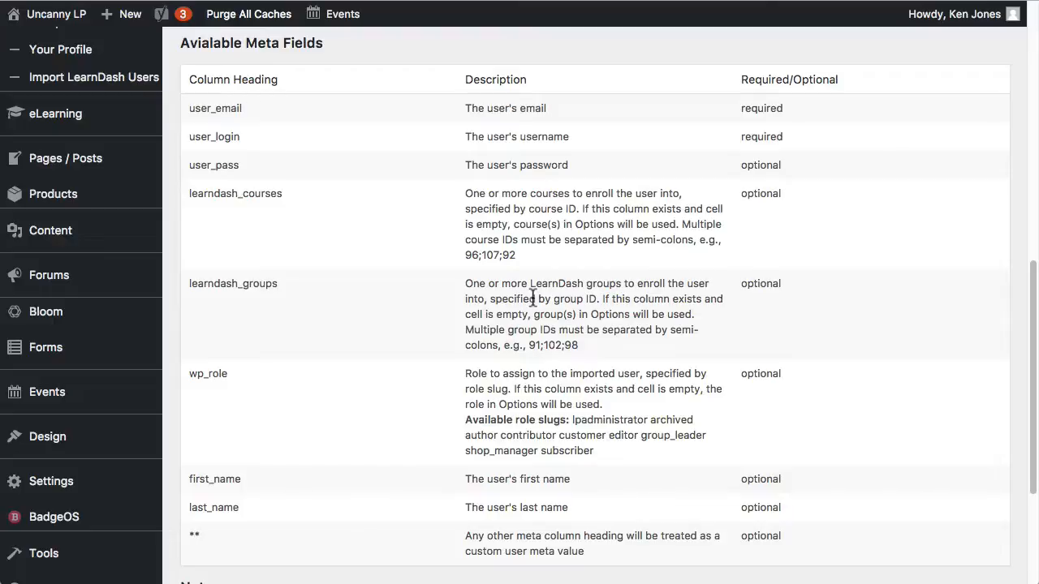
mouse_move(519, 214)
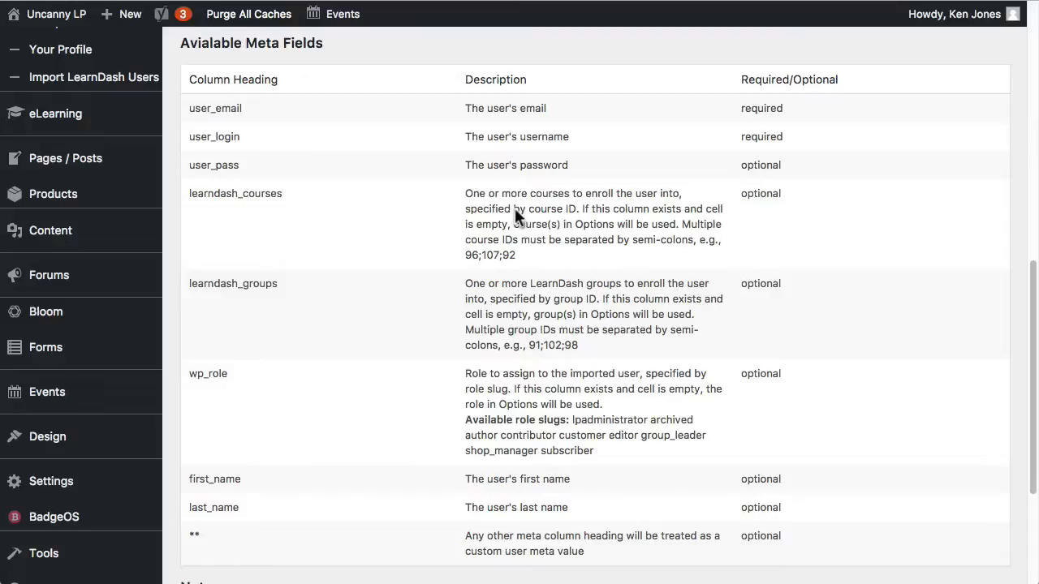
mouse_move(588, 289)
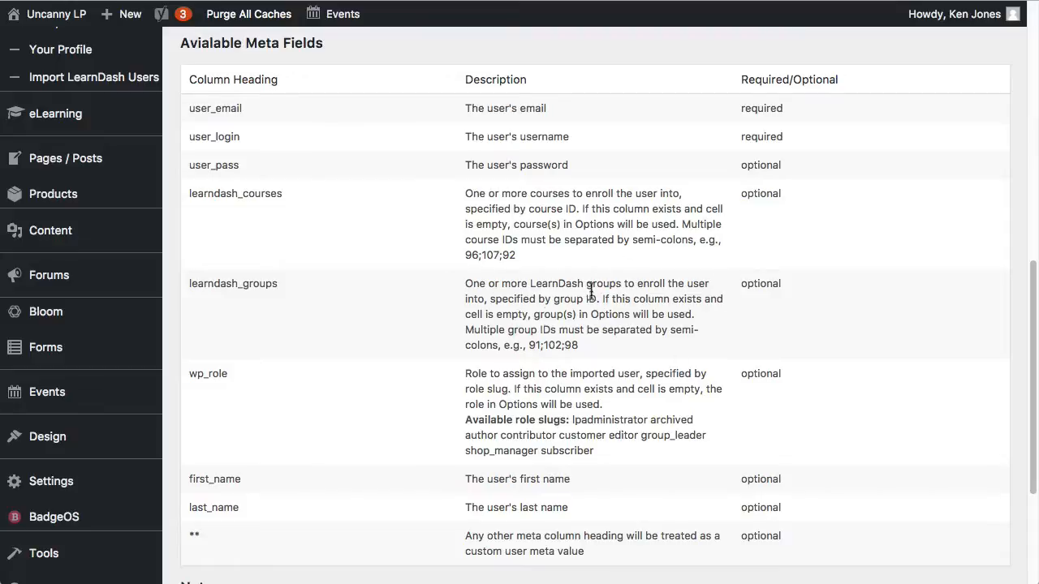
mouse_move(627, 298)
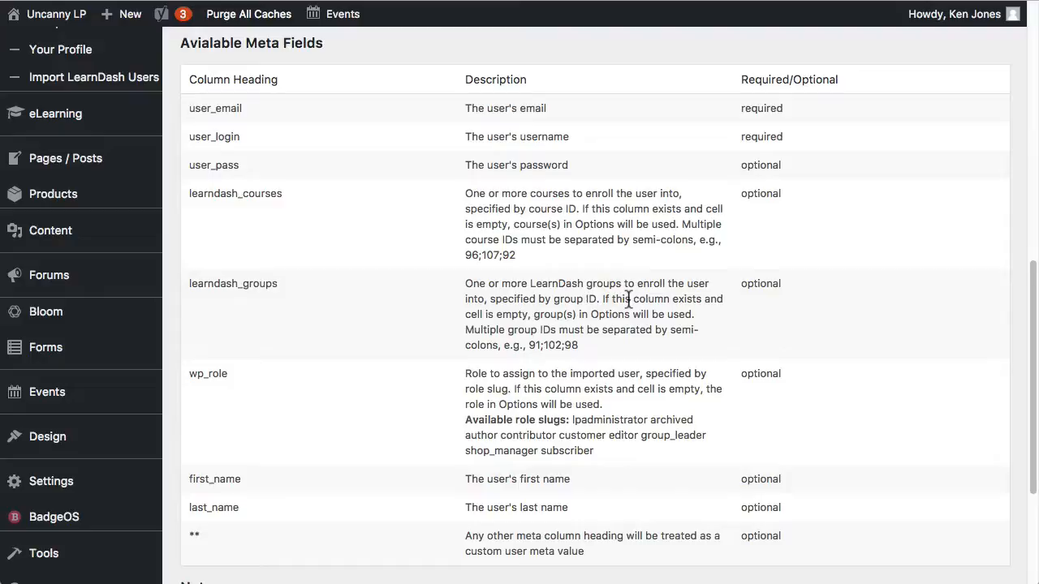
mouse_move(283, 282)
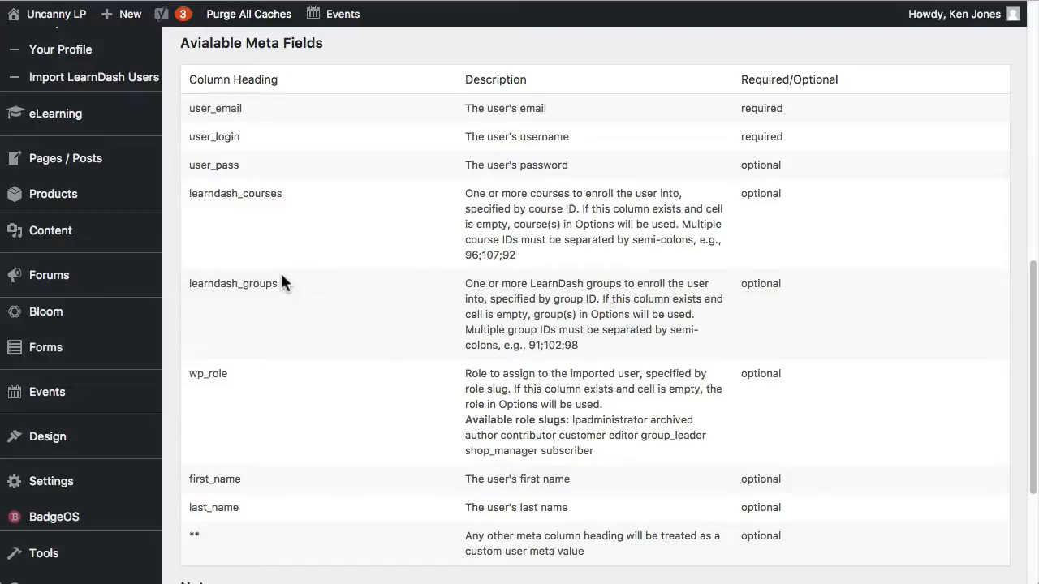
mouse_move(286, 292)
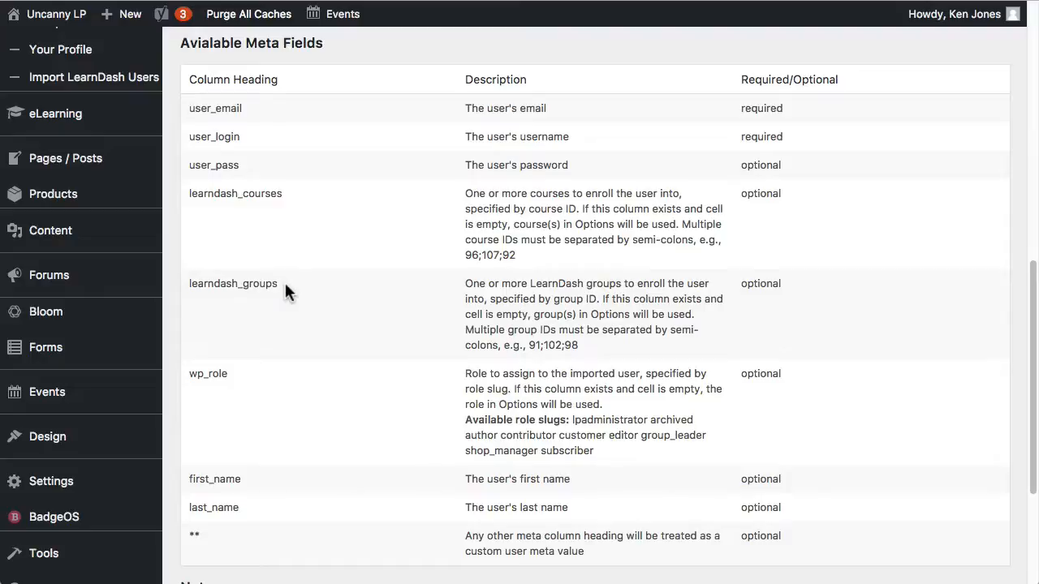
mouse_move(312, 279)
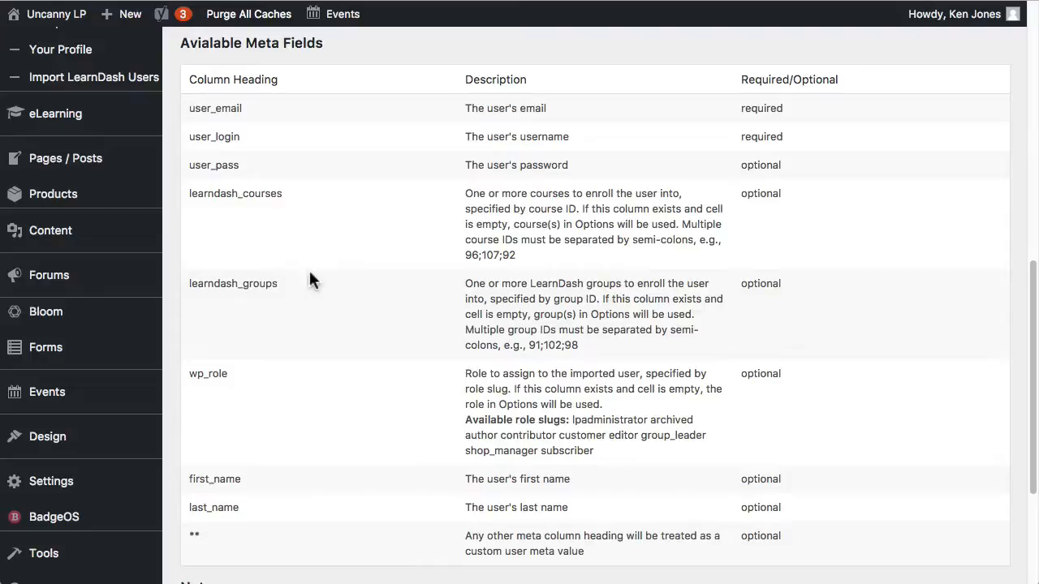
scroll(down, 3)
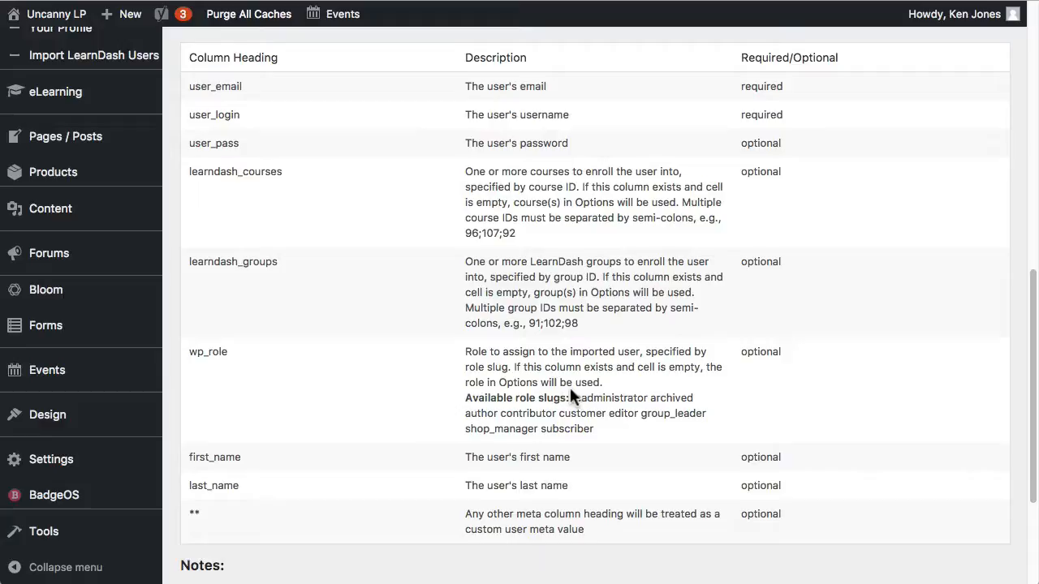
scroll(down, 3)
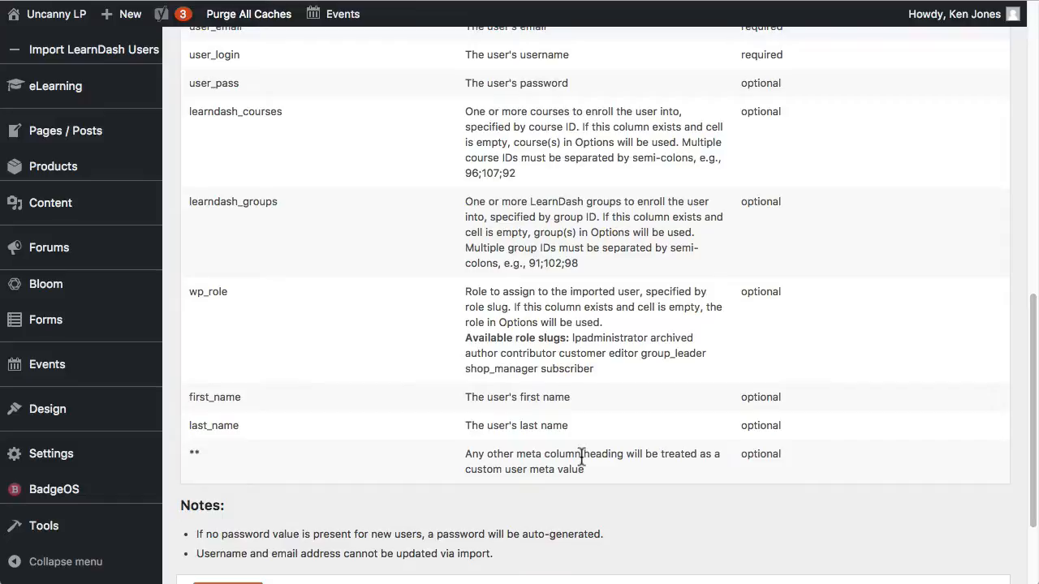
scroll(down, 3)
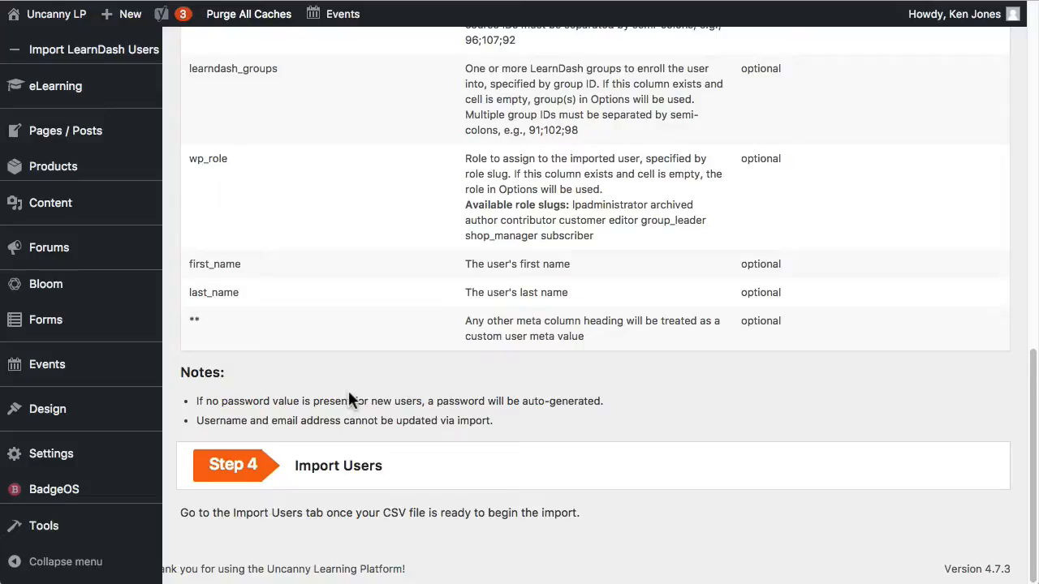
mouse_move(474, 394)
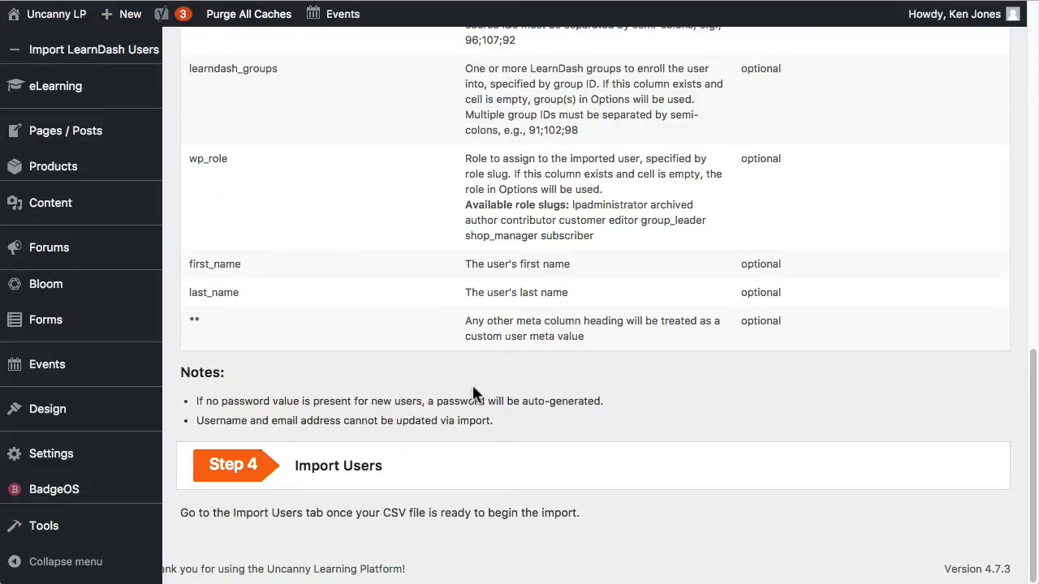
scroll(up, 3)
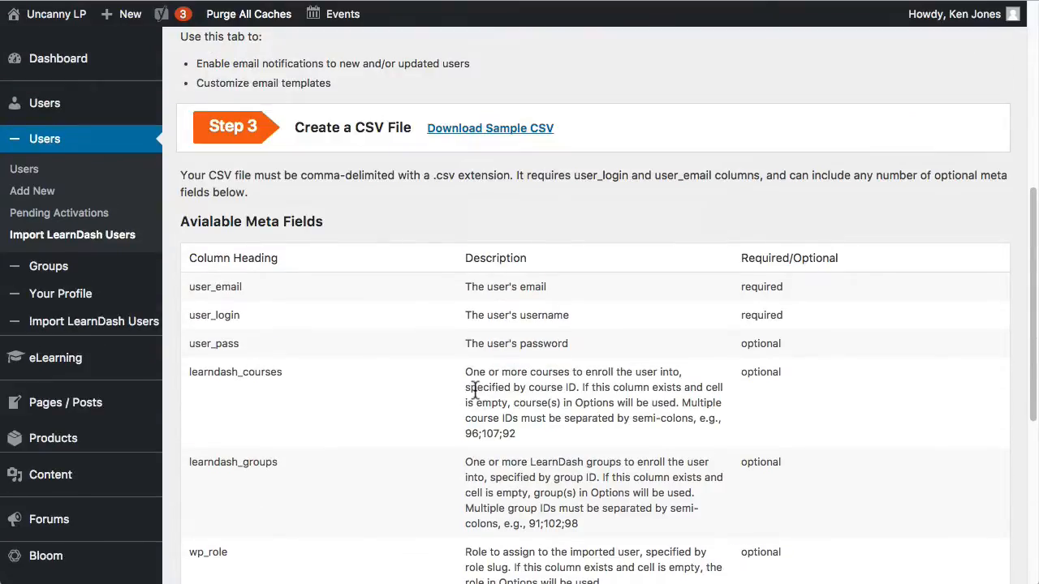
scroll(up, 3)
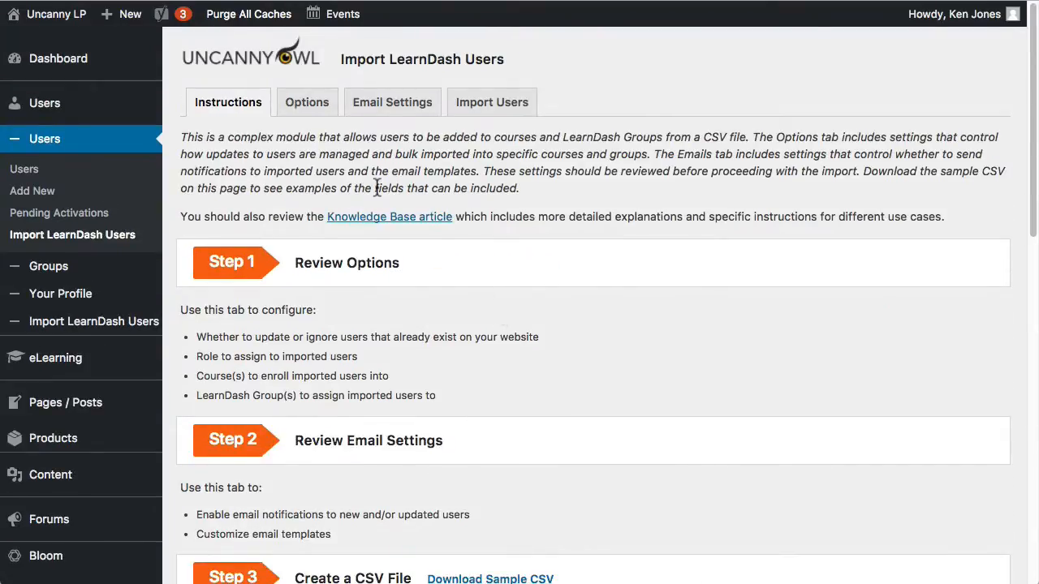
In Options, keep Update (Default) for existing users and give imported users the Subscriber role.
click(307, 101)
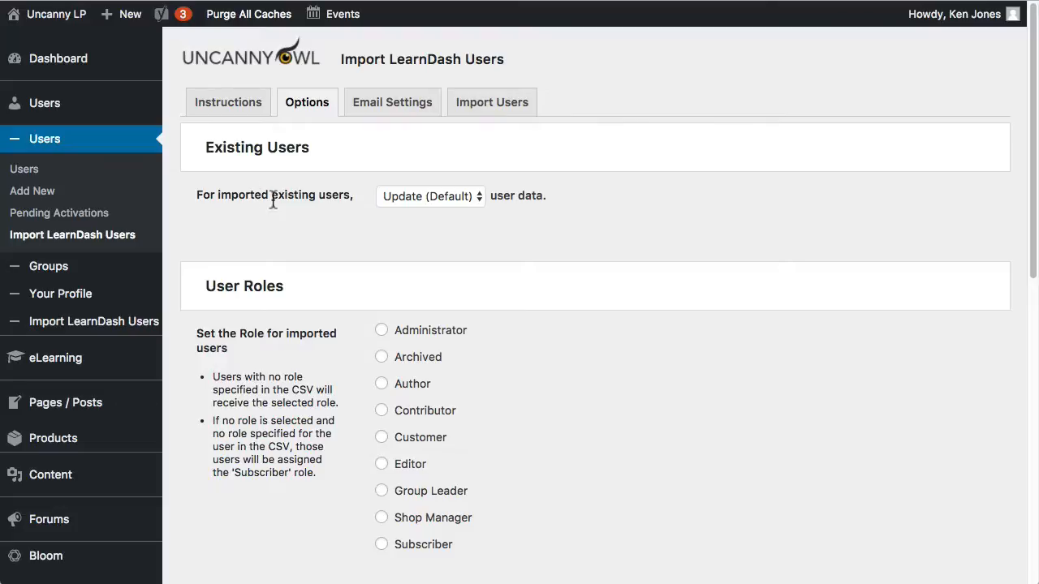
mouse_move(458, 203)
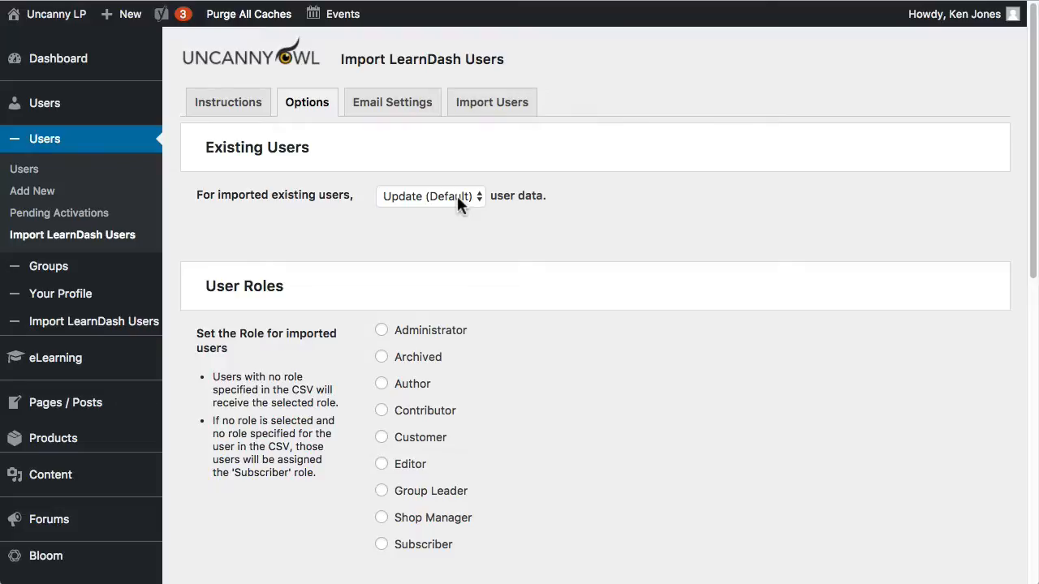
mouse_move(474, 208)
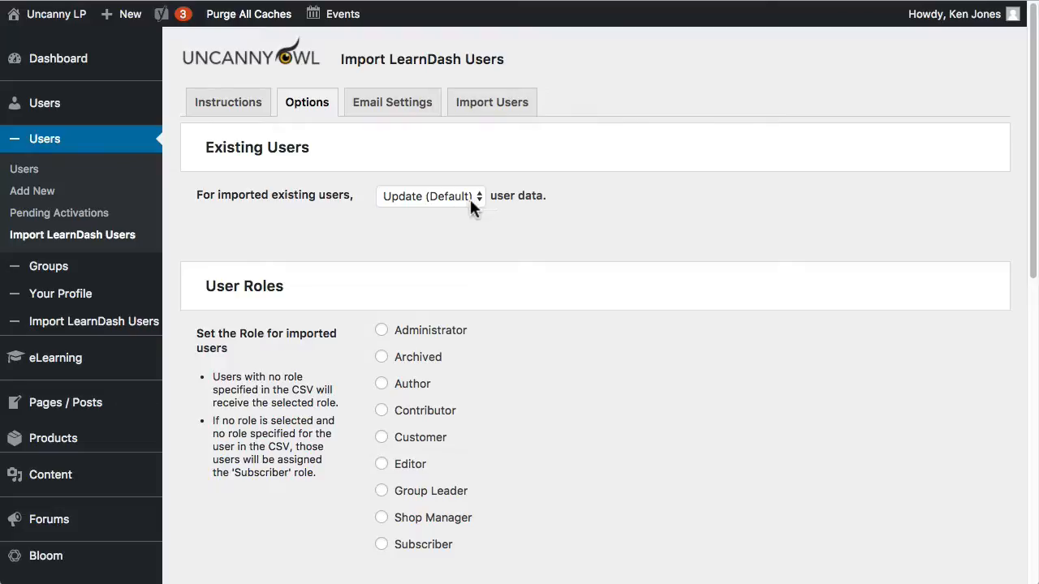
click(431, 195)
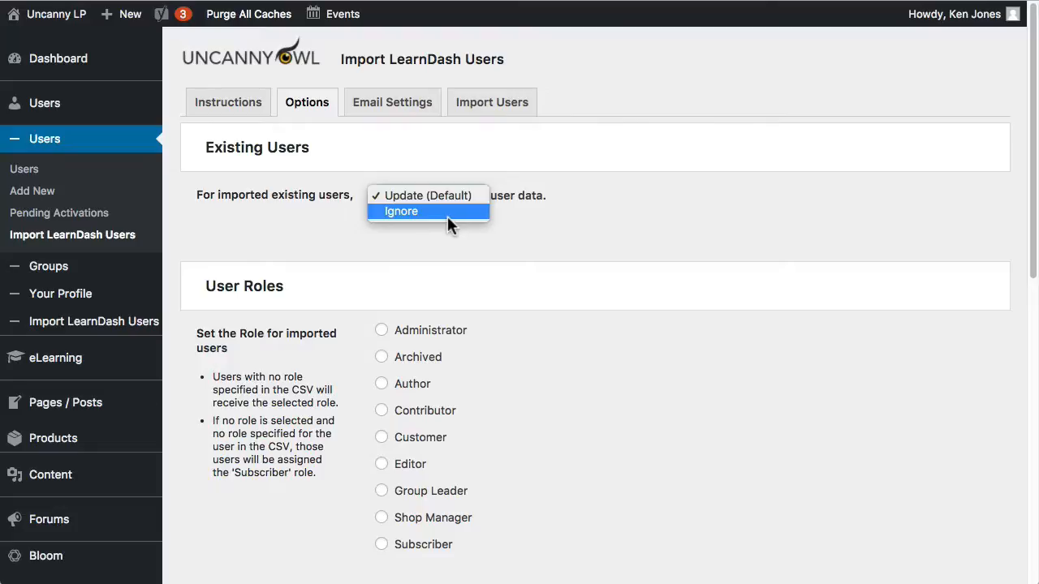
click(429, 195)
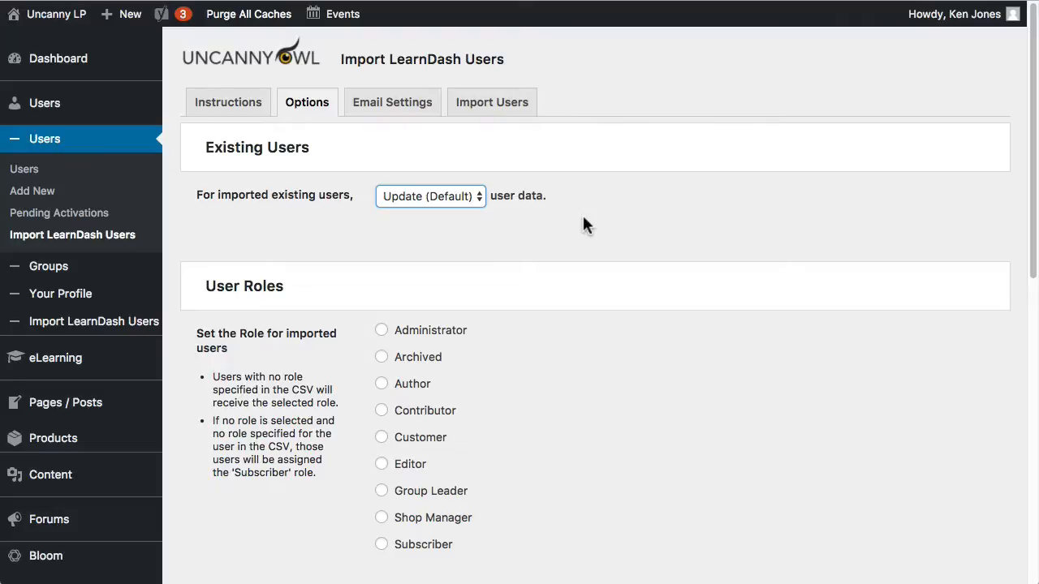
scroll(up, 3)
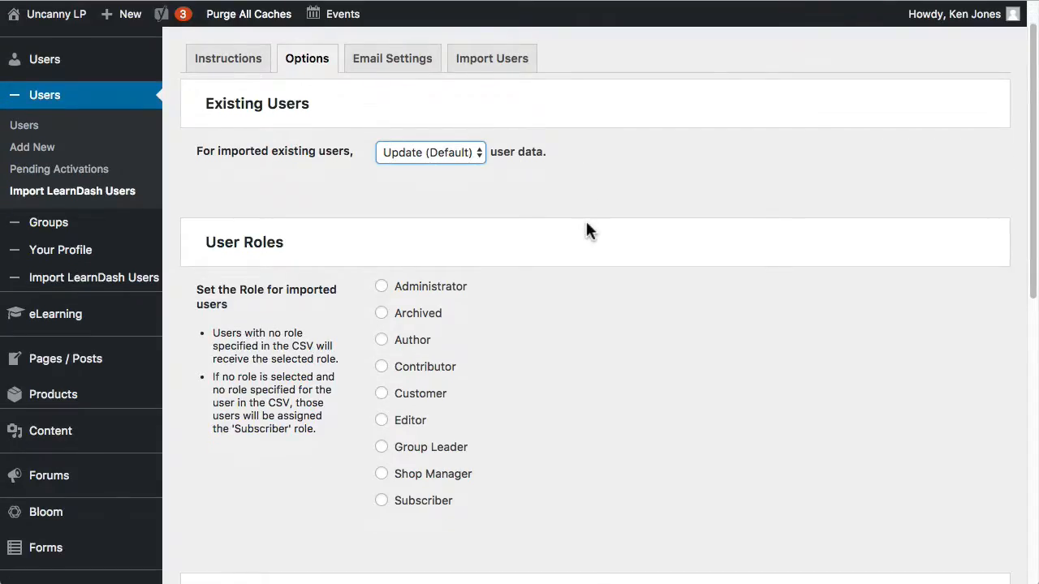
scroll(down, 3)
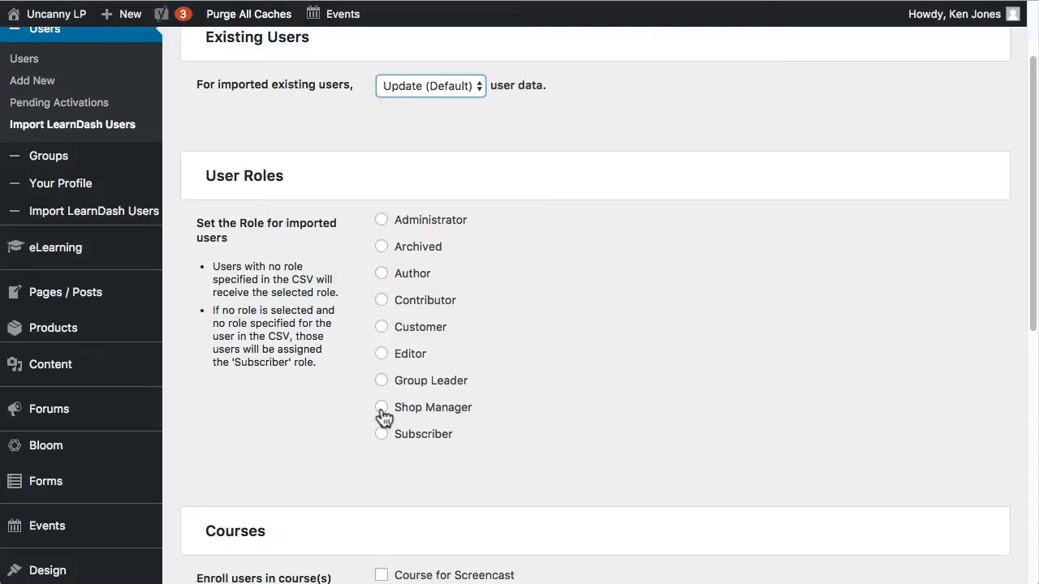
mouse_move(328, 453)
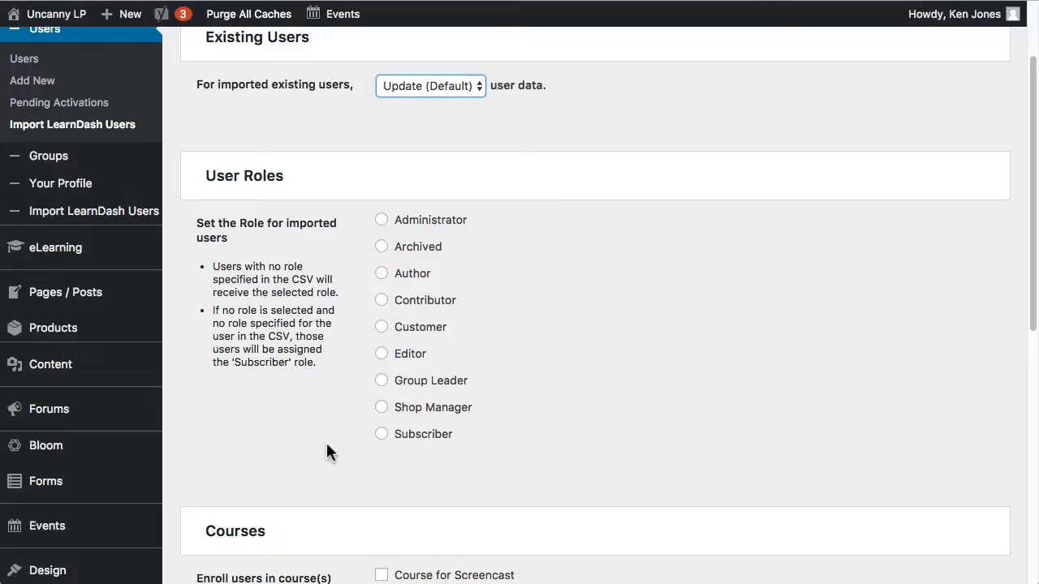
mouse_move(387, 404)
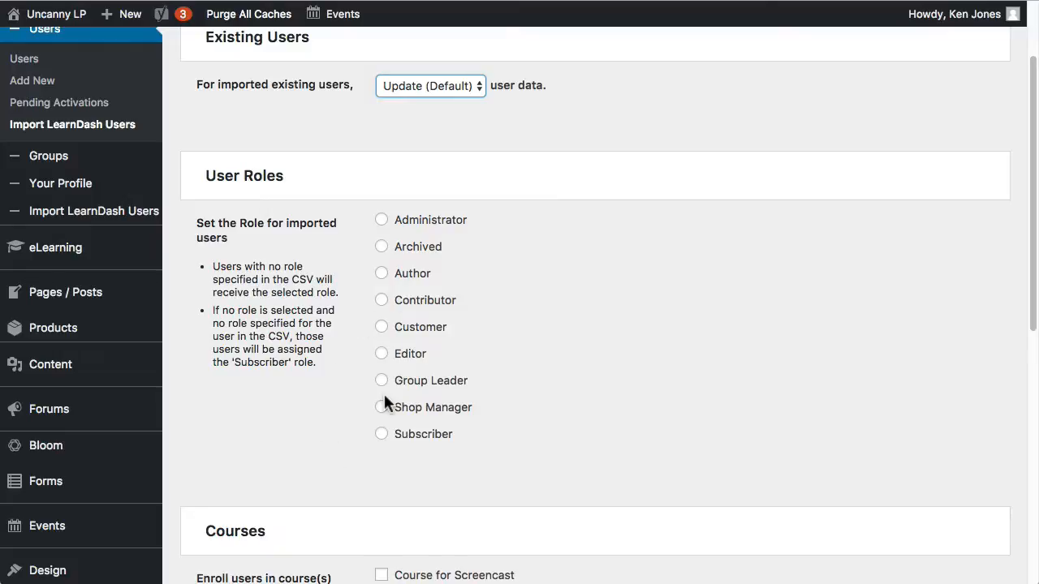
click(382, 434)
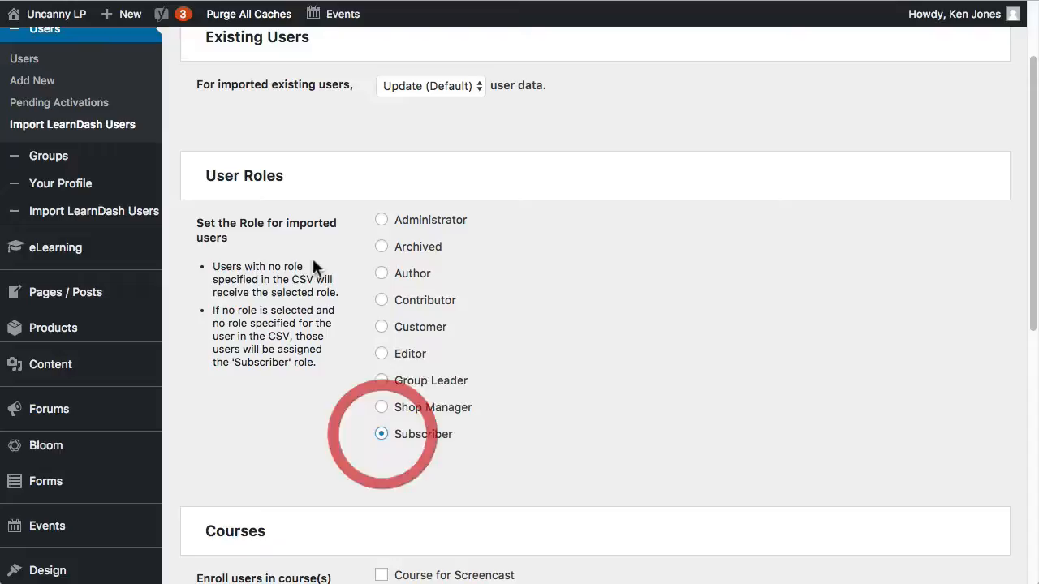
Tick Course for Screencast and Sample LearnDash Group as enrollment defaults for imported users.
scroll(down, 3)
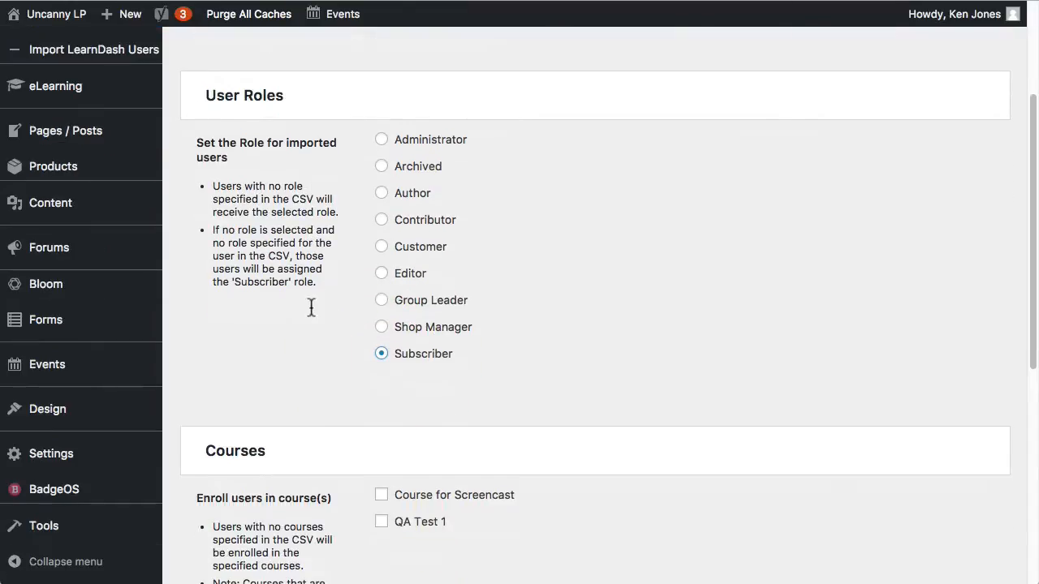
scroll(down, 3)
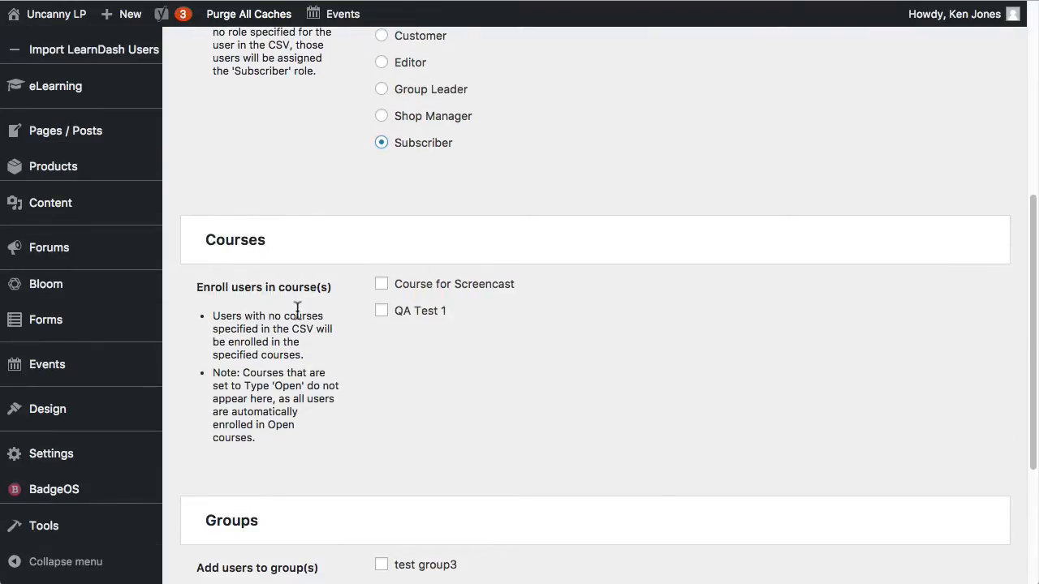
scroll(down, 3)
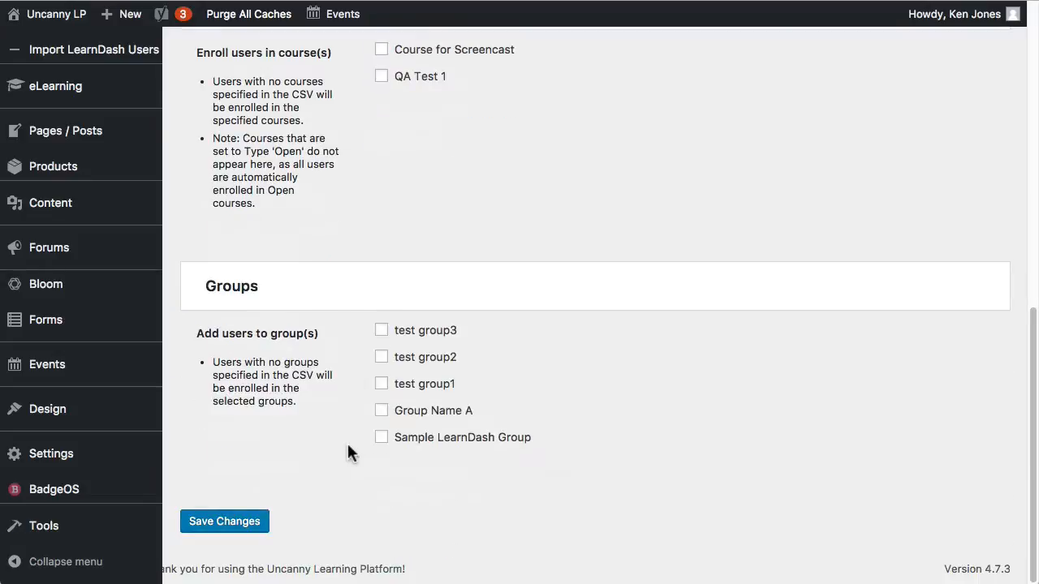
scroll(up, 3)
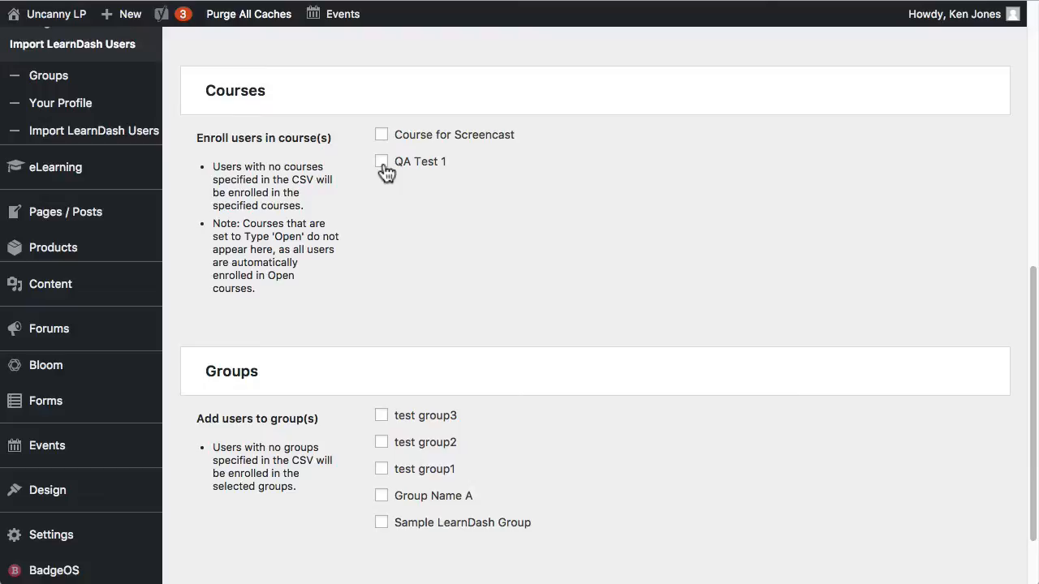
mouse_move(382, 135)
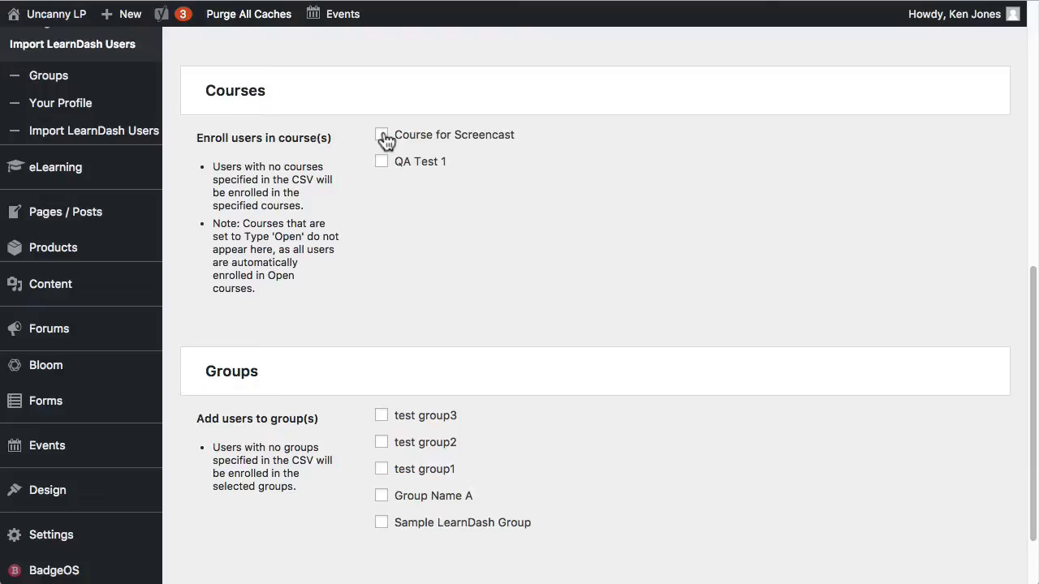
click(381, 135)
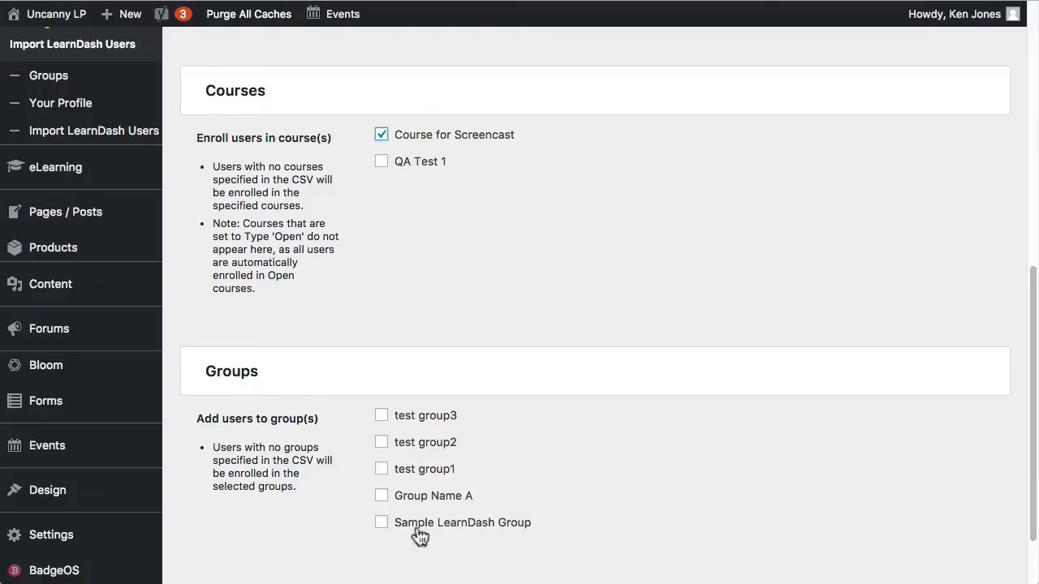
click(381, 523)
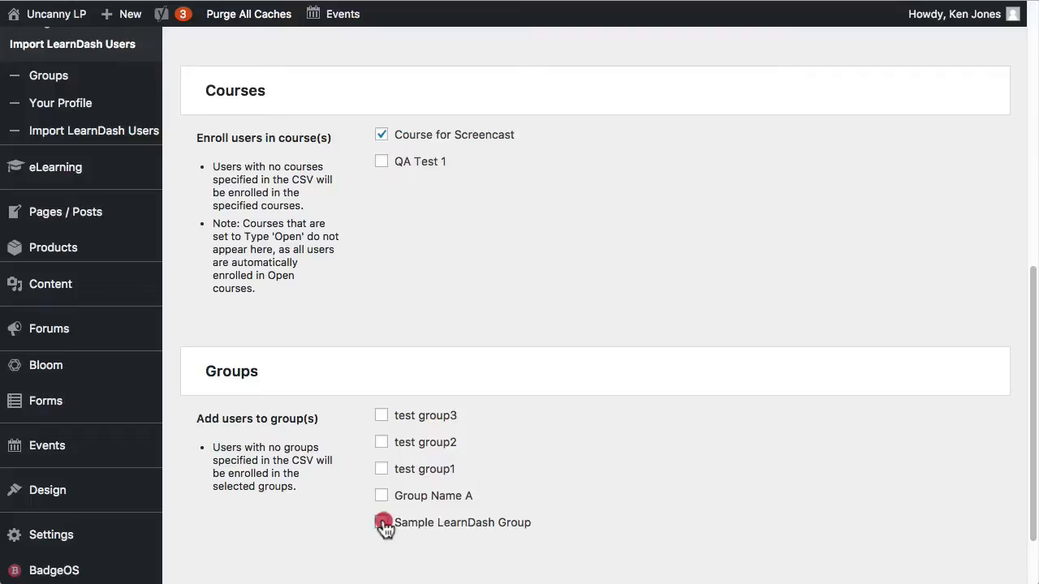
click(381, 523)
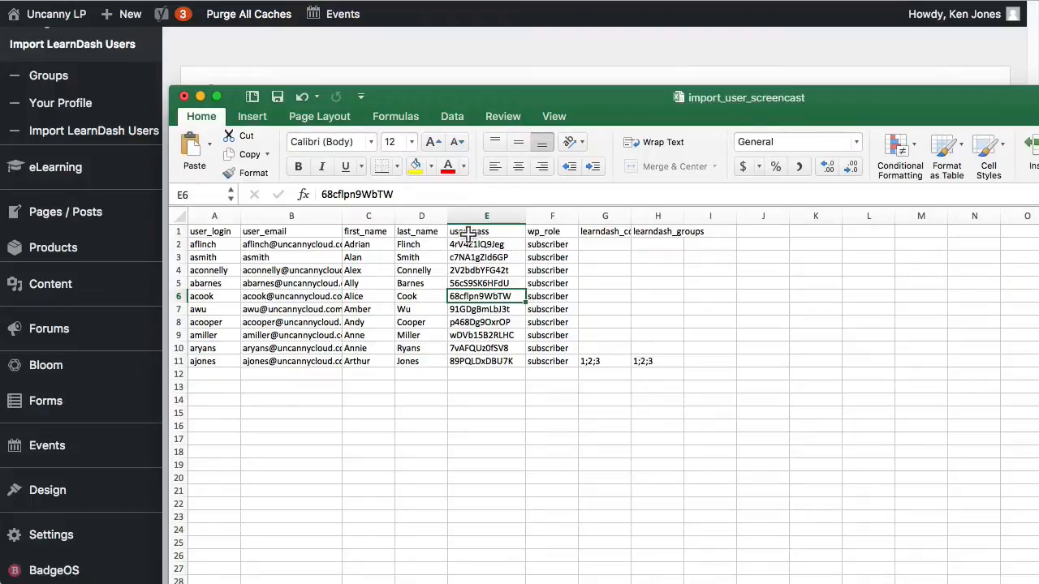
click(215, 216)
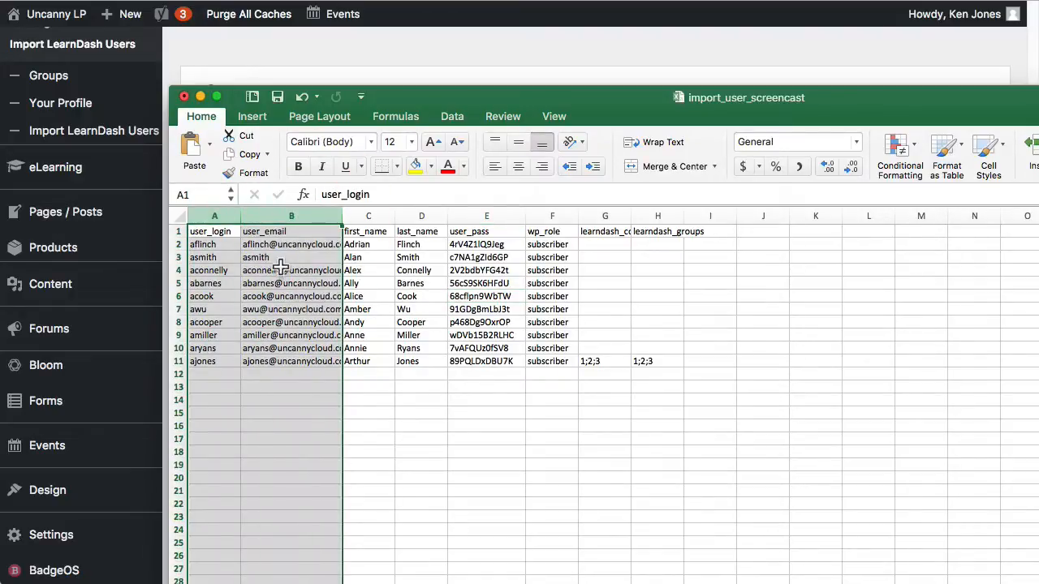
click(293, 283)
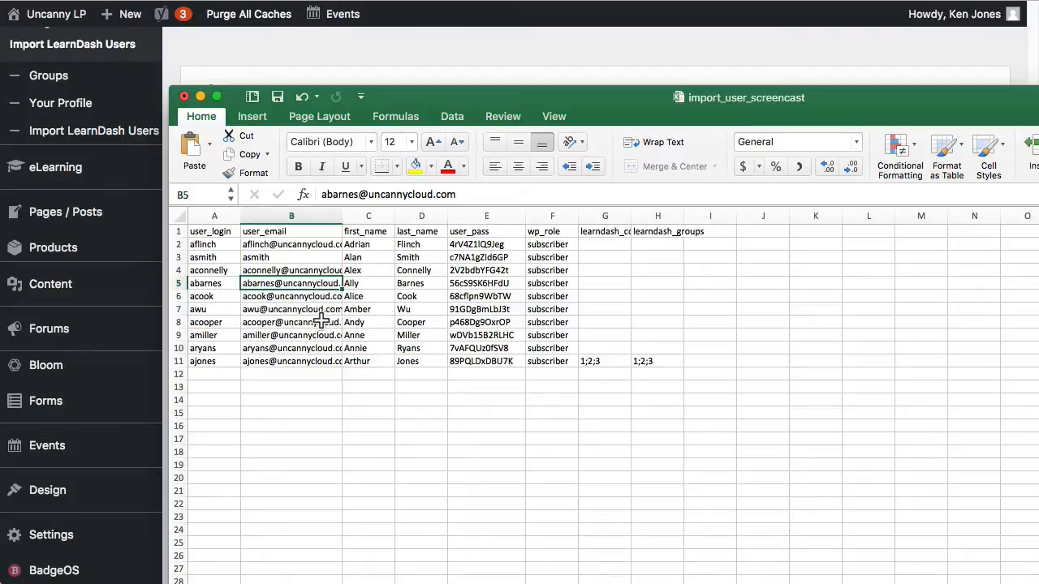
mouse_move(372, 261)
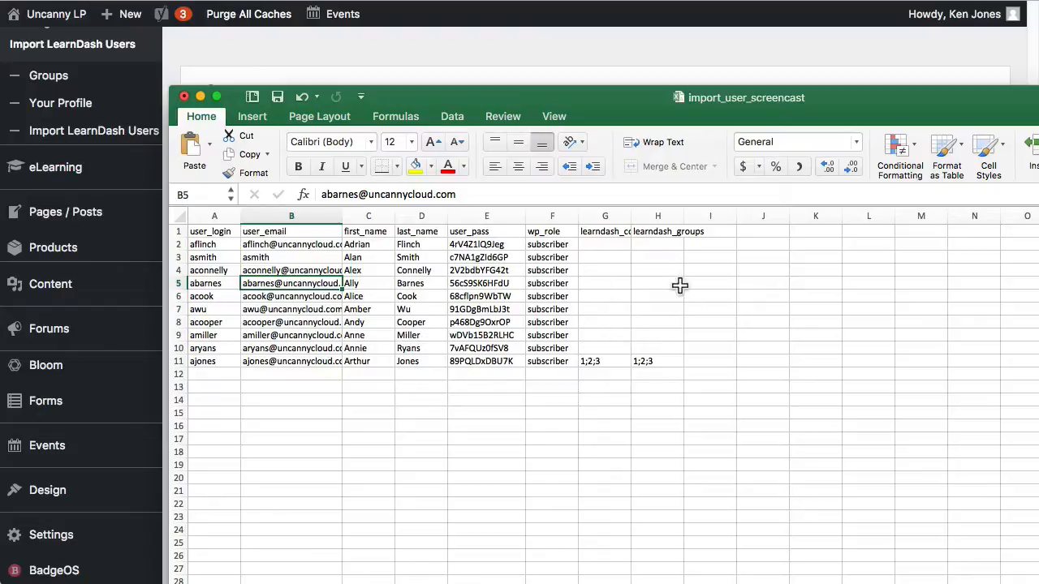
drag(604, 244, 656, 335)
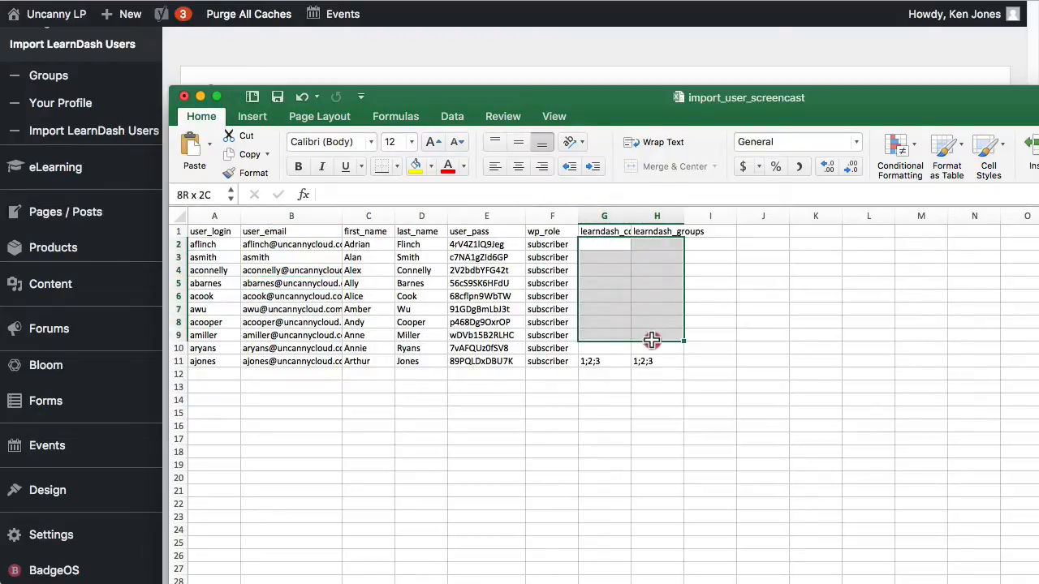
click(611, 277)
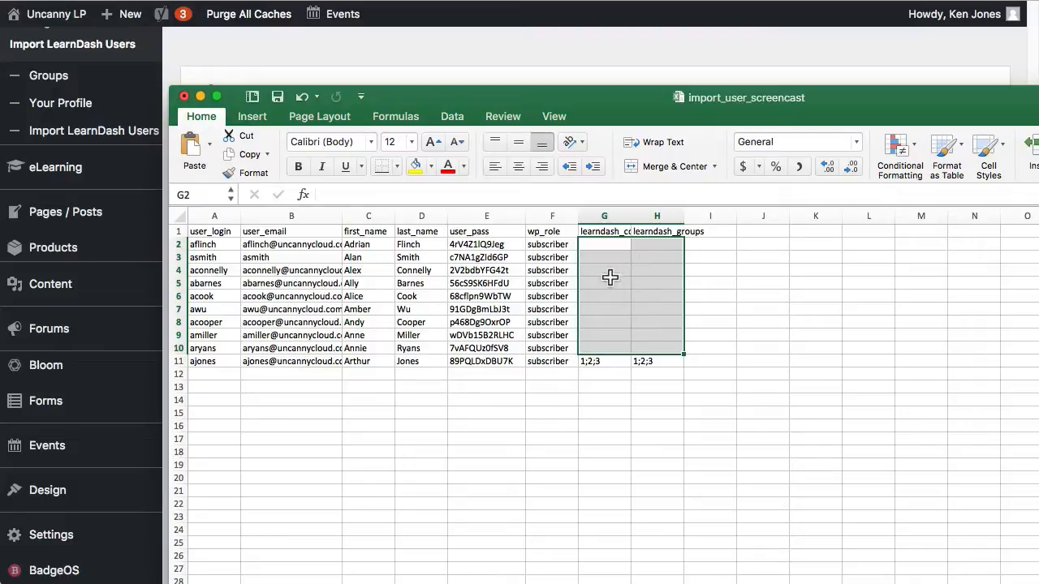
click(604, 231)
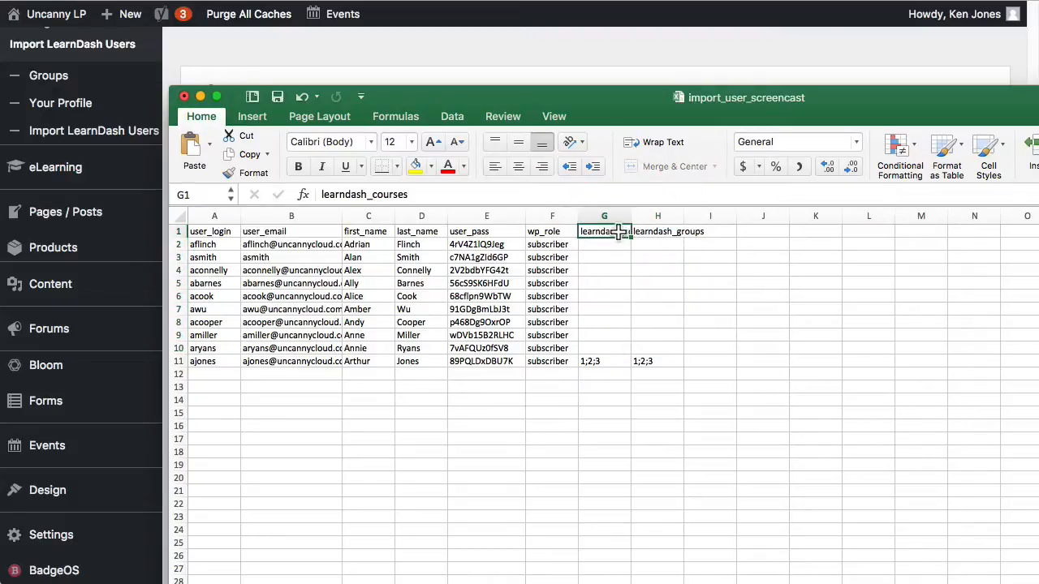
drag(604, 230, 656, 335)
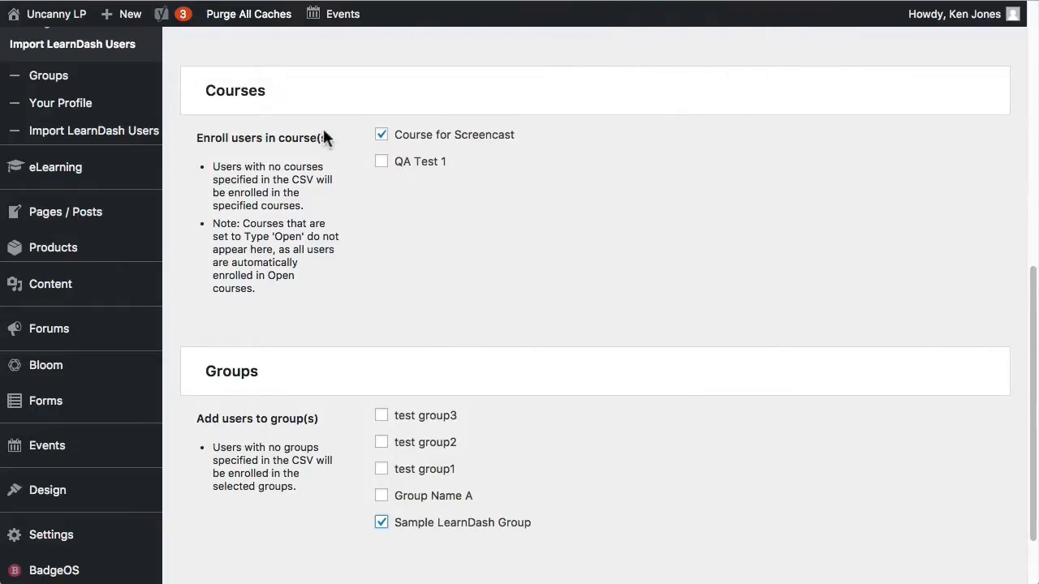
mouse_move(284, 396)
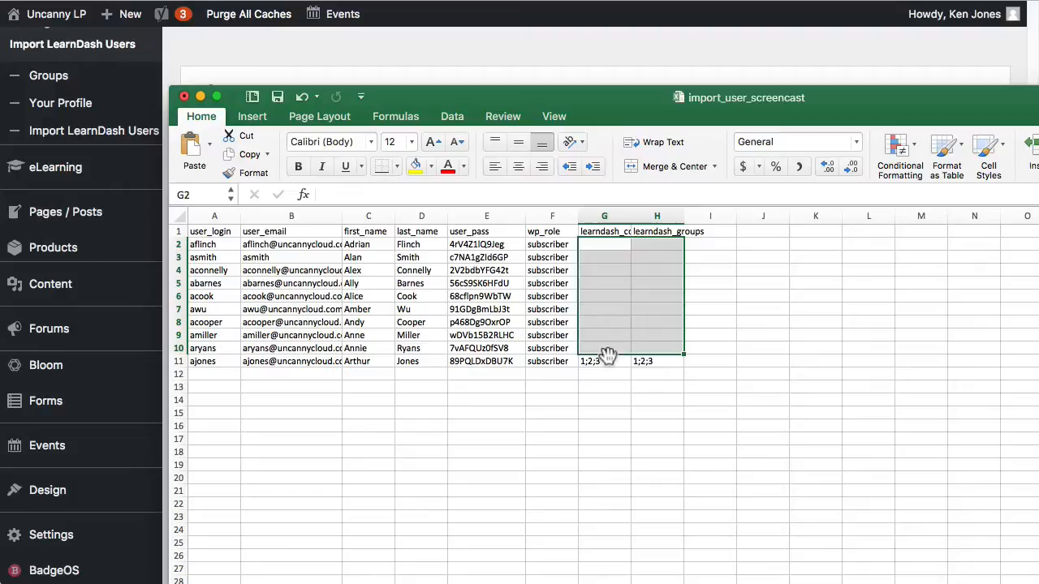
click(604, 360)
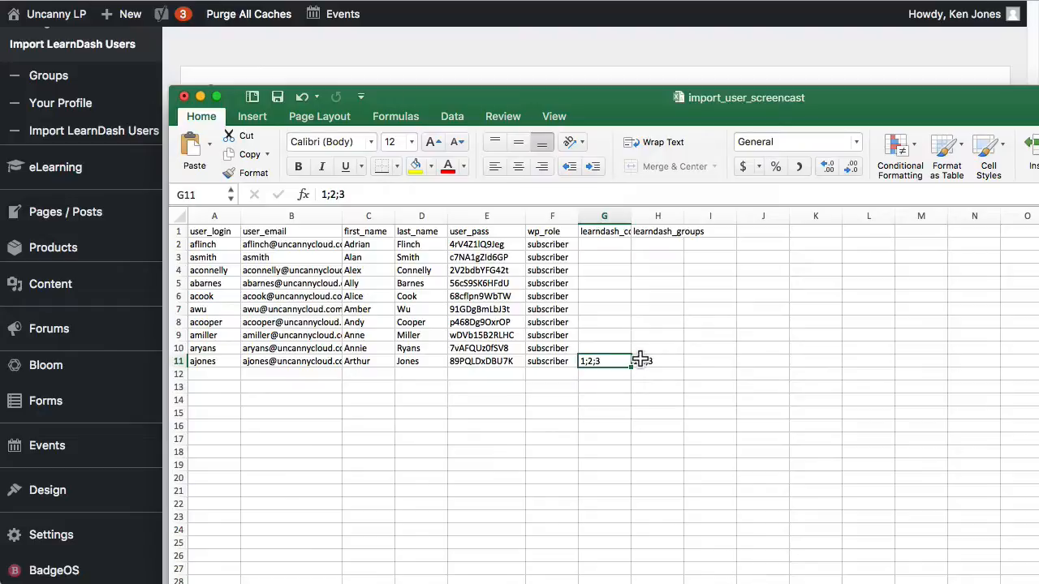
click(656, 360)
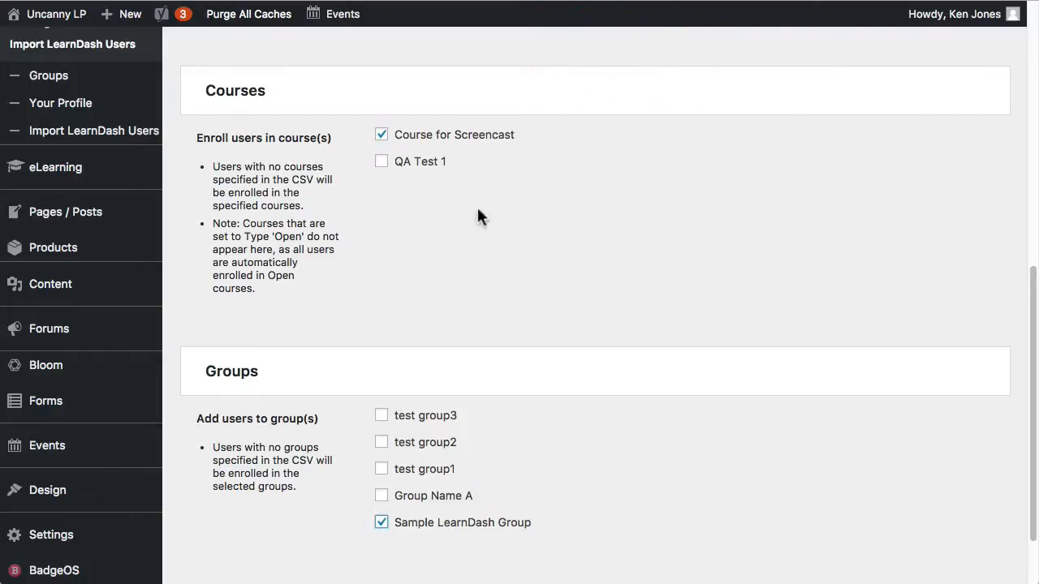
scroll(down, 3)
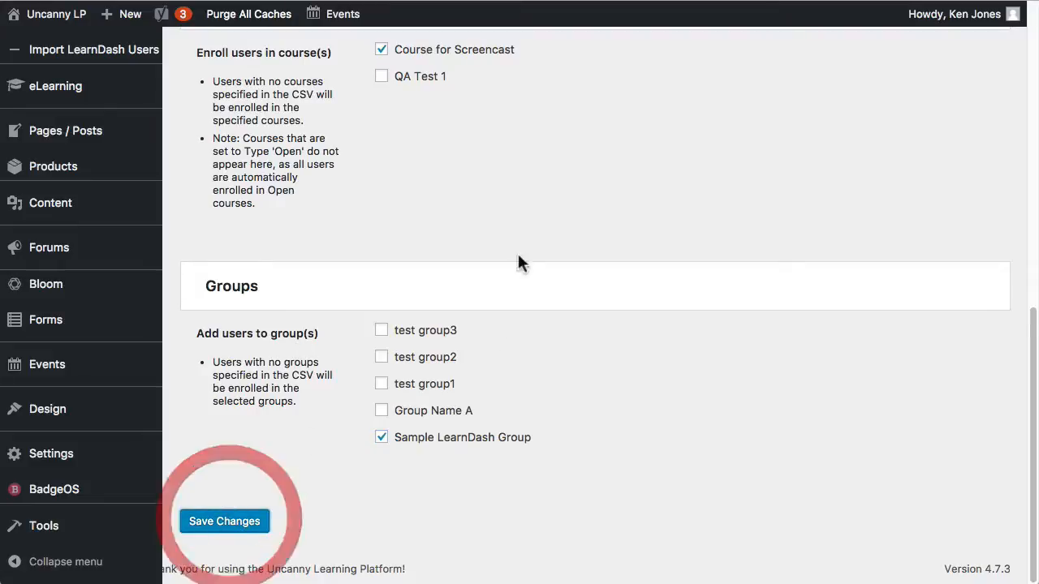
mouse_move(487, 218)
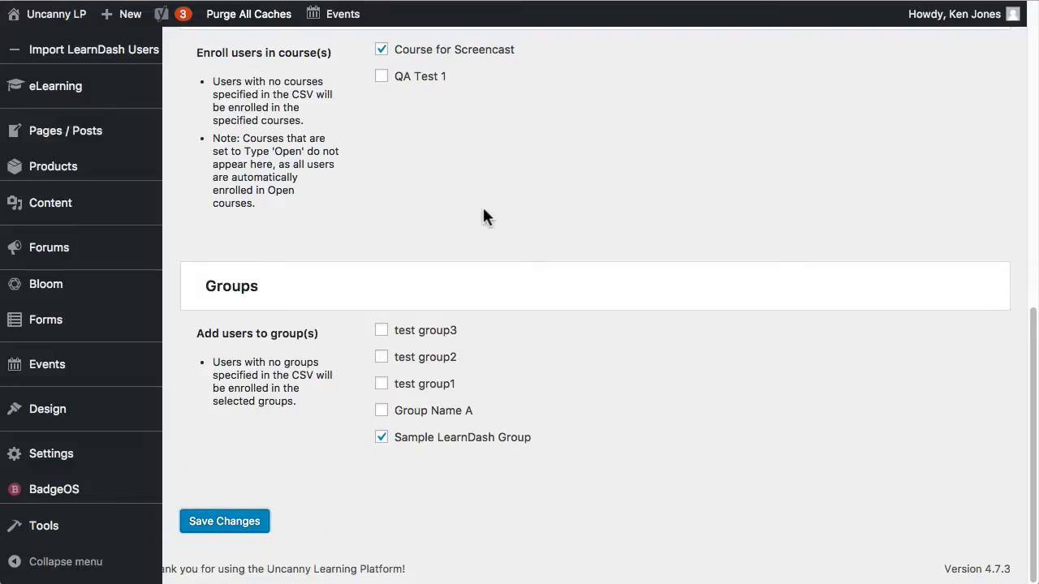
Scroll through the Options tab to reach Save Changes and the saved-options notice.
scroll(up, 3)
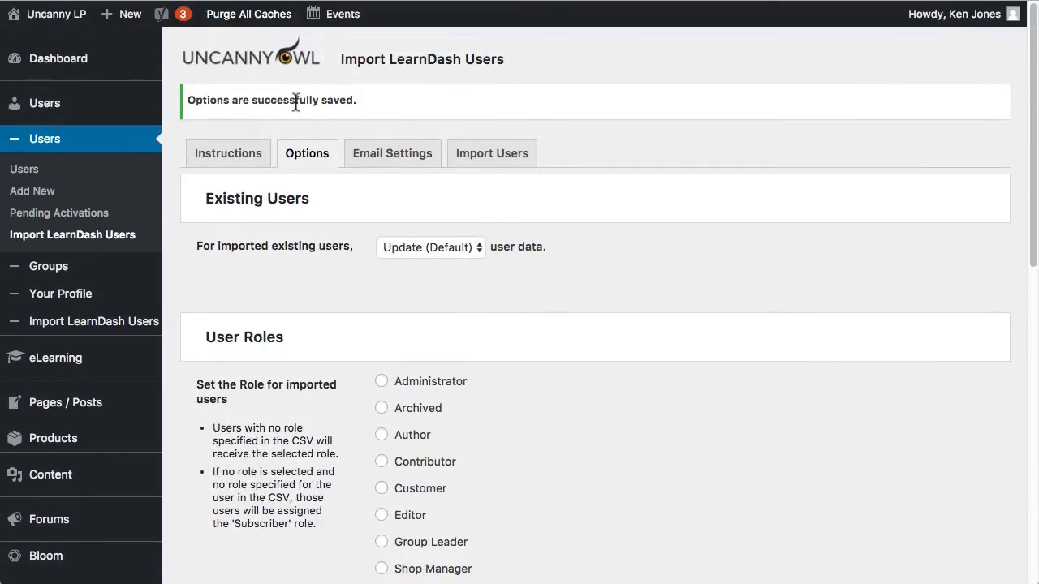
scroll(down, 3)
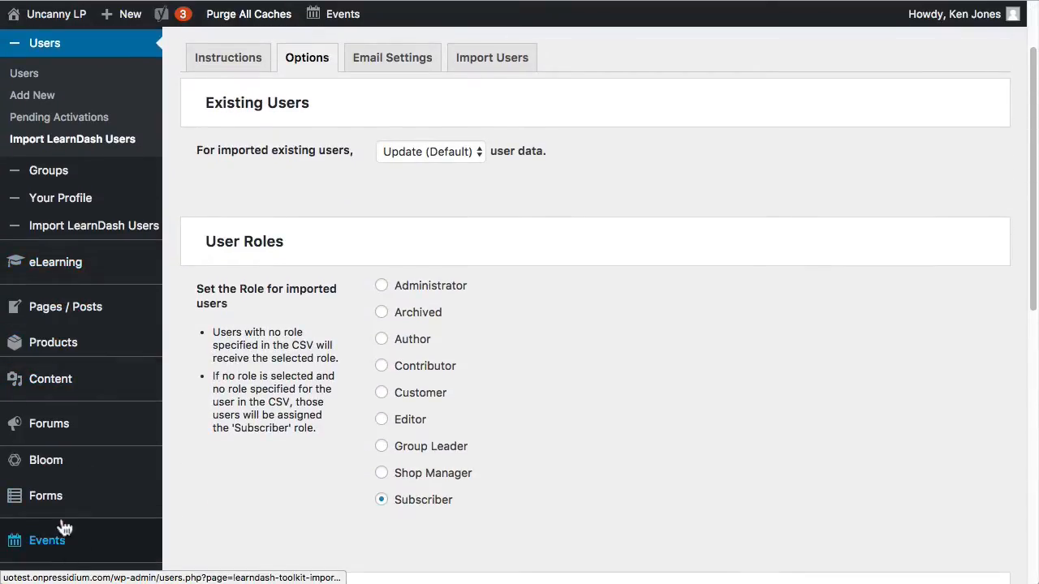
scroll(down, 3)
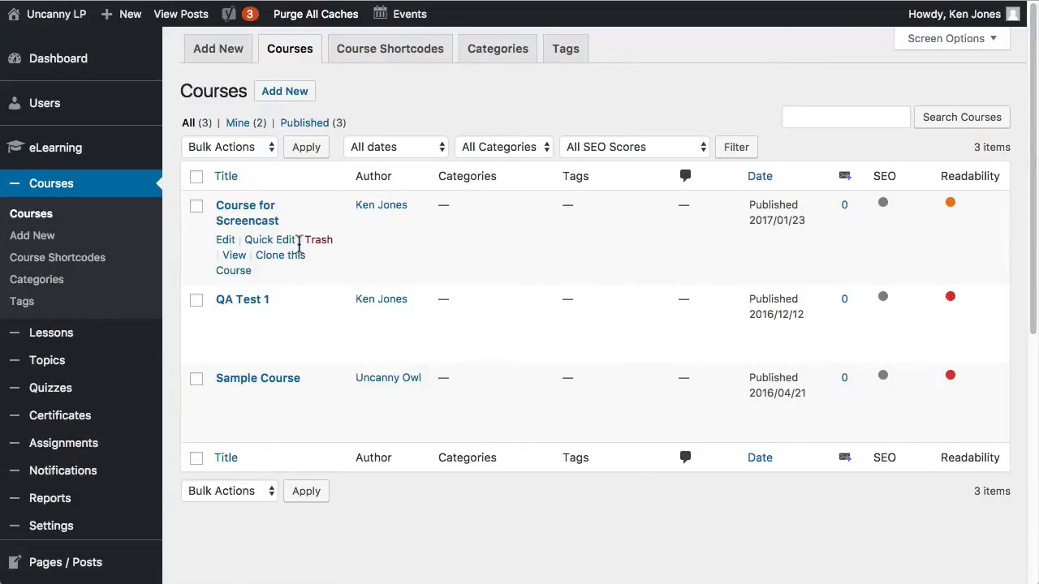
mouse_move(224, 240)
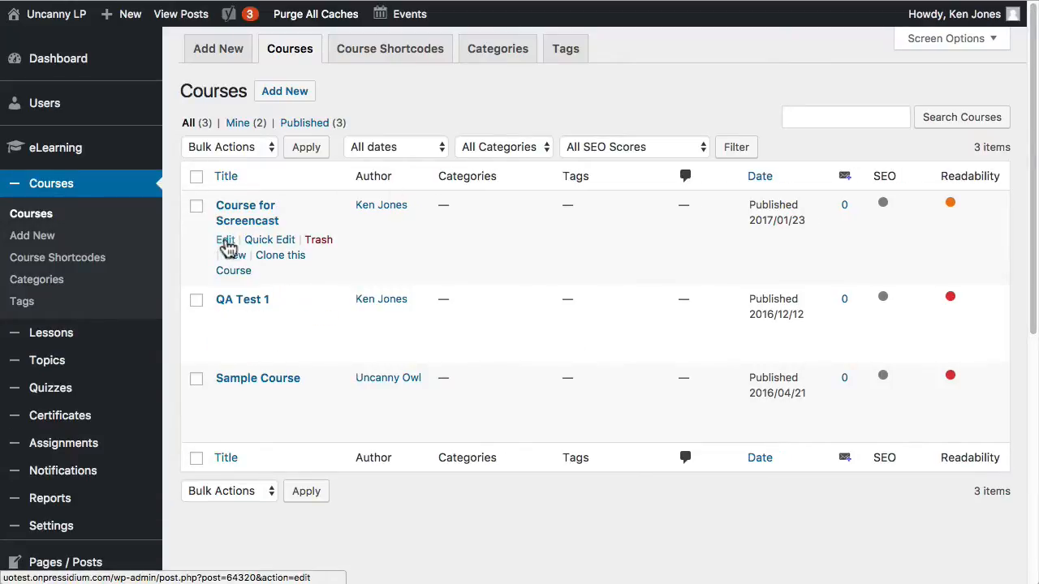
mouse_move(397, 299)
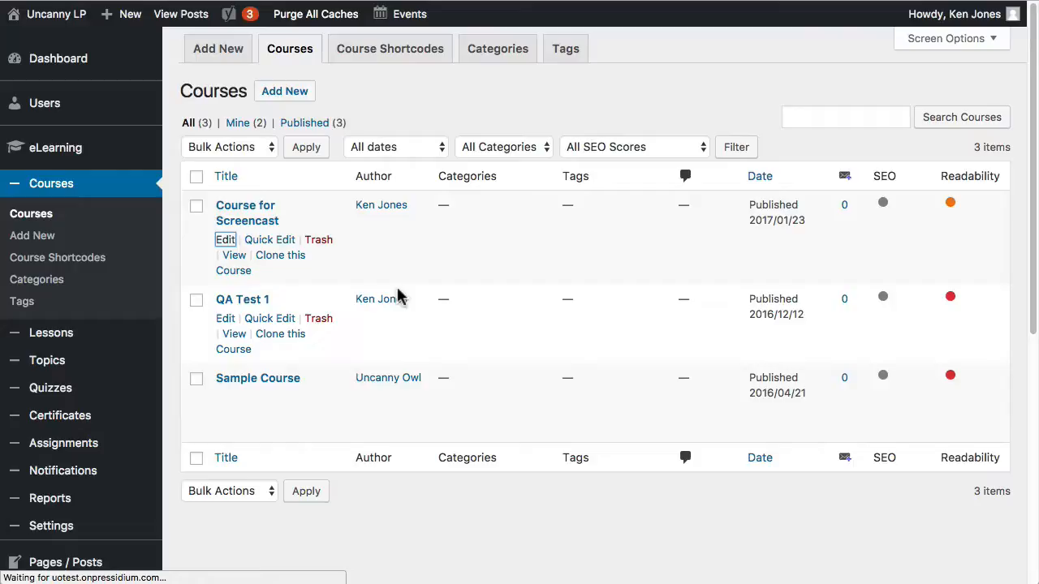
mouse_move(381, 299)
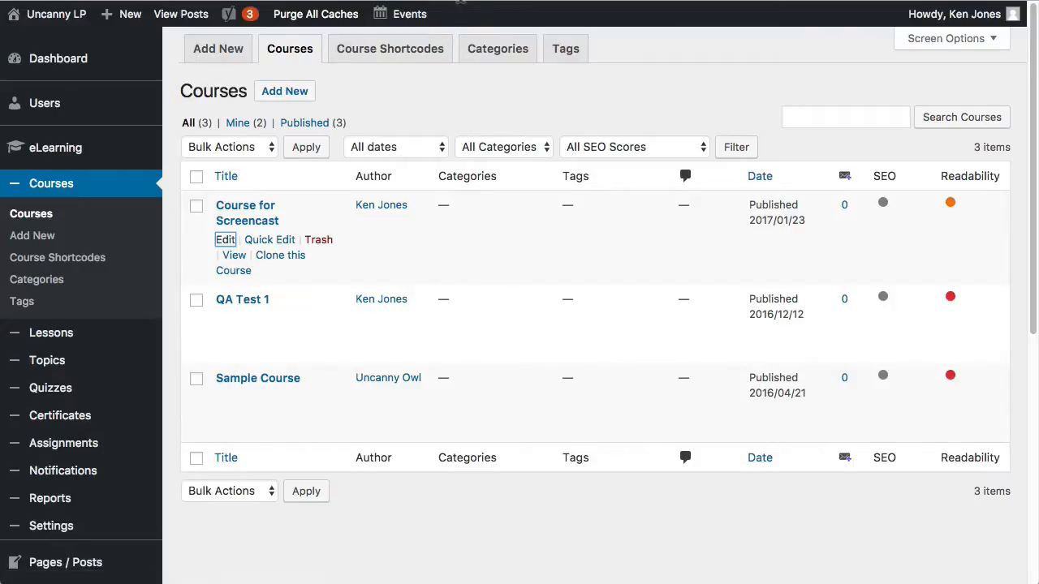
Edit Course for Screencast and select its course ID 64320 in the edit URL.
click(224, 240)
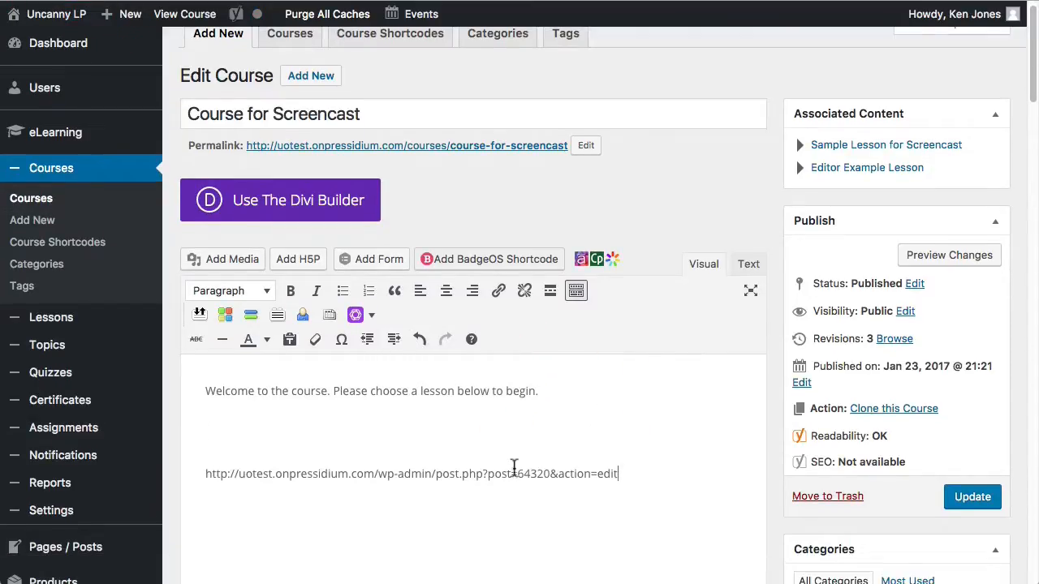
double_click(532, 474)
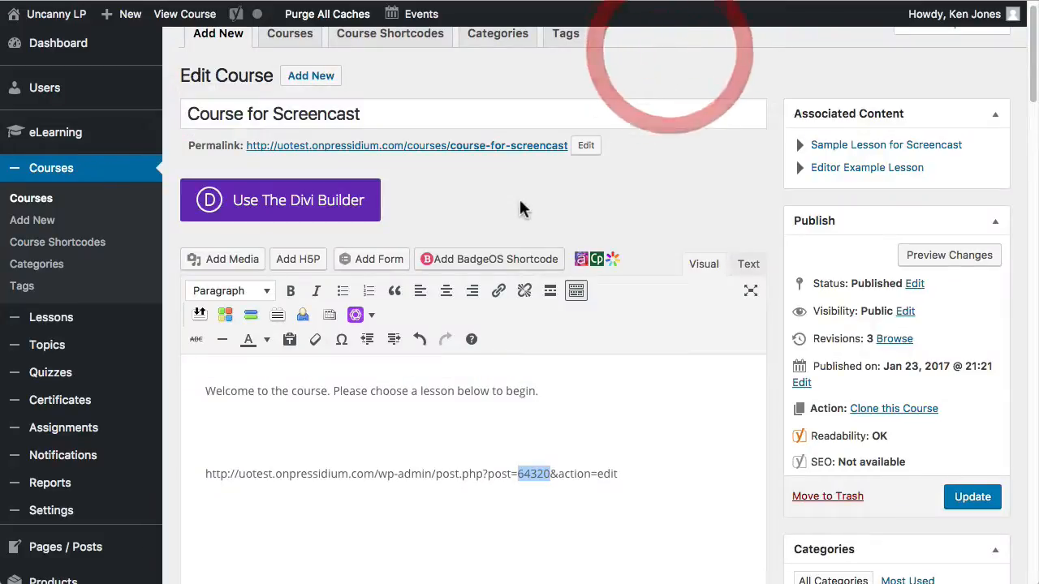
scroll(up, 3)
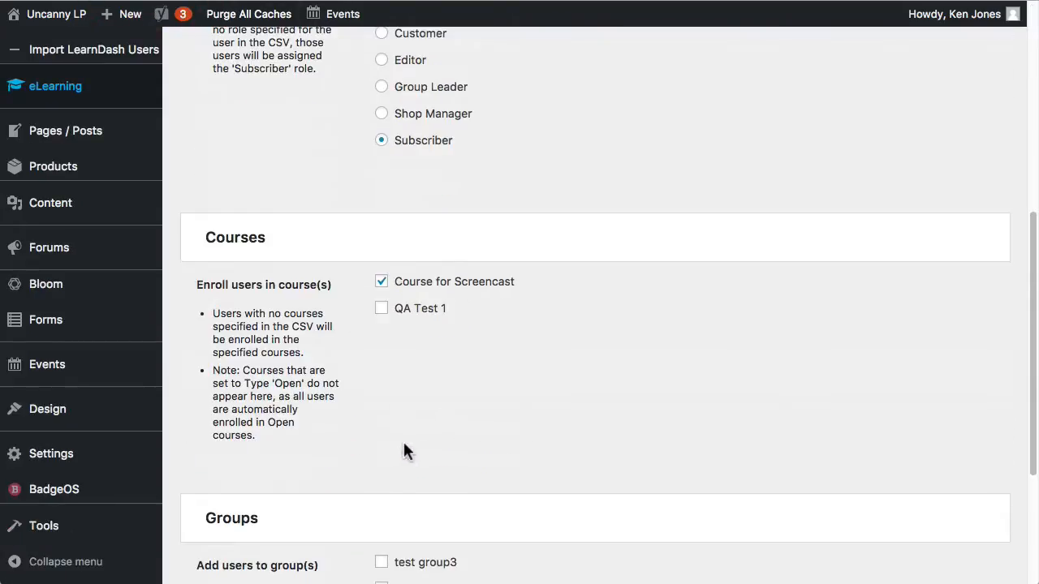
Return to the import Options and switch to the Email Settings tab.
scroll(down, 3)
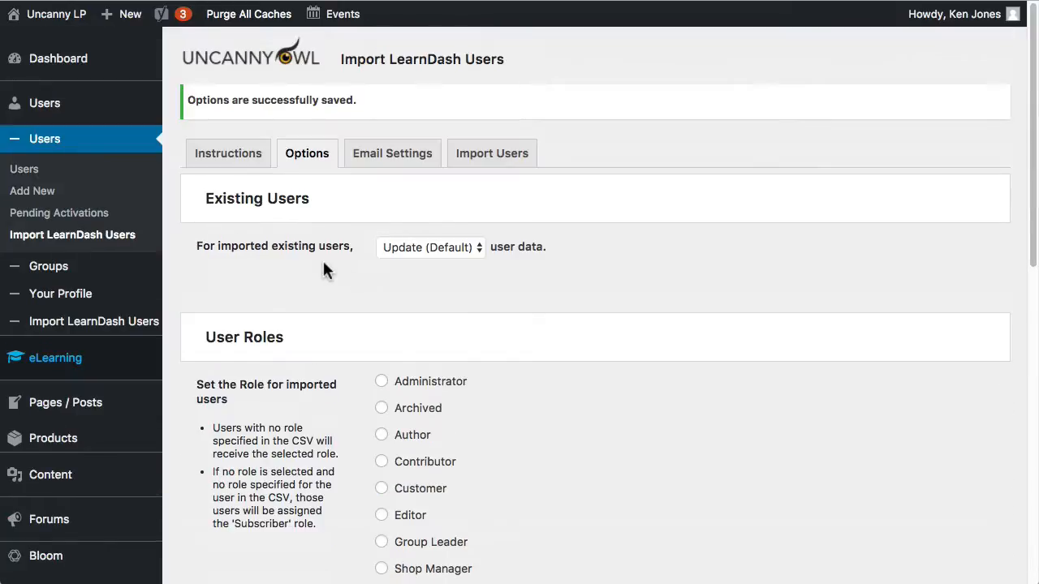
click(393, 153)
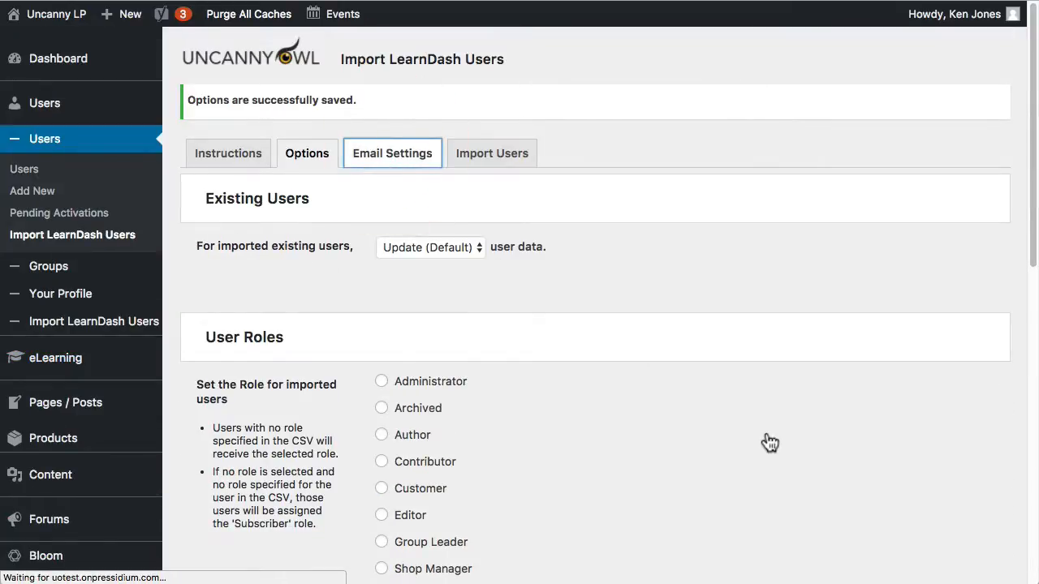
click(393, 152)
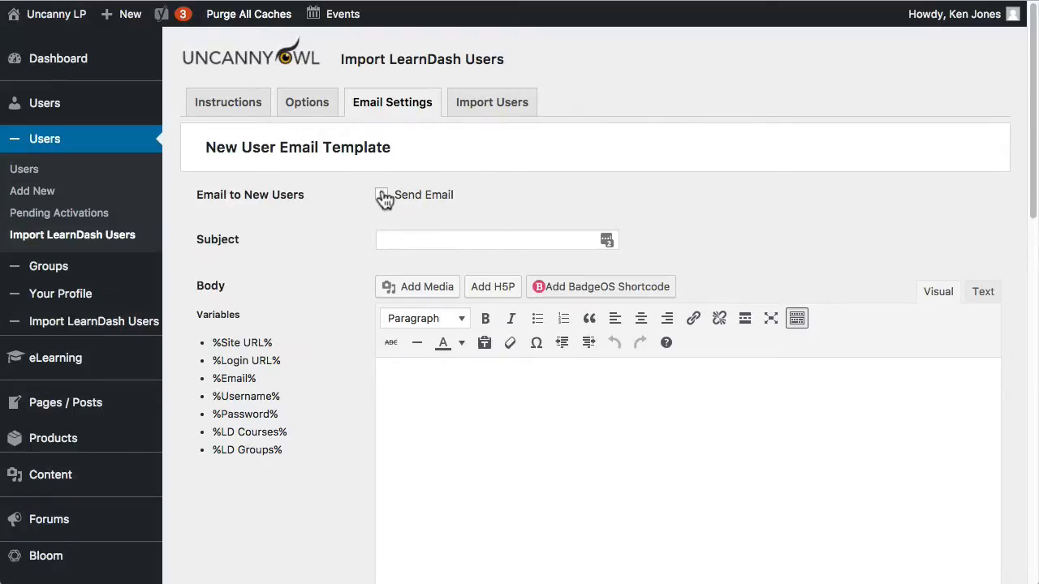
Review the New User and Updated Users email templates with Send Email ticked.
scroll(down, 3)
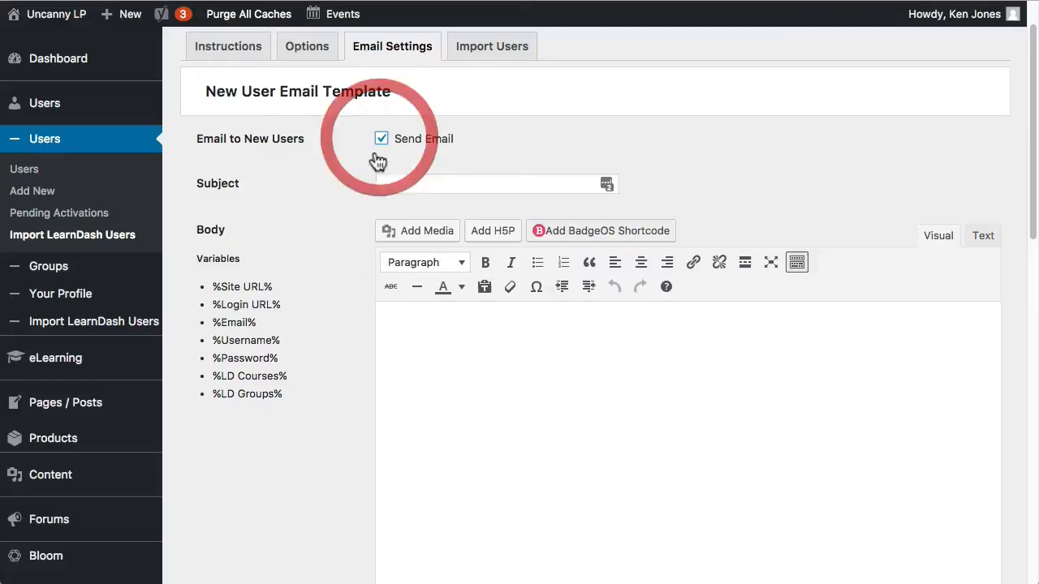
scroll(down, 3)
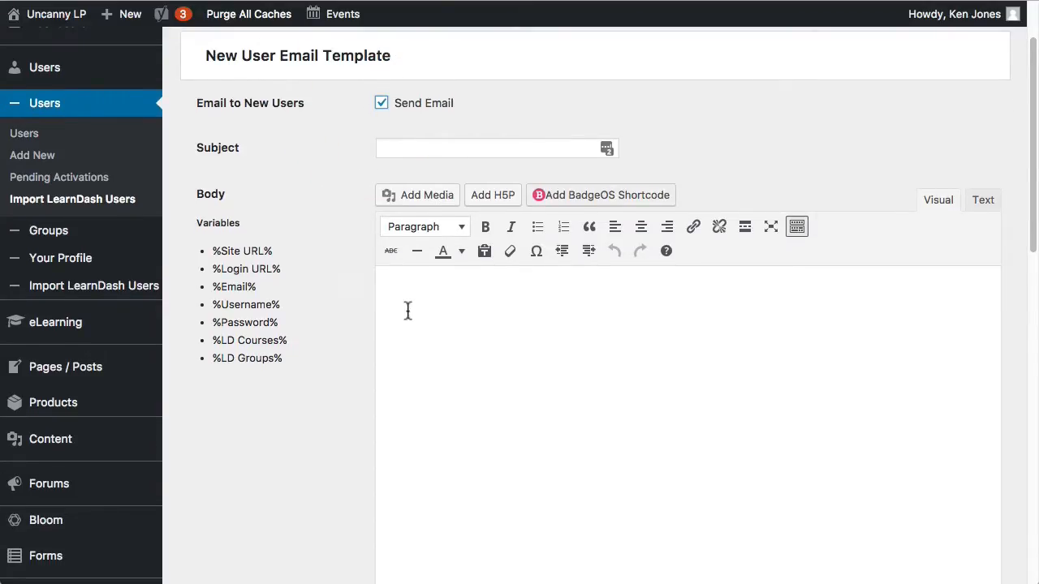
scroll(down, 3)
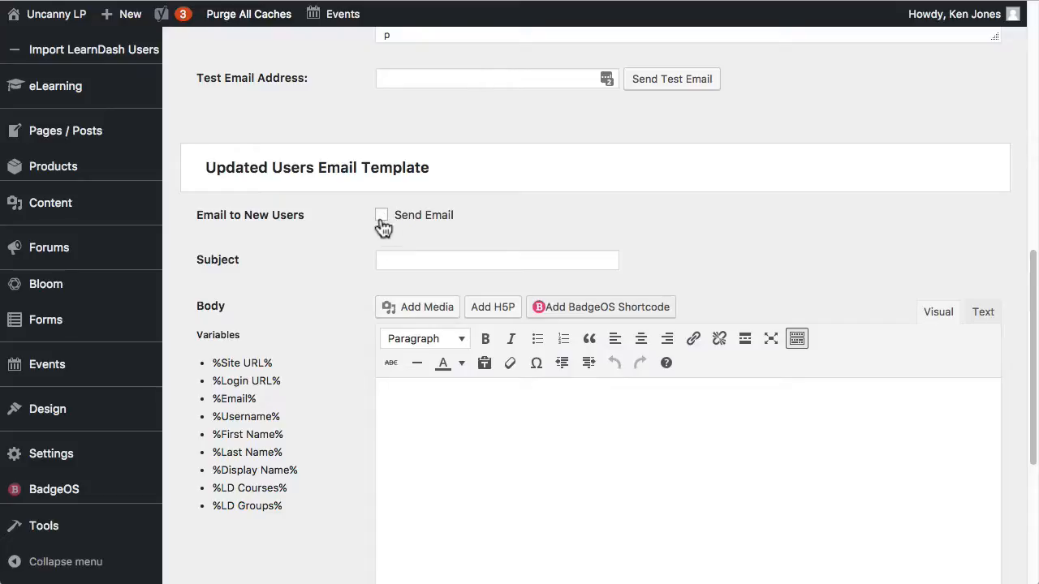
scroll(down, 3)
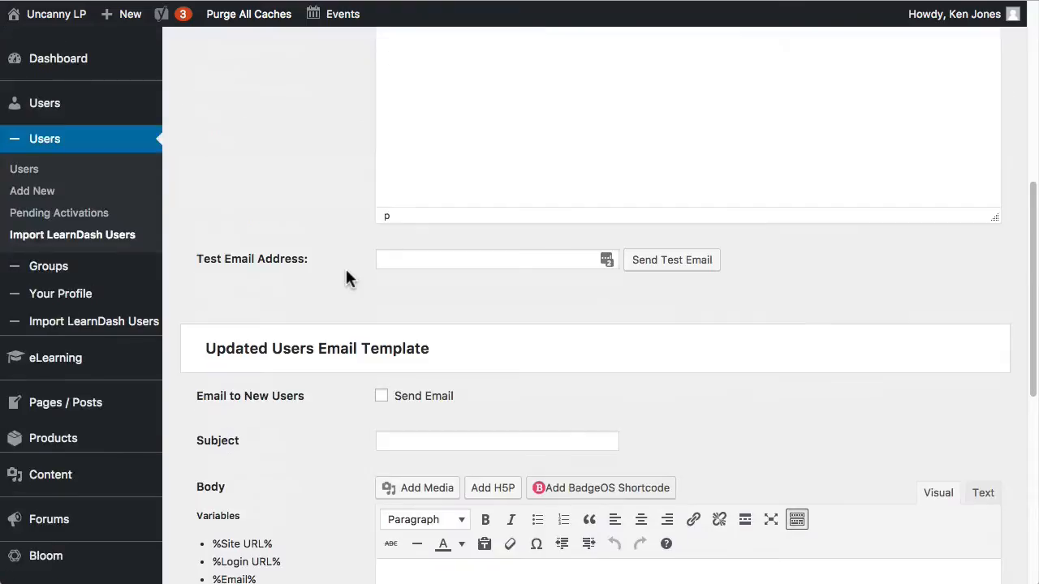
scroll(up, 3)
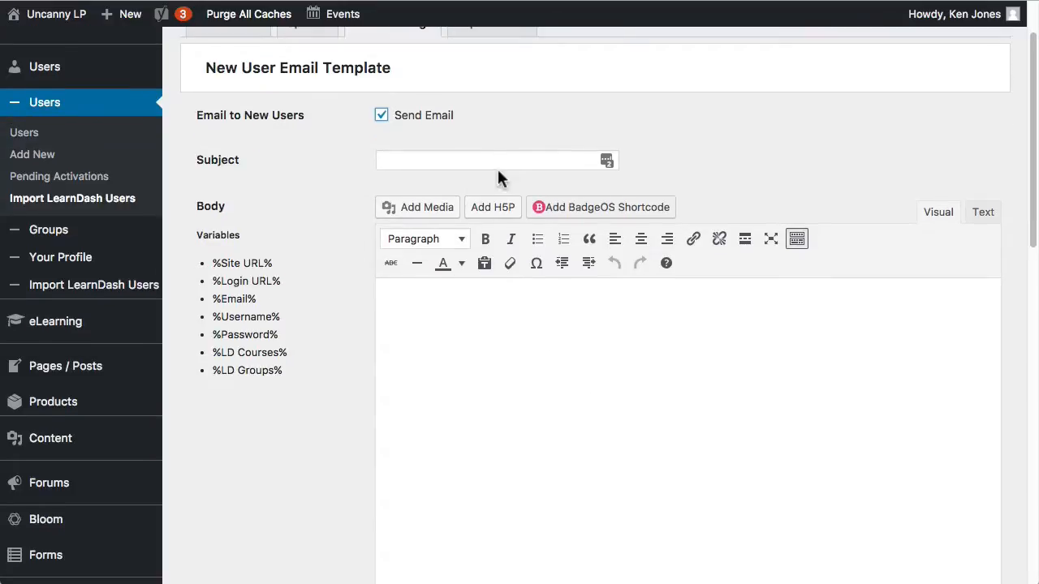
Enter subject 'Welcome to LP!' and a body announcing the account with %Username% and %Password%.
text(Welcome to)
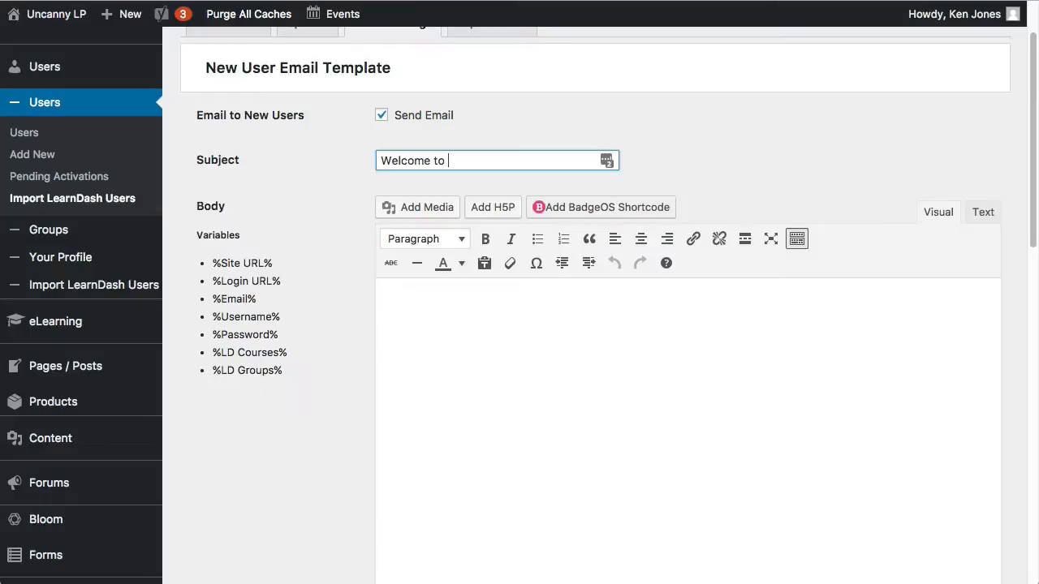
text(LP!)
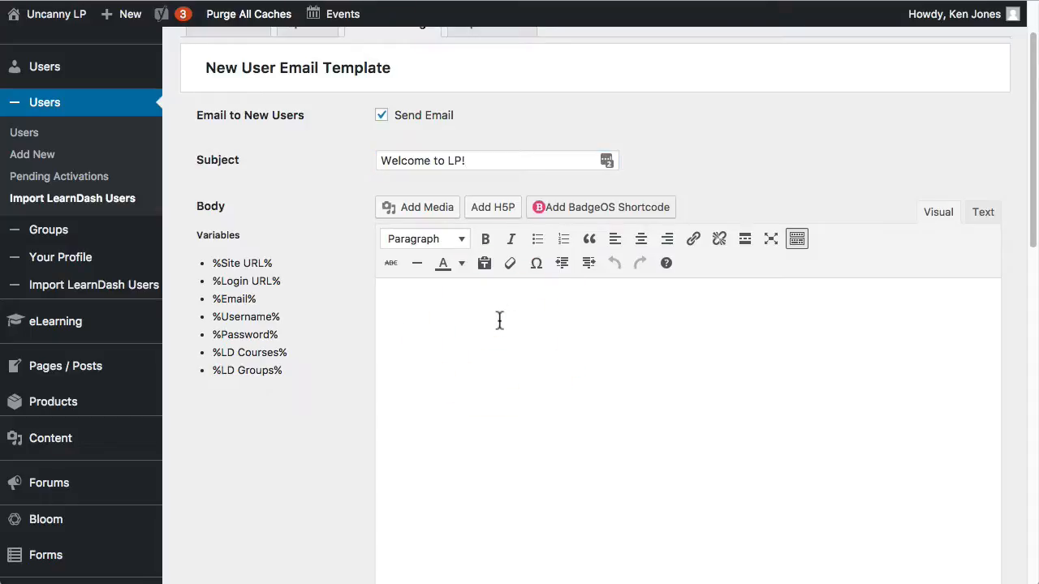
text(Hi,)
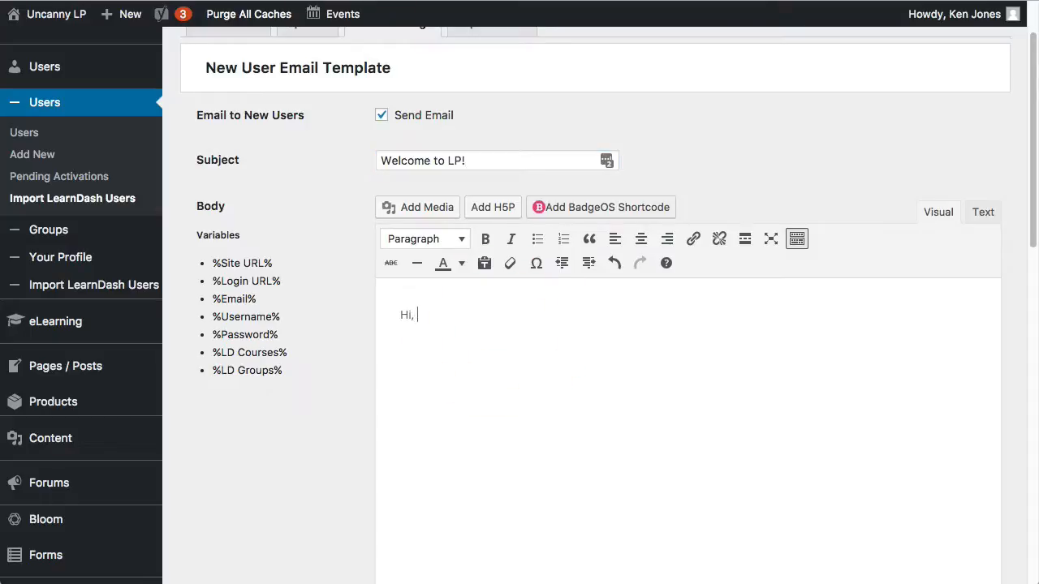
text(your user has)
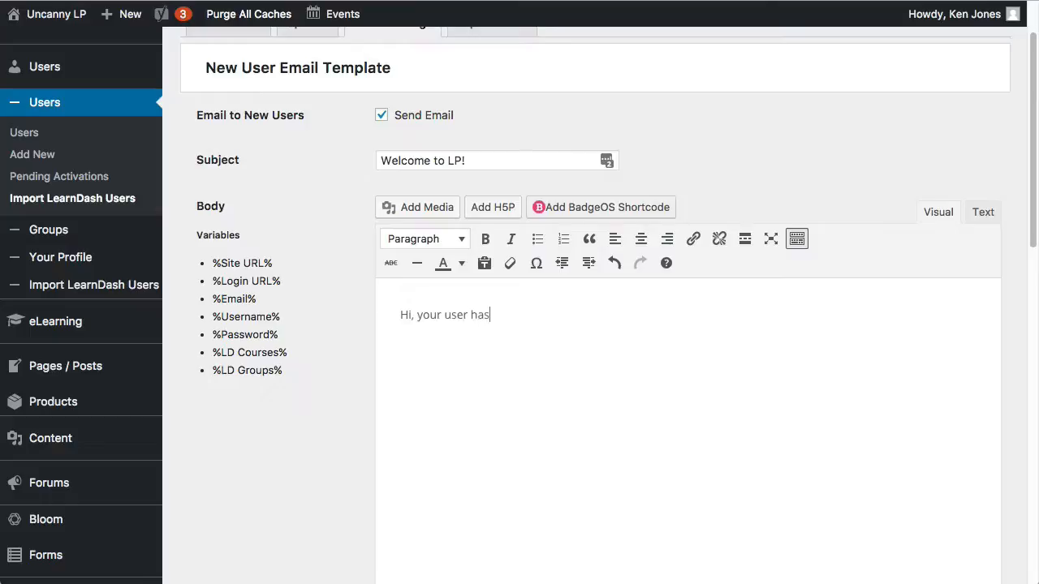
text(been created with username)
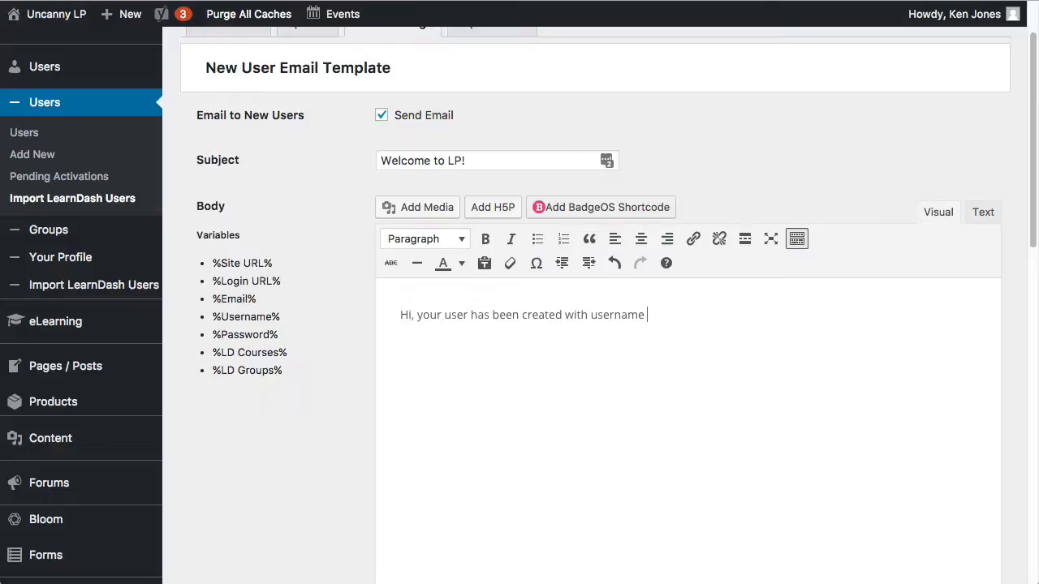
text(%Username)
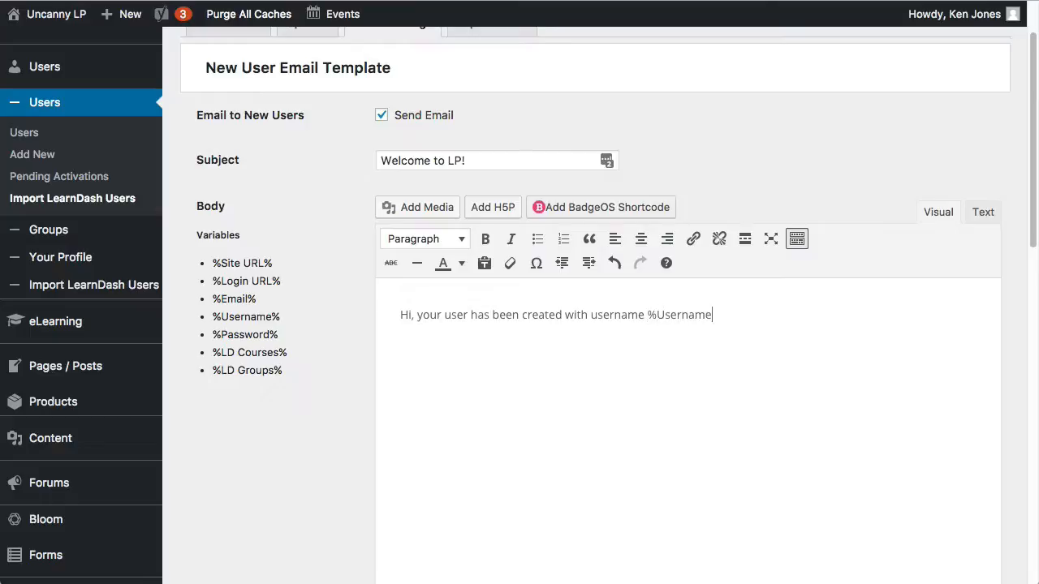
mouse_move(870, 304)
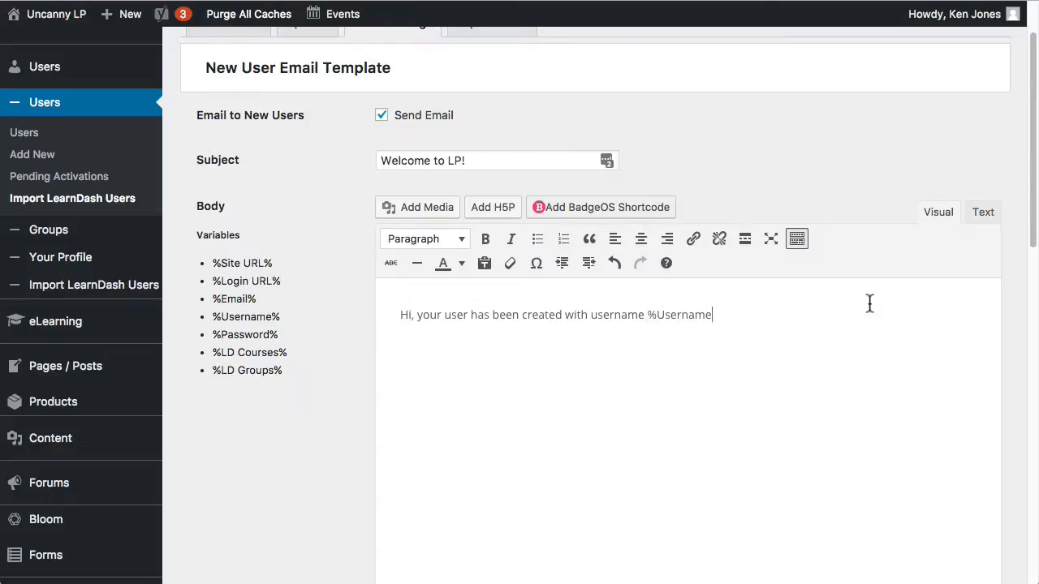
text(% and passw)
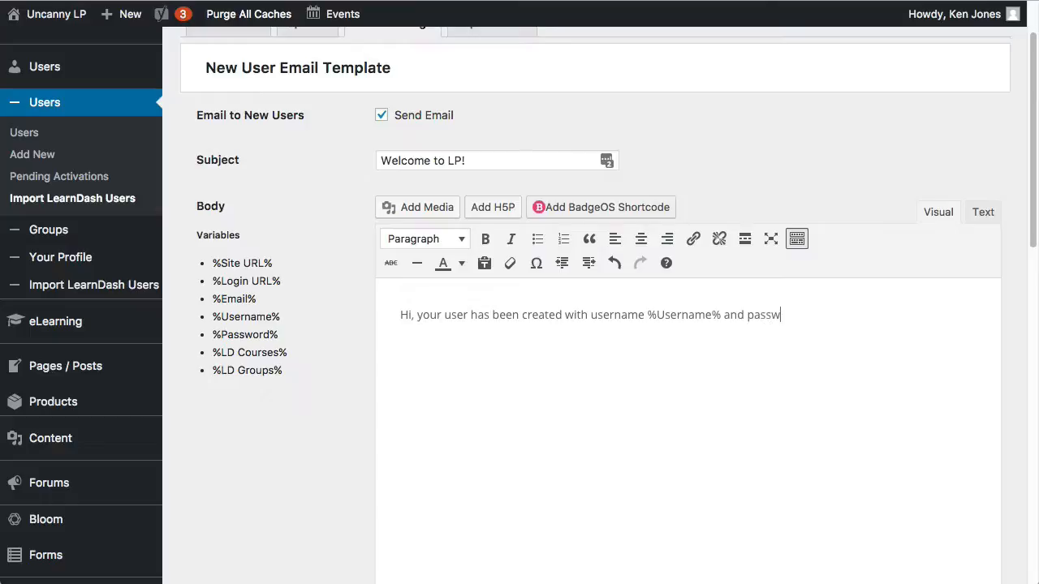
text(ord)
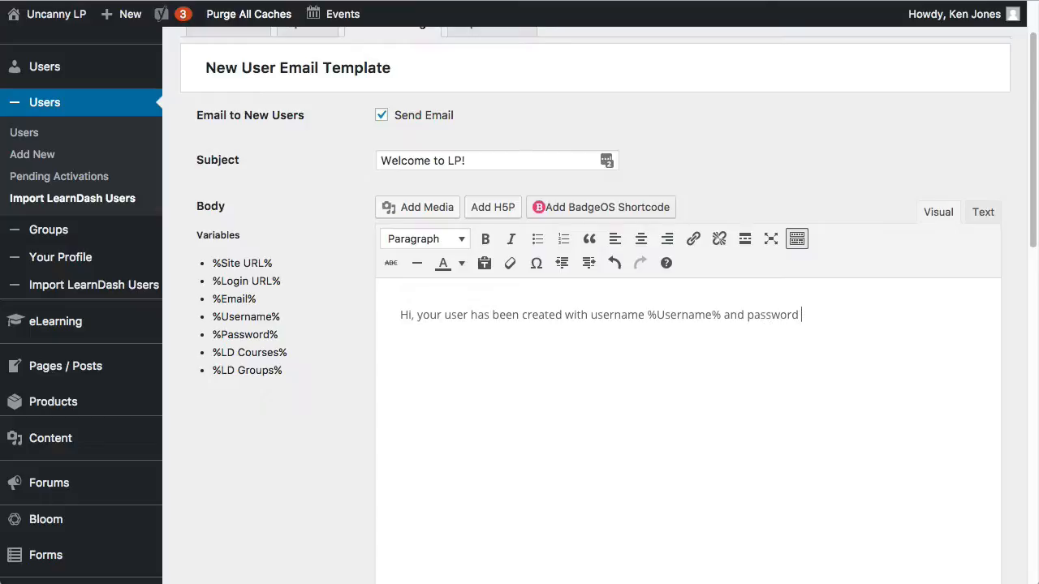
text(%Passwo)
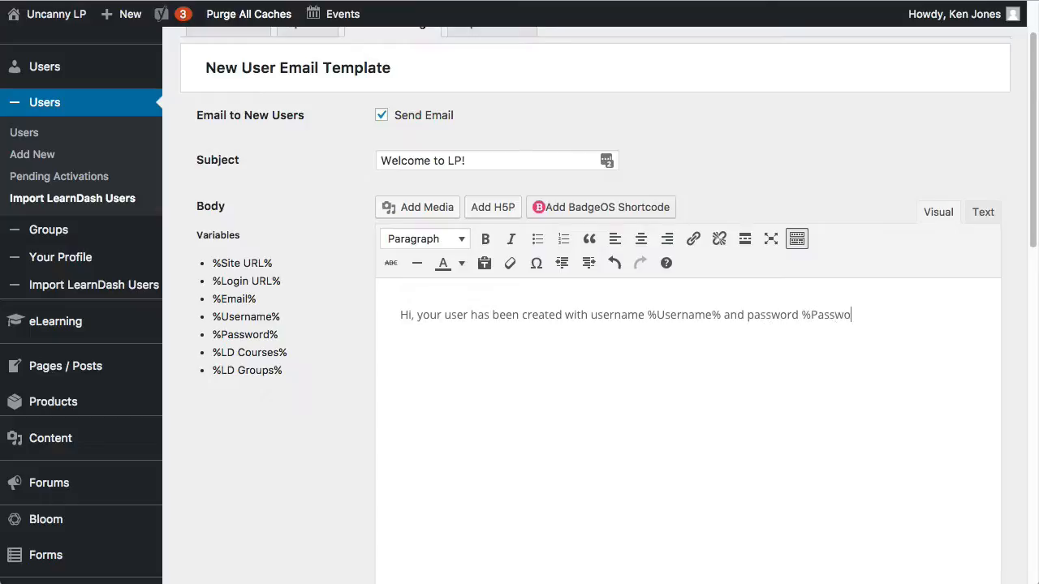
text(rd%.)
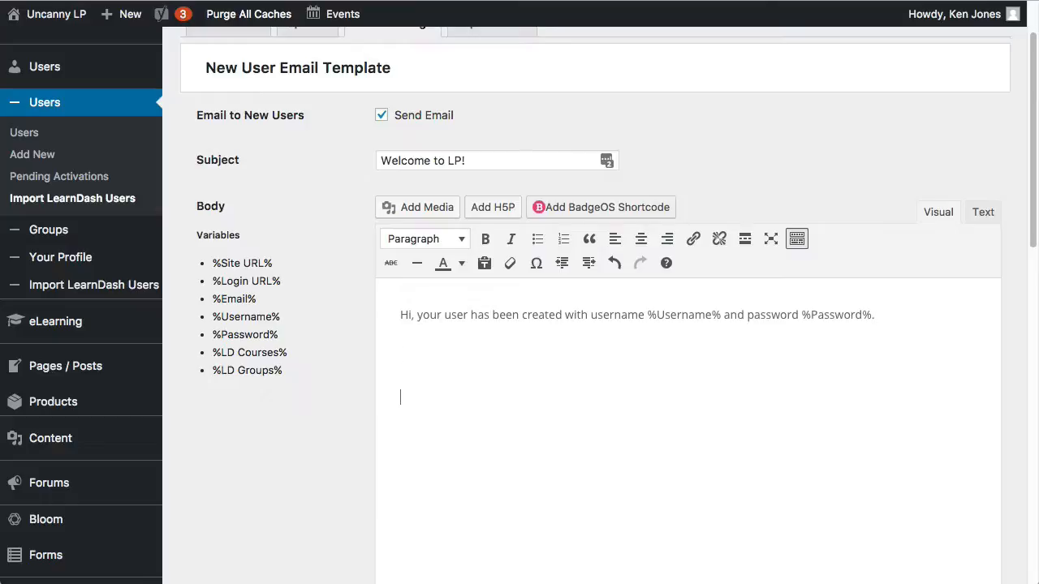
Add 'Please sign in at %Login URL%.' and a closing 'Thanks!' to the body.
text(Please sign in)
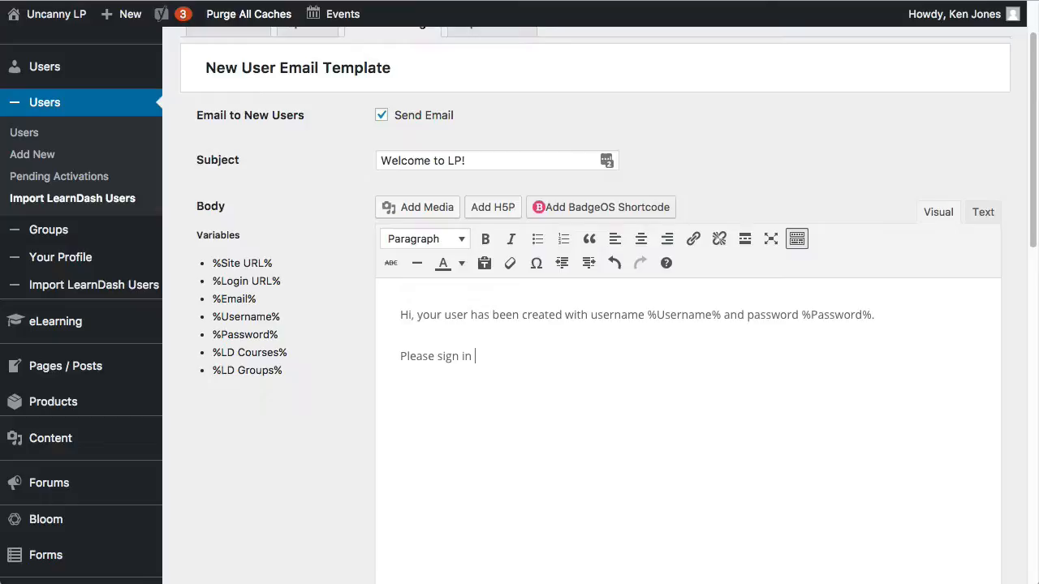
text(at)
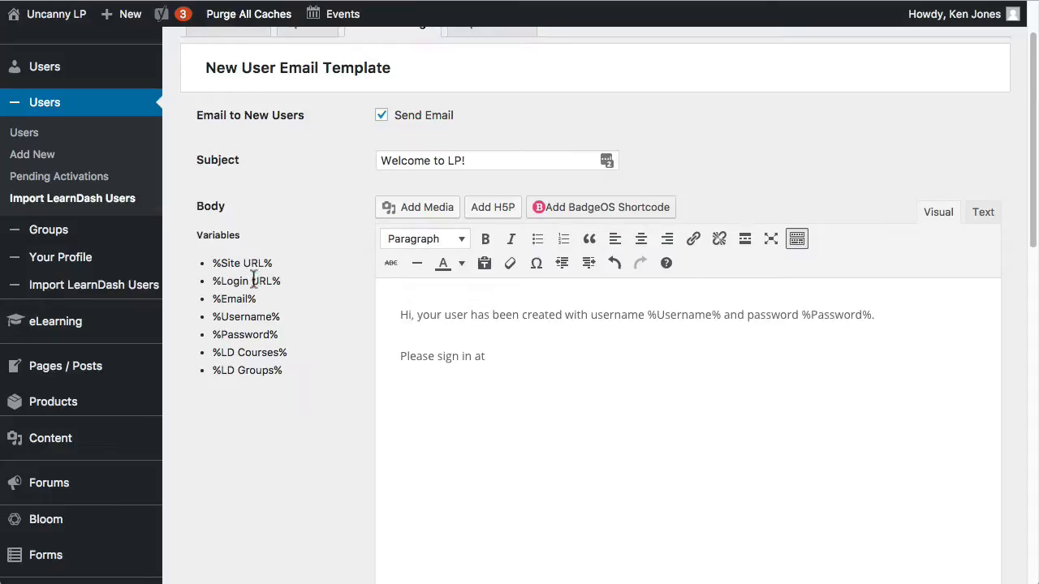
double_click(247, 280)
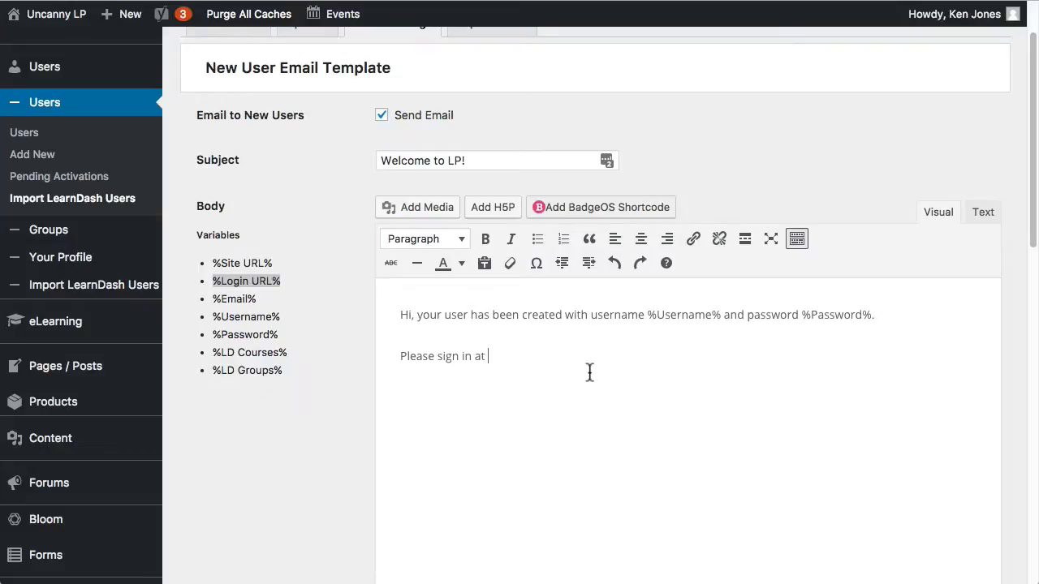
text(%Login URL%.)
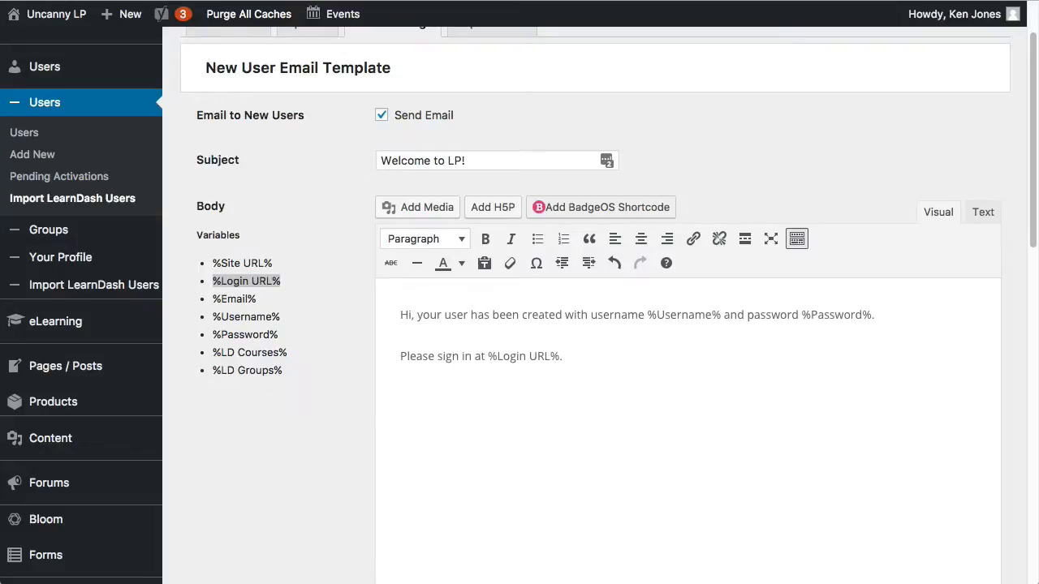
text(Thanks!)
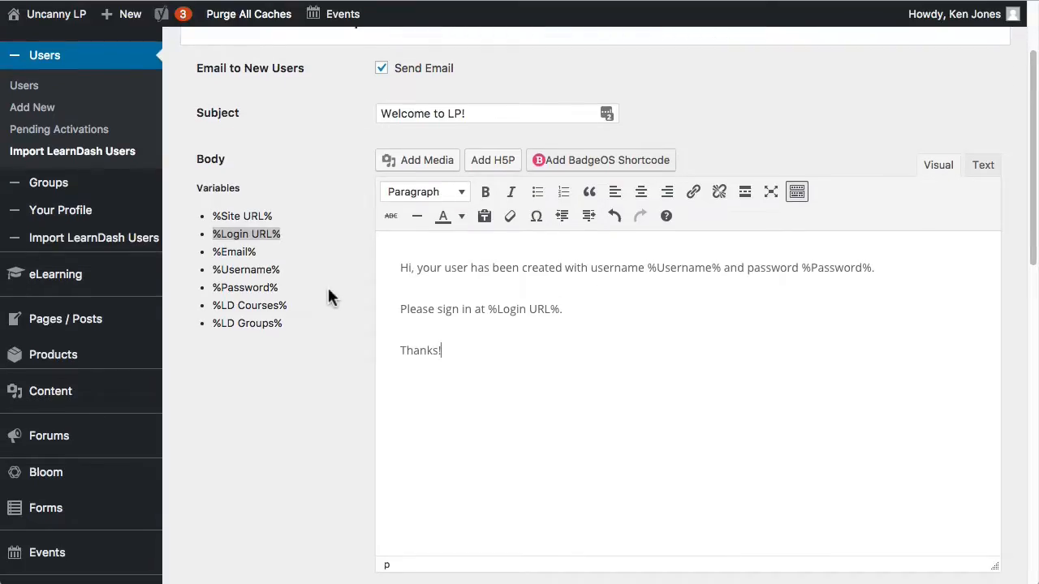
mouse_move(522, 305)
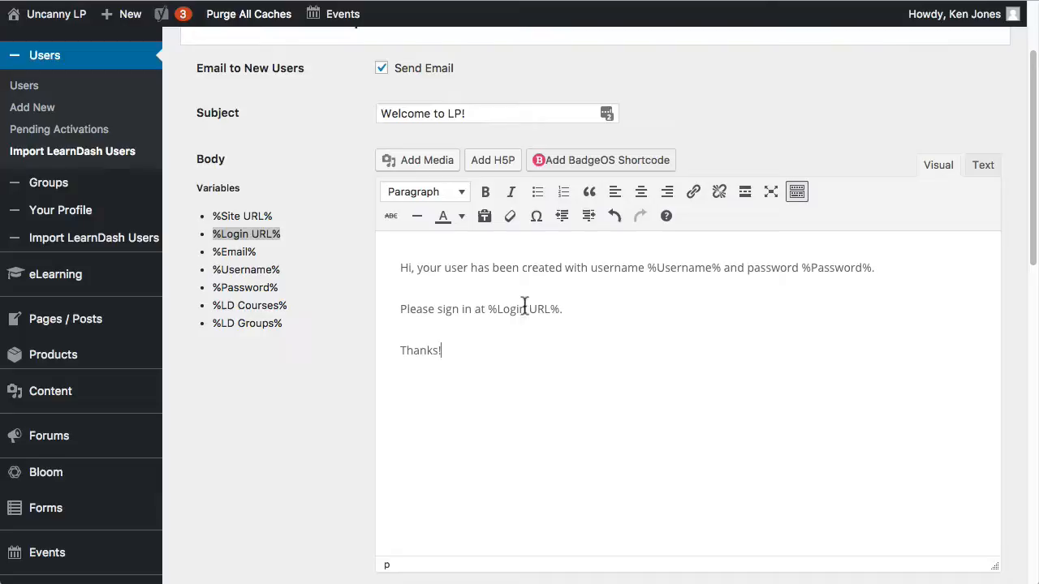
scroll(down, 3)
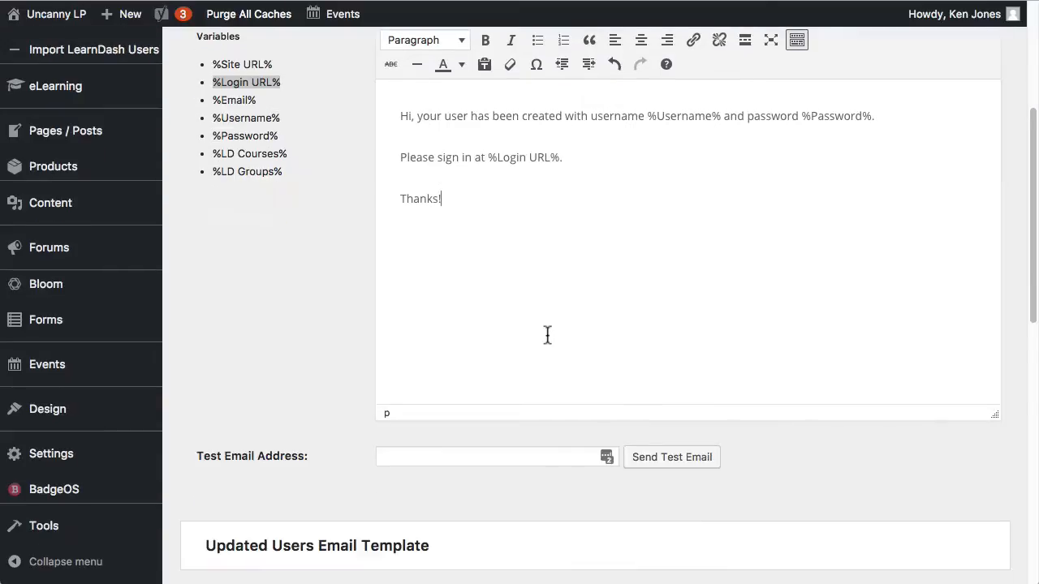
scroll(up, 3)
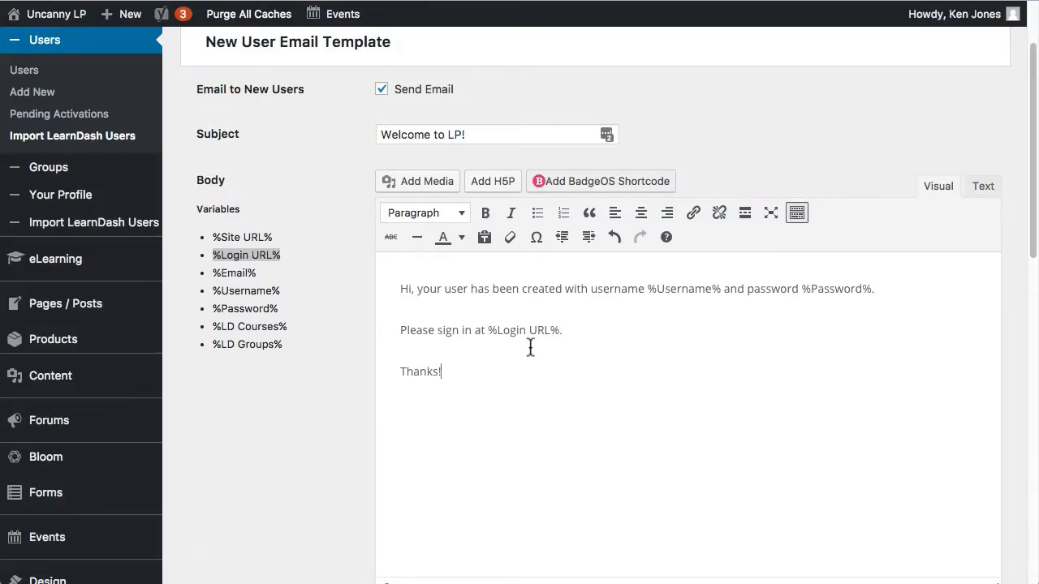
scroll(down, 3)
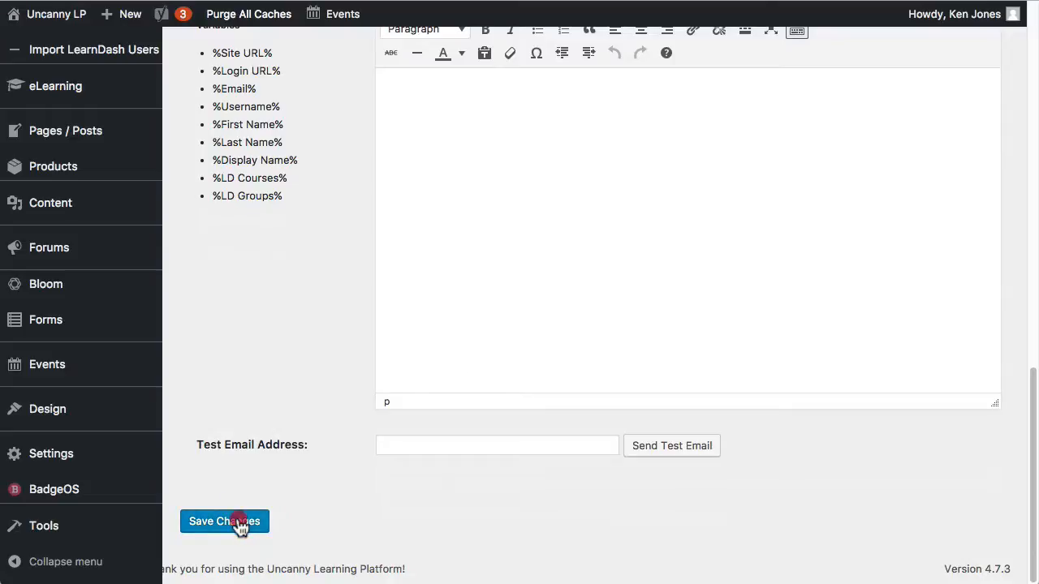
click(224, 521)
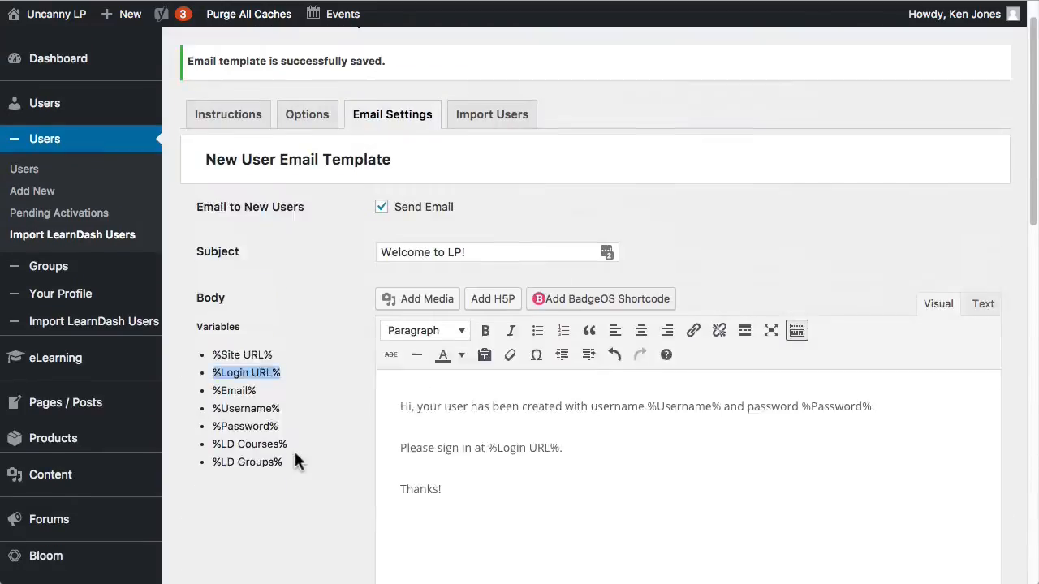
scroll(down, 3)
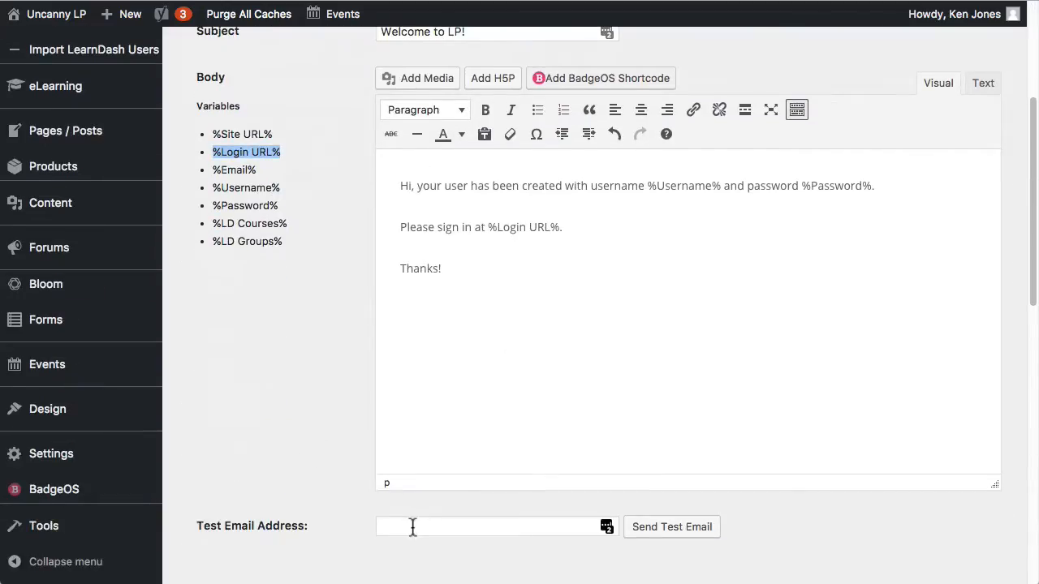
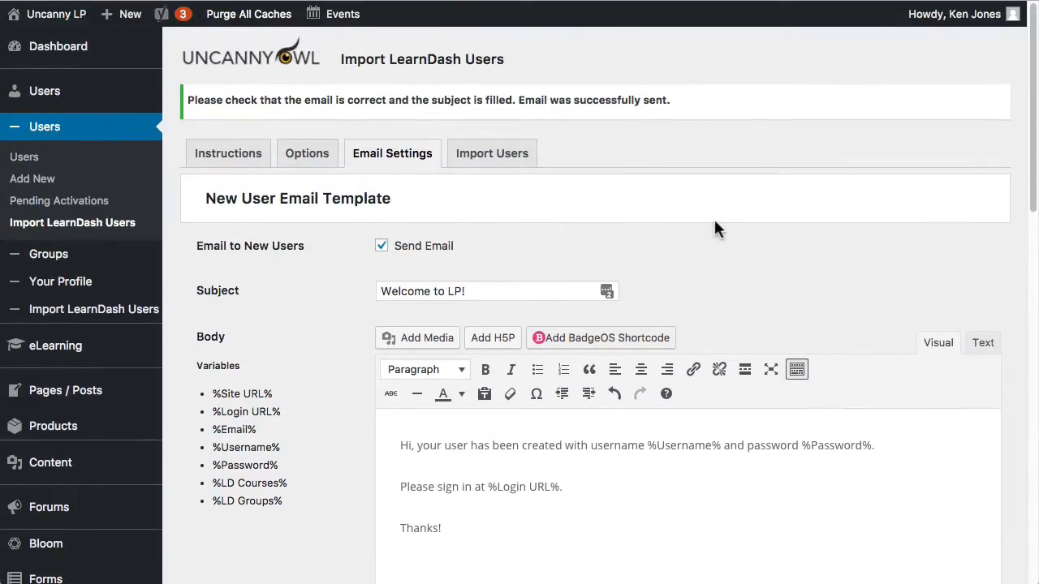
mouse_move(529, 253)
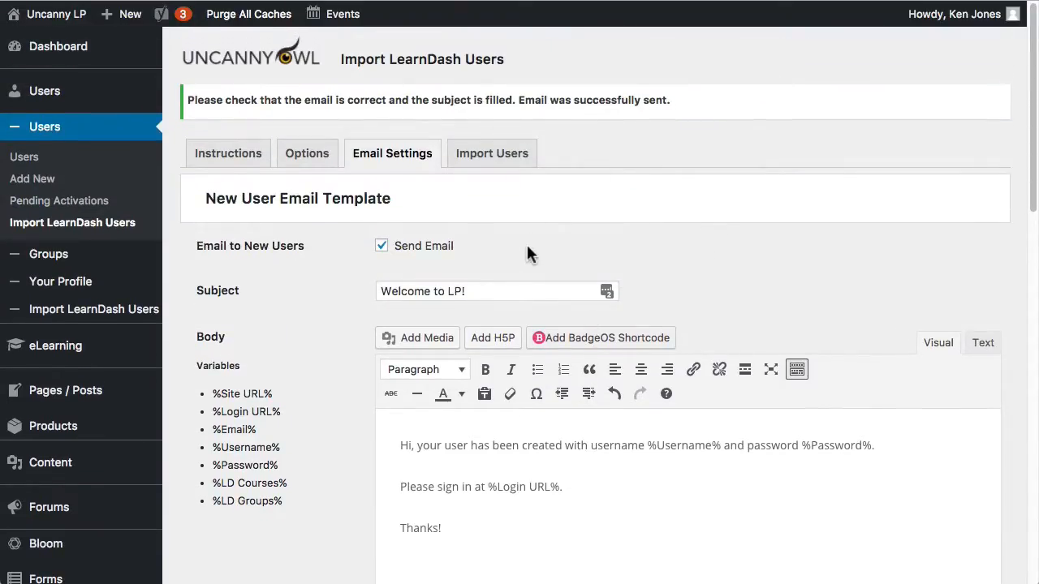
mouse_move(352, 351)
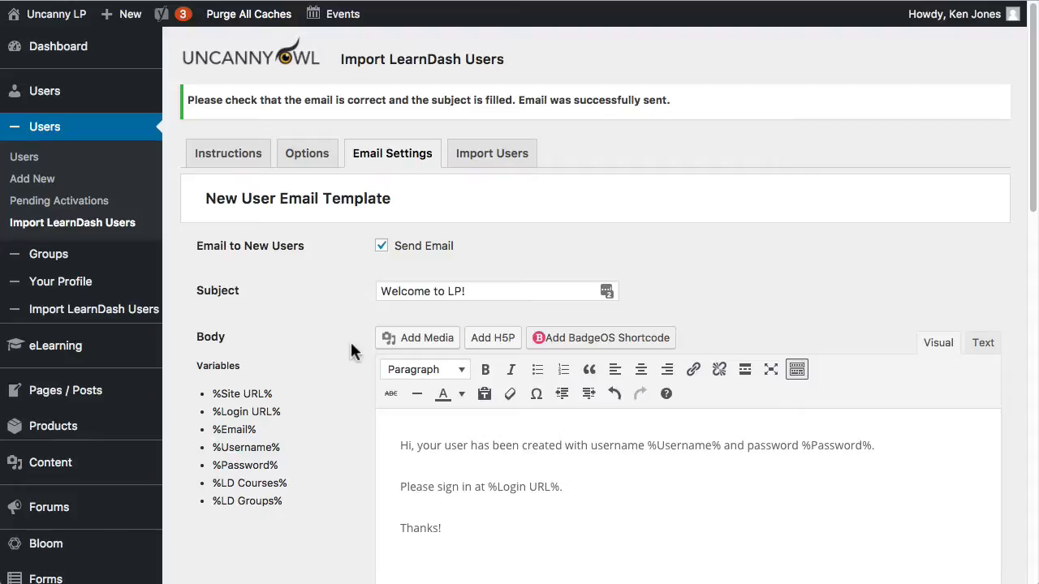
mouse_move(492, 152)
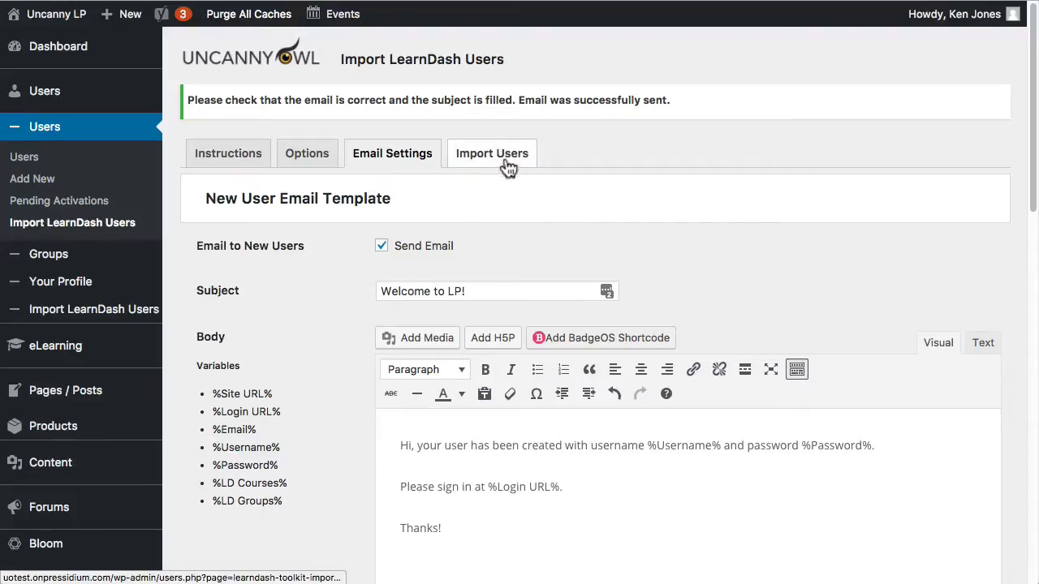
mouse_move(496, 198)
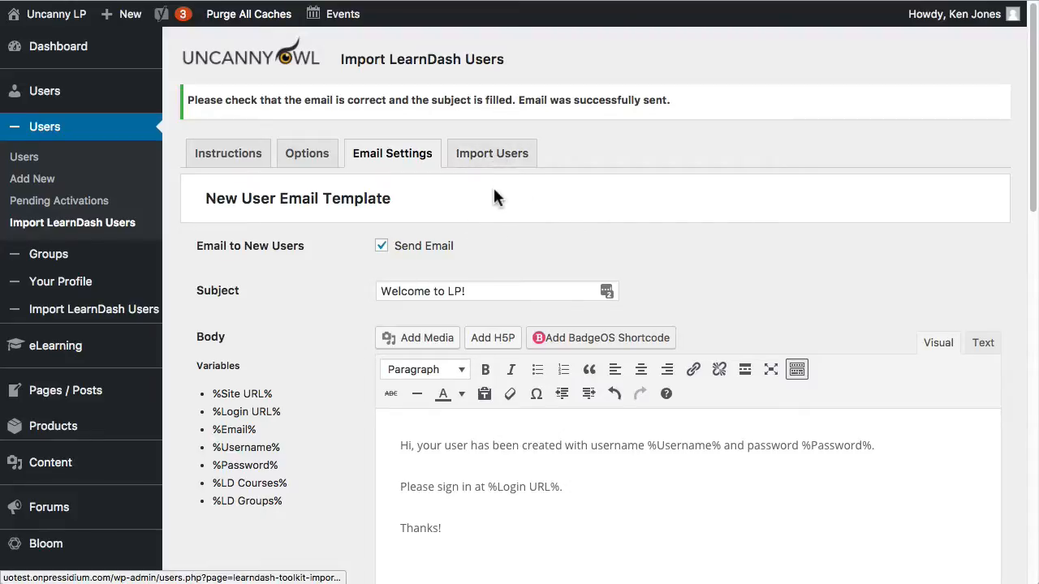
mouse_move(492, 153)
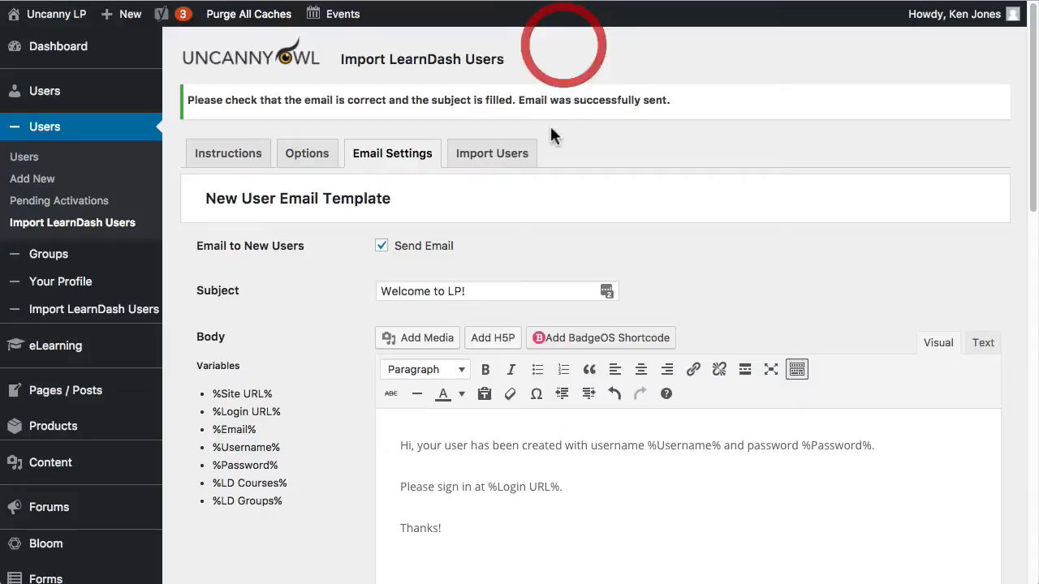
click(492, 152)
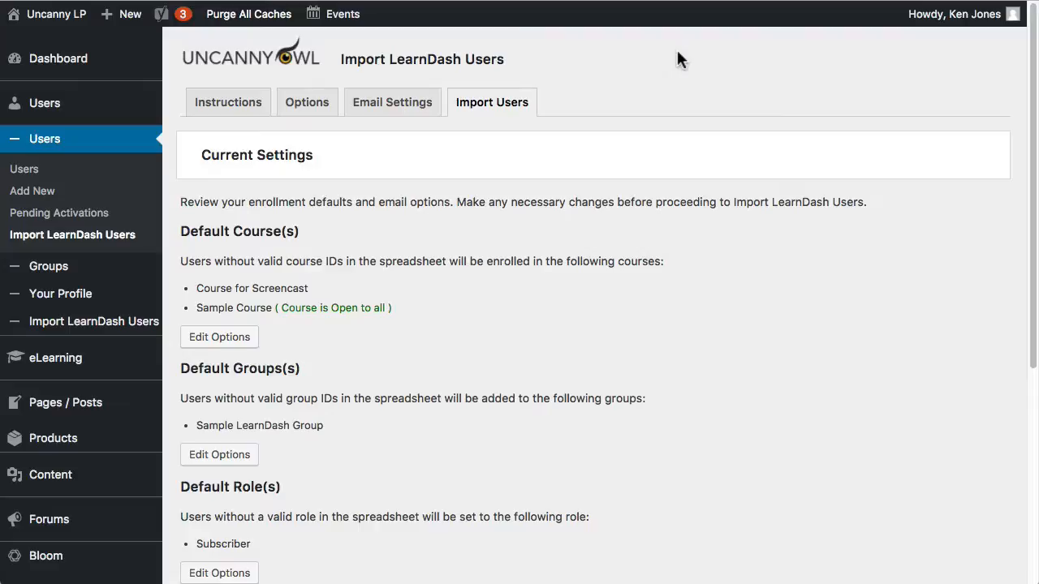
scroll(down, 3)
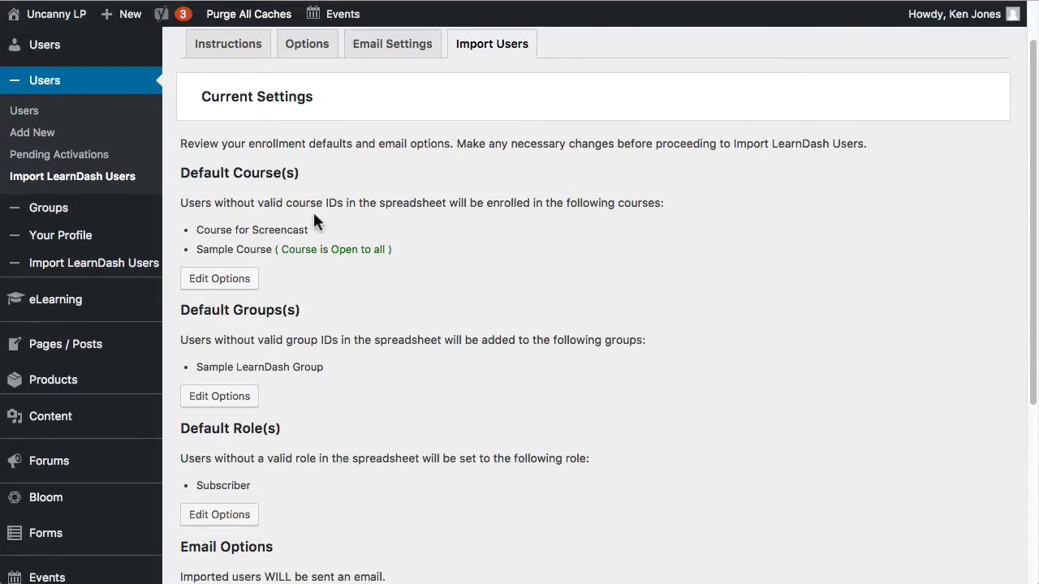
mouse_move(298, 234)
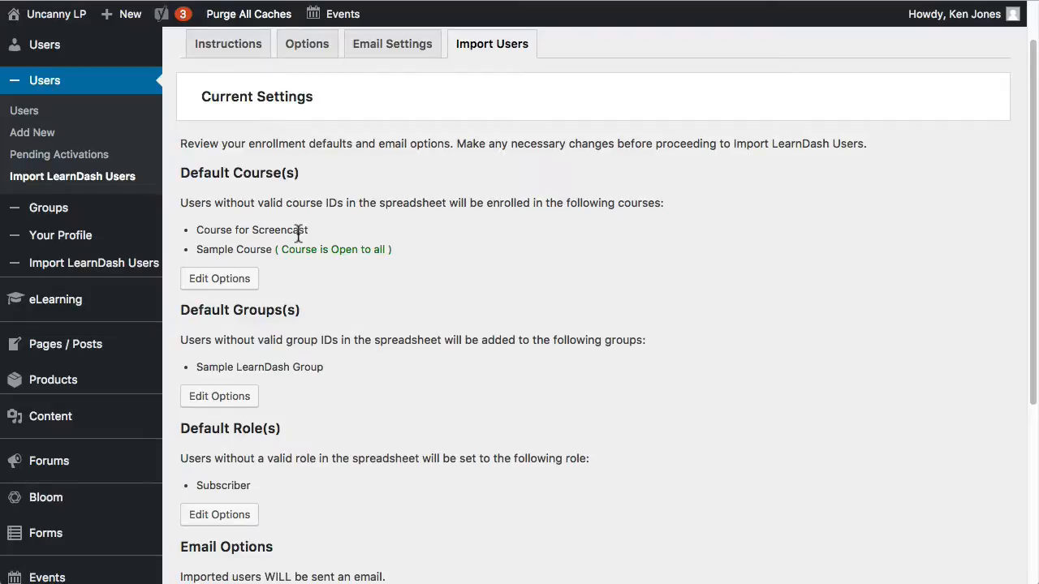
mouse_move(317, 140)
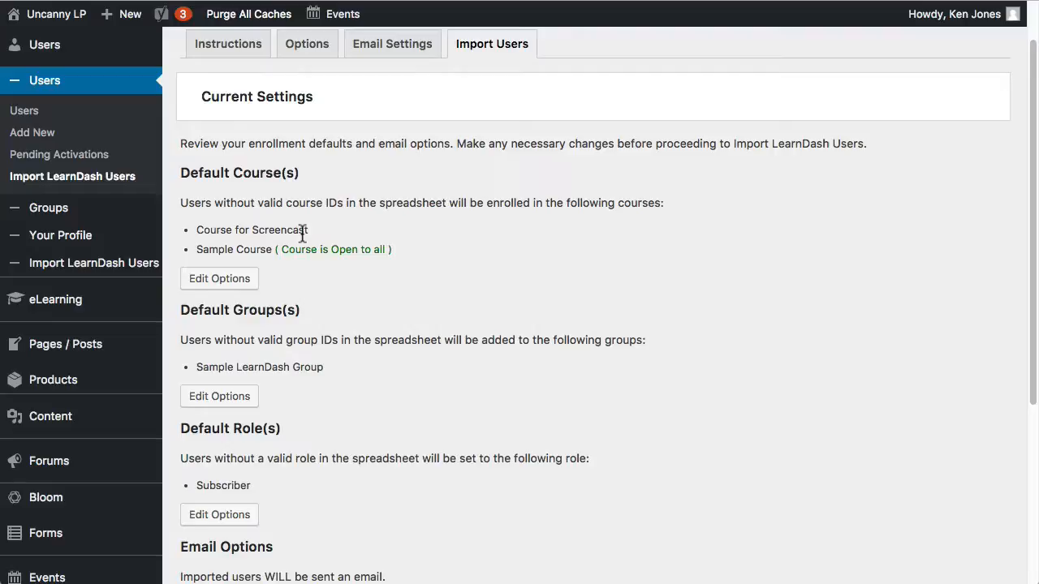
double_click(252, 231)
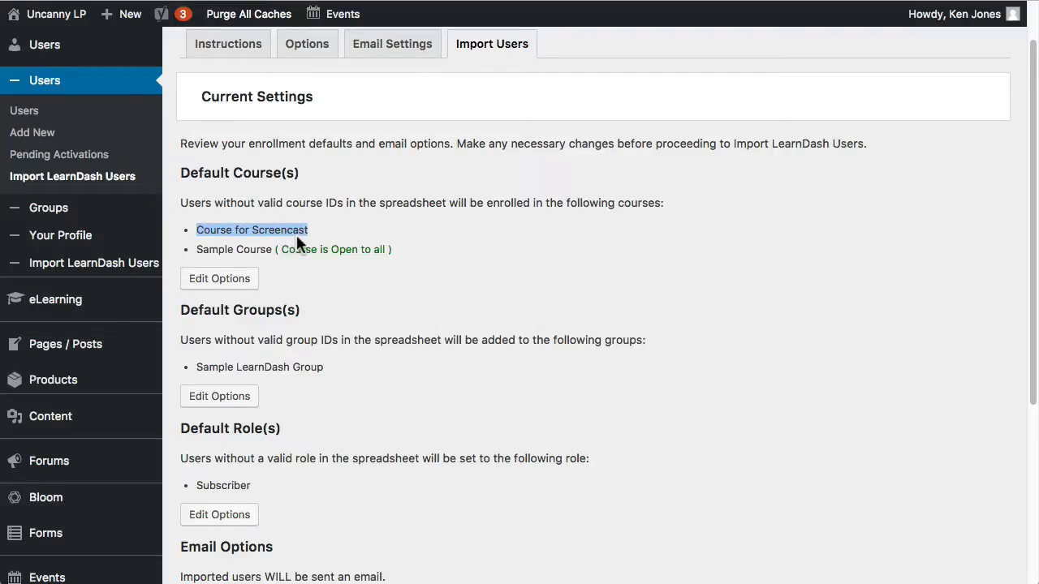
mouse_move(374, 209)
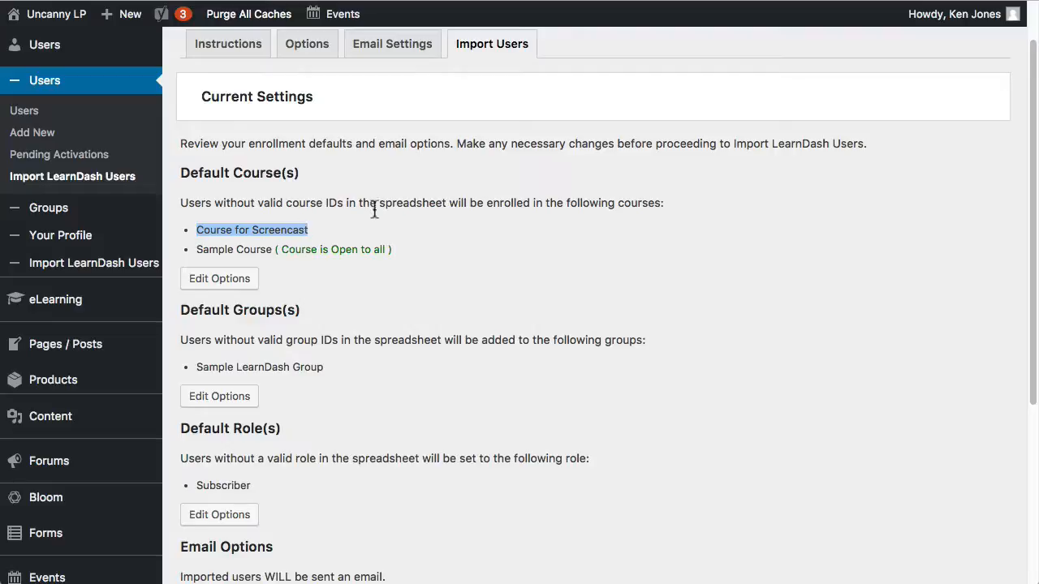
mouse_move(344, 208)
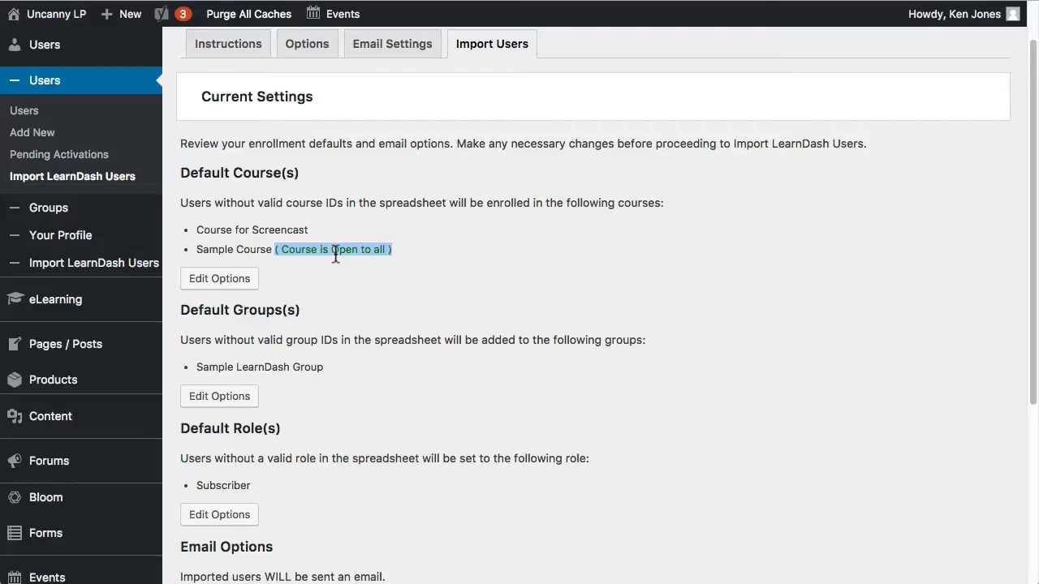
scroll(down, 3)
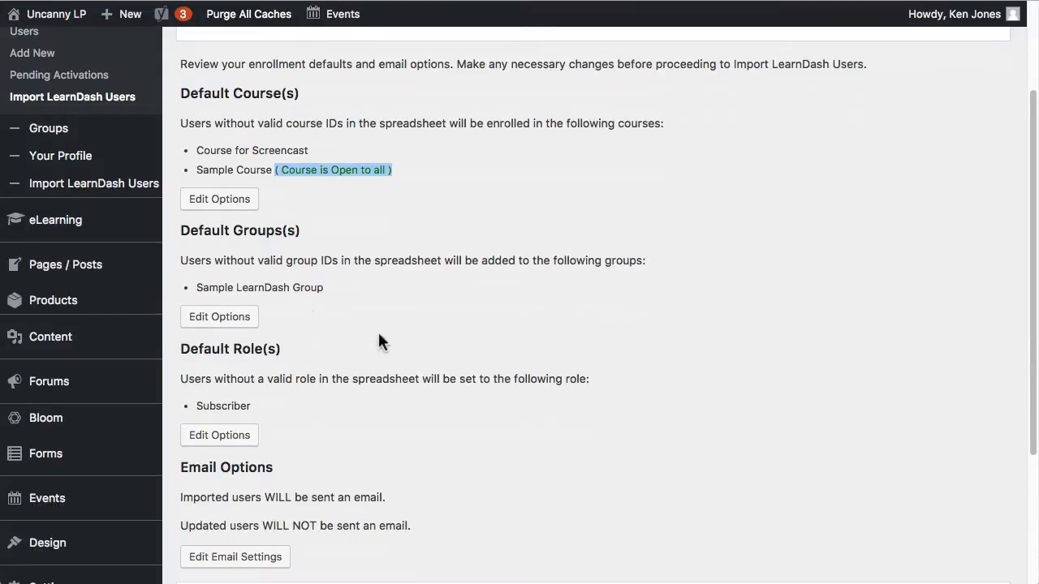
mouse_move(338, 331)
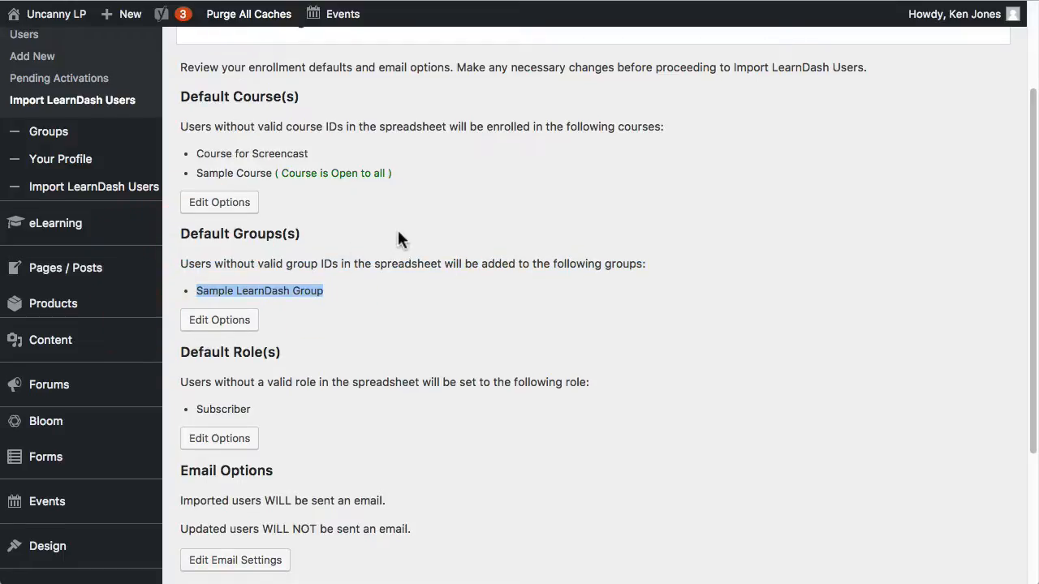
scroll(down, 3)
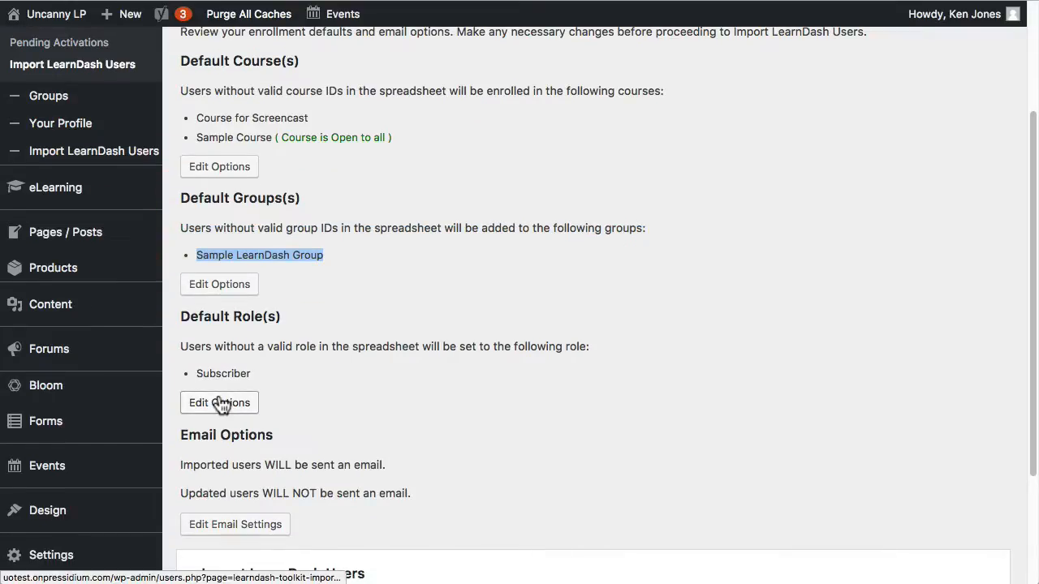
scroll(down, 3)
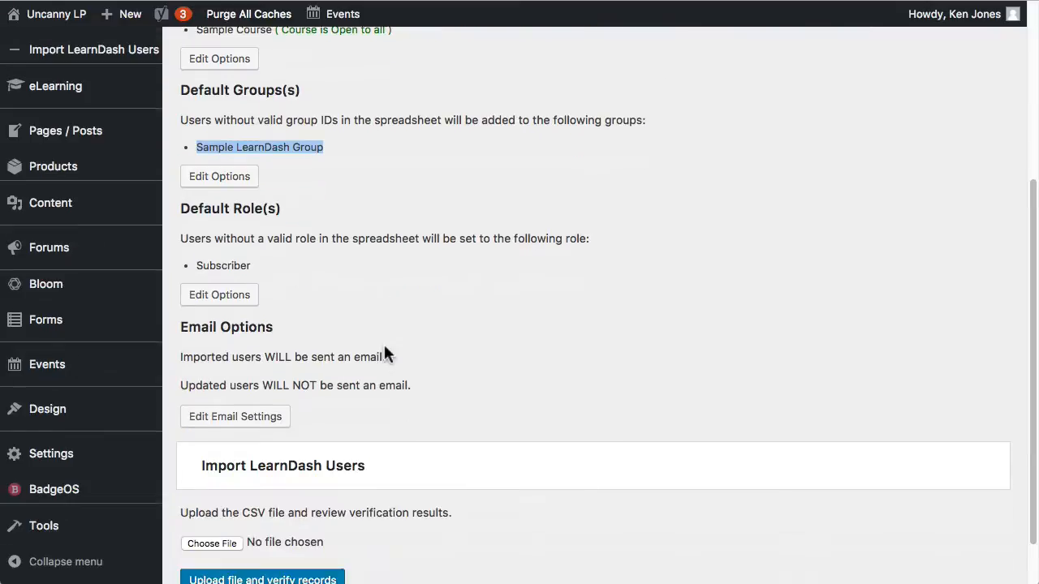
scroll(down, 3)
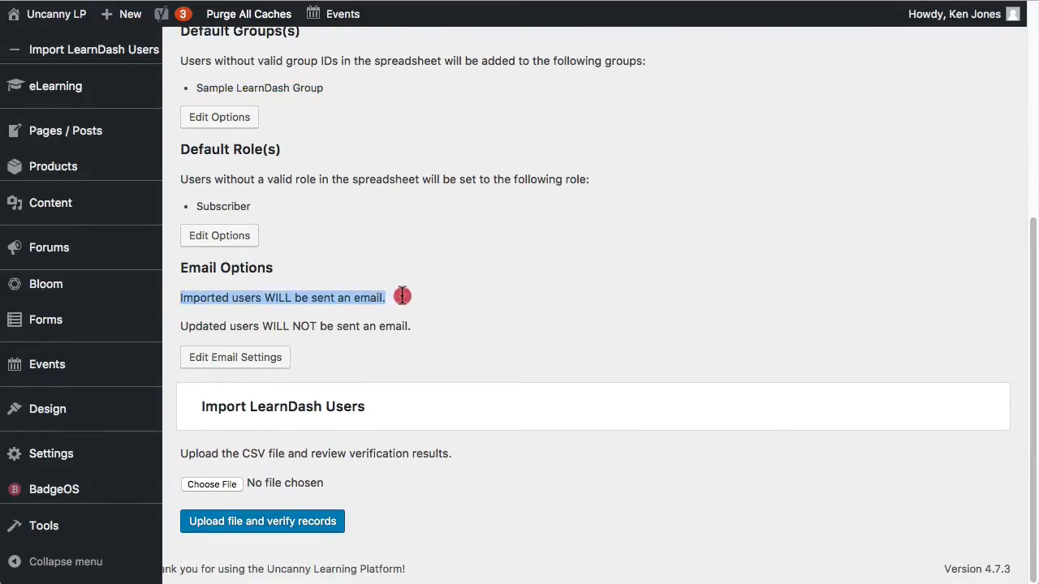
mouse_move(258, 289)
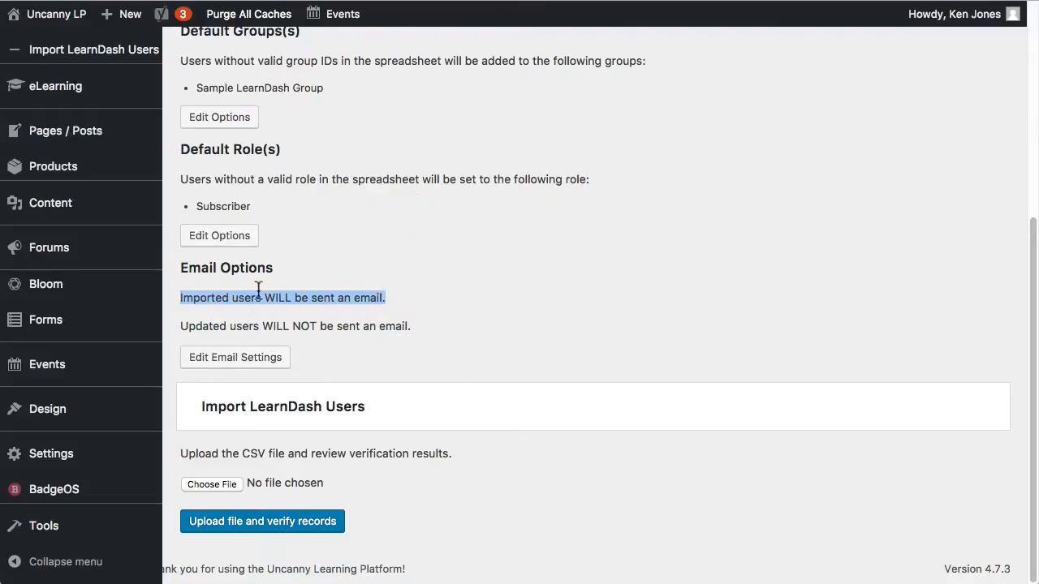
mouse_move(250, 299)
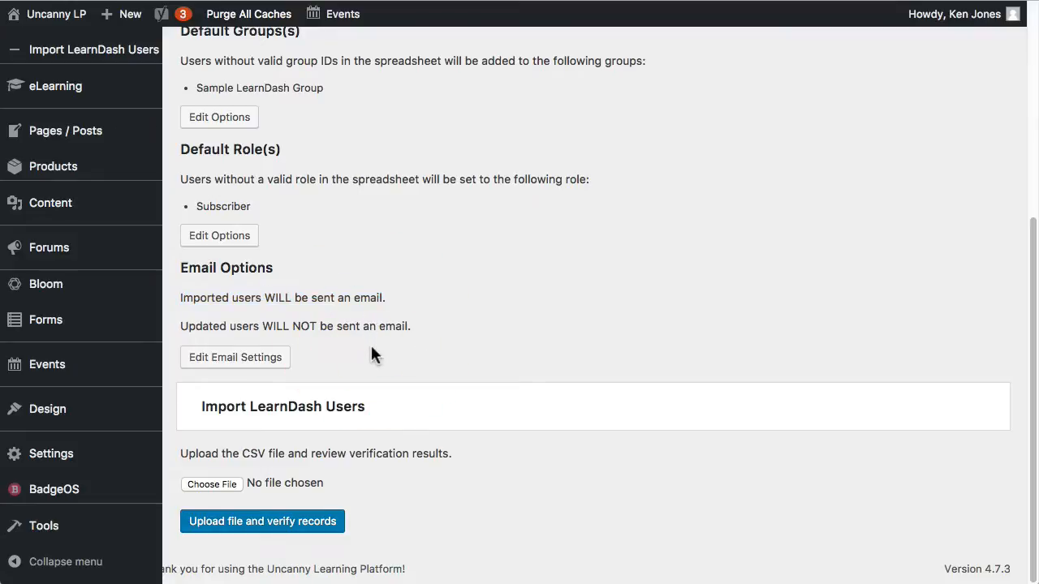
mouse_move(367, 291)
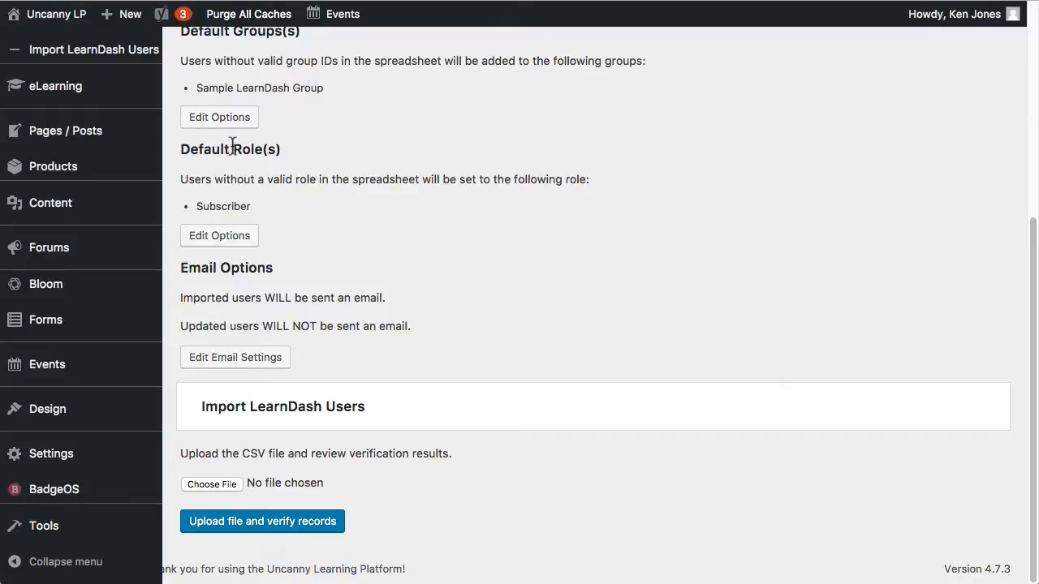
mouse_move(225, 490)
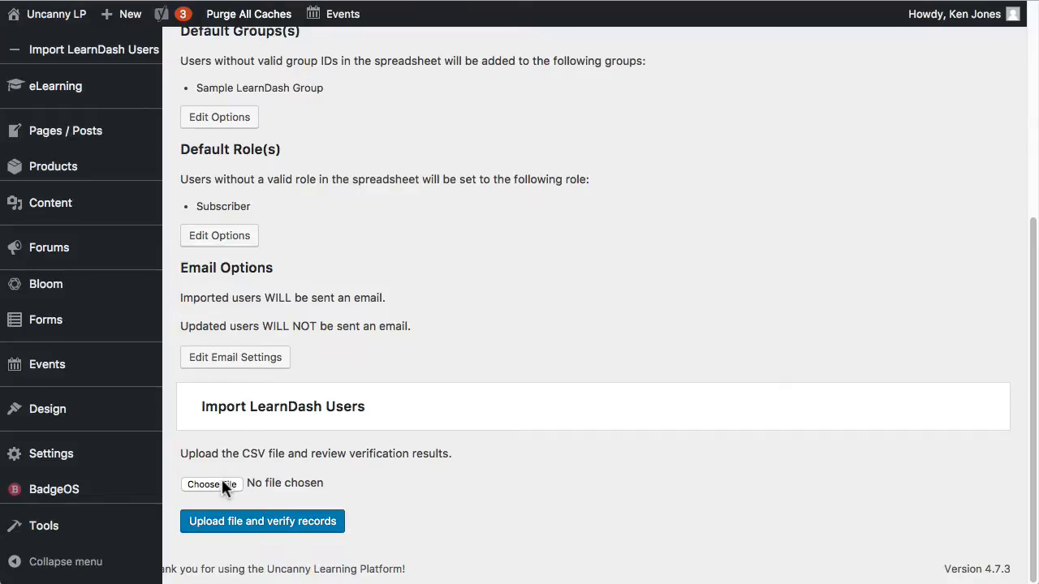
Choose import_user_screencast.csv from Downloads as the file to upload.
click(211, 484)
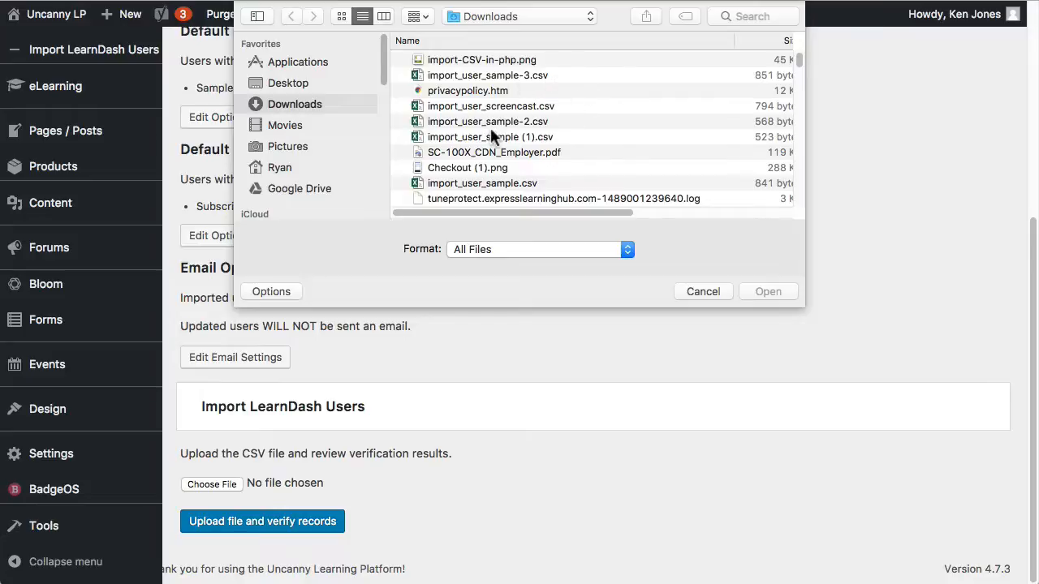
click(491, 105)
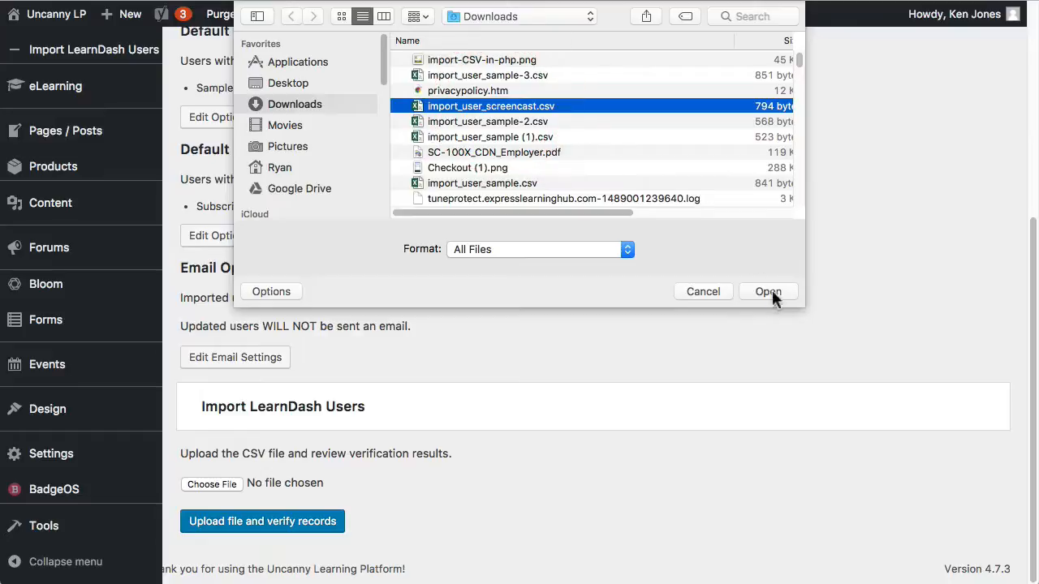
click(767, 292)
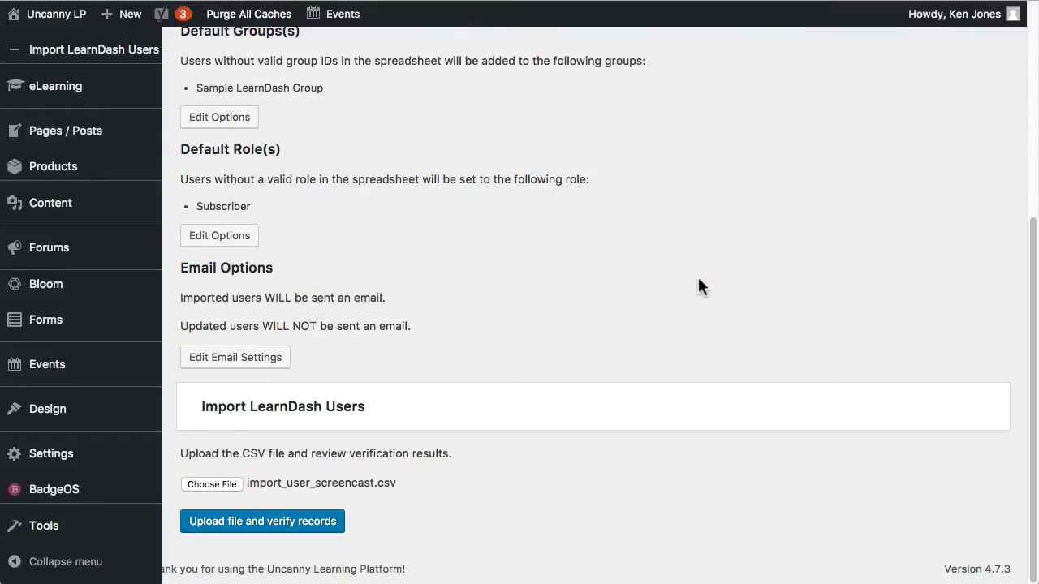
mouse_move(562, 258)
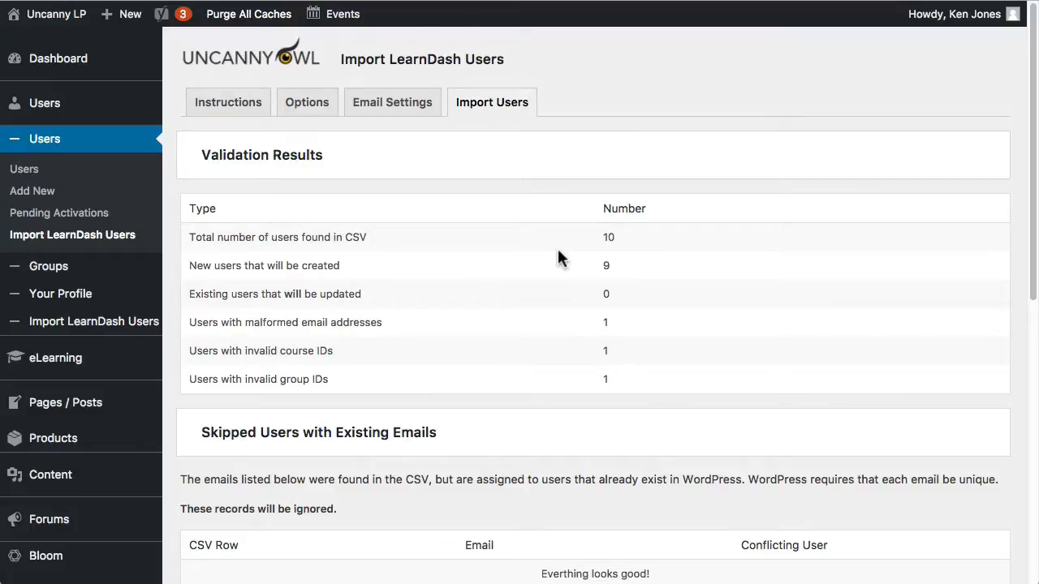
mouse_move(500, 237)
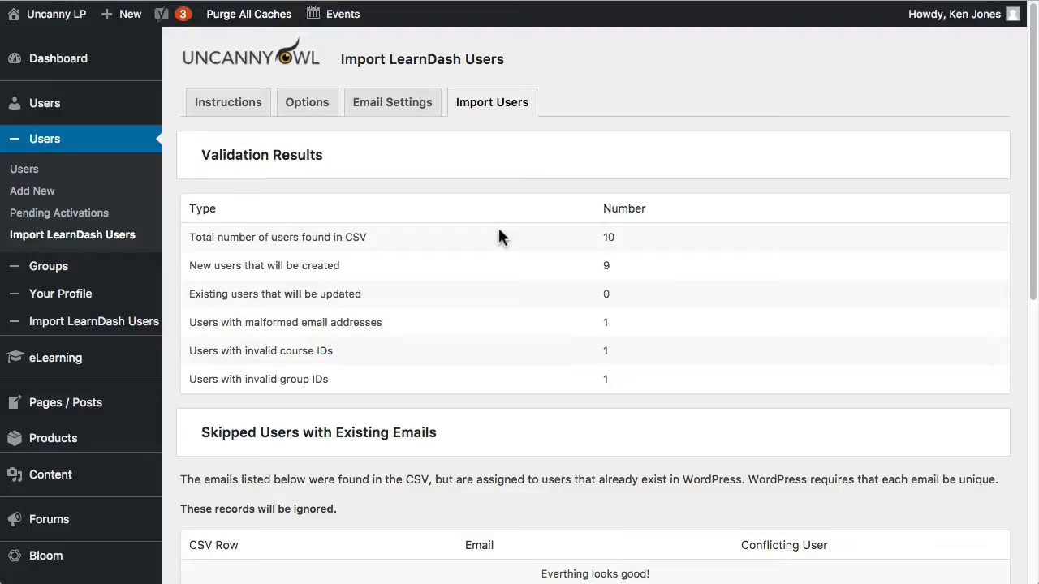
mouse_move(367, 233)
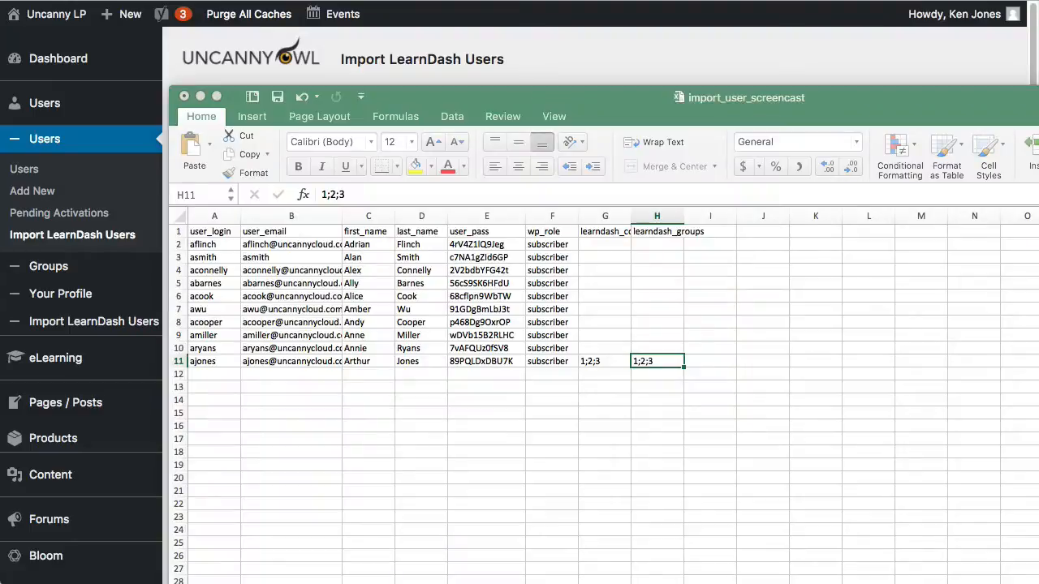
Compare the validation results against the user rows in the Excel spreadsheet.
drag(214, 230, 215, 361)
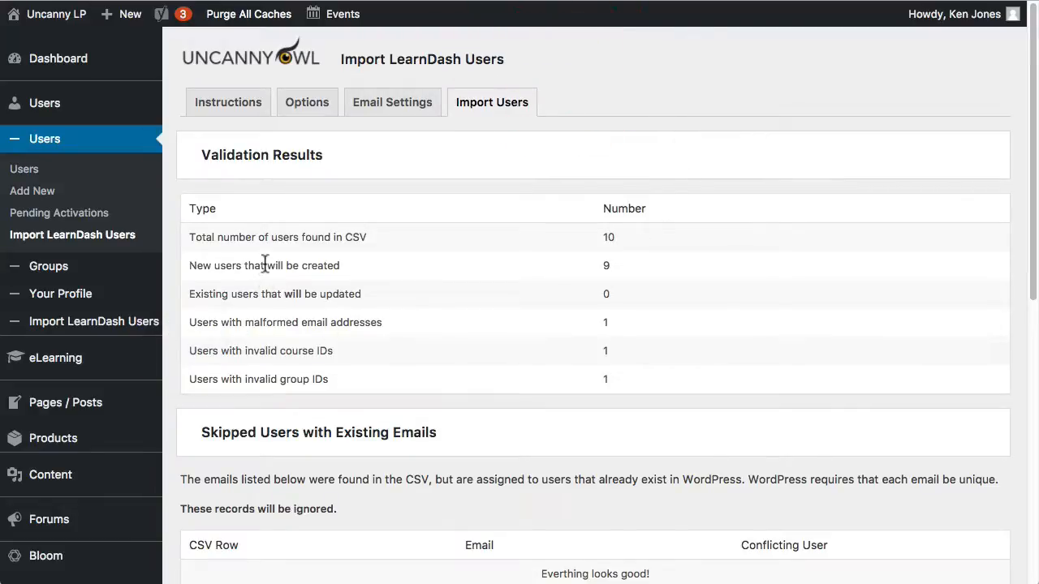
mouse_move(601, 267)
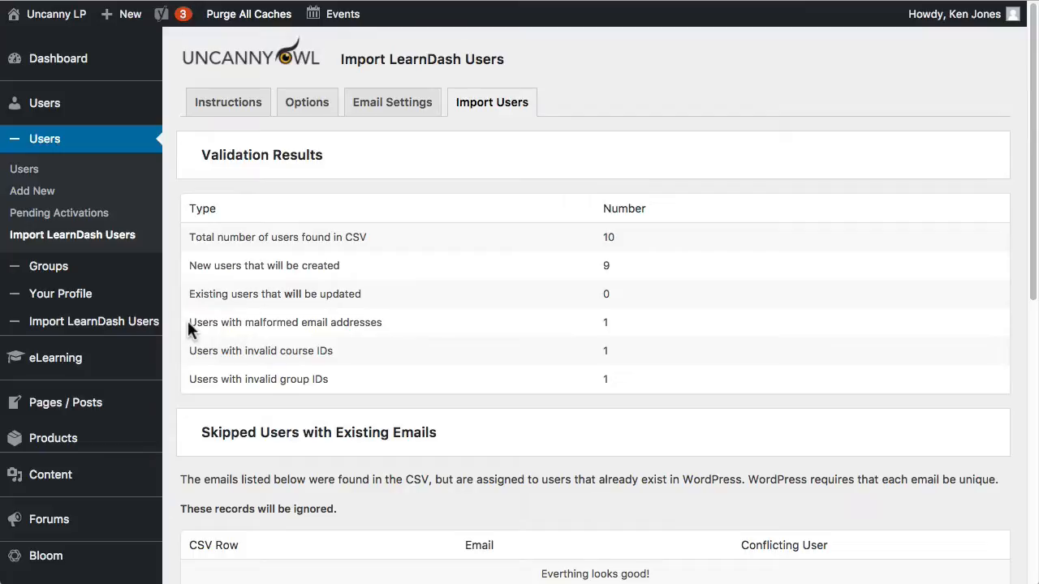
double_click(286, 321)
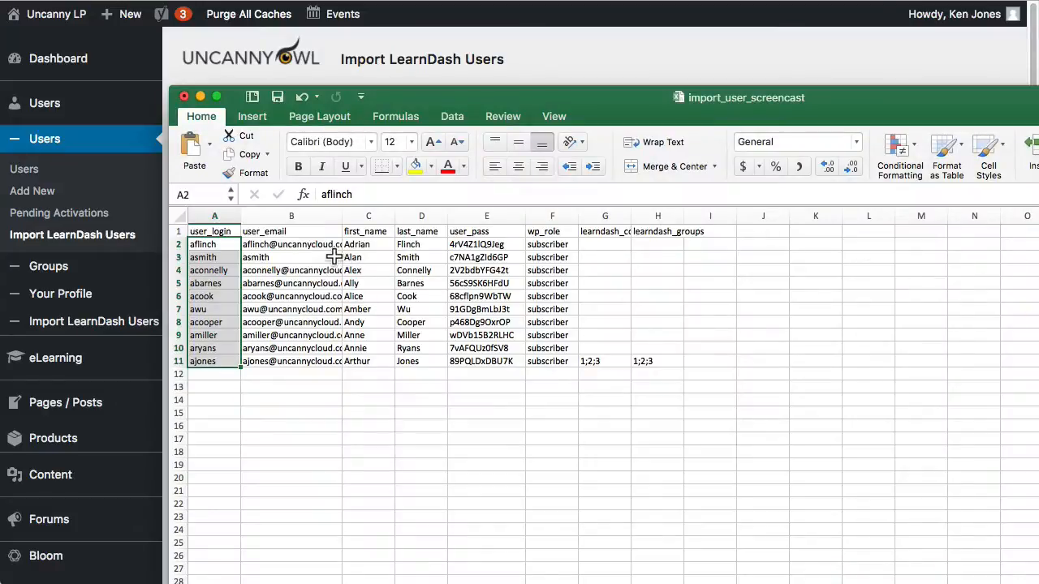
click(292, 256)
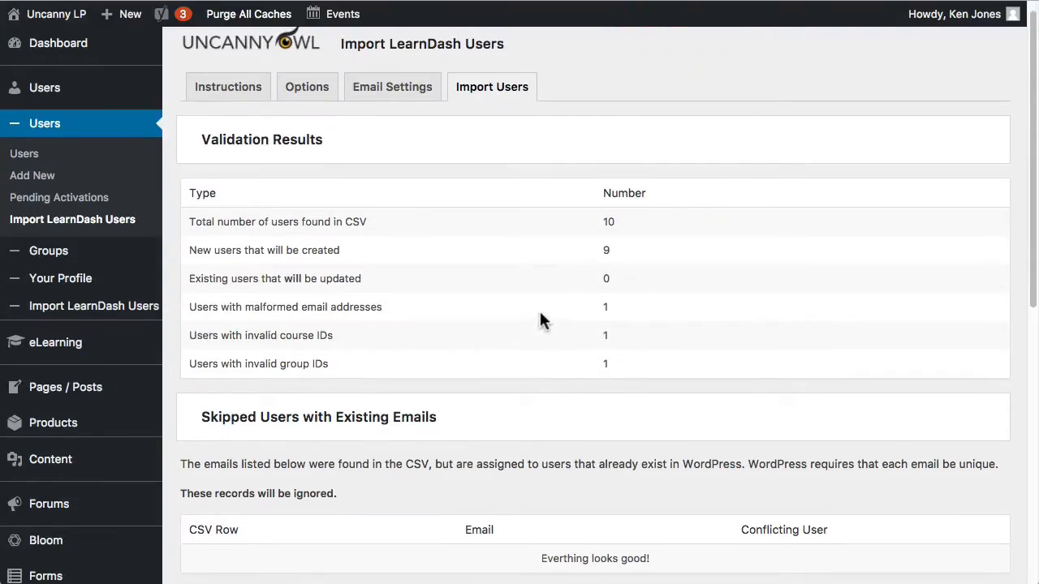
scroll(down, 3)
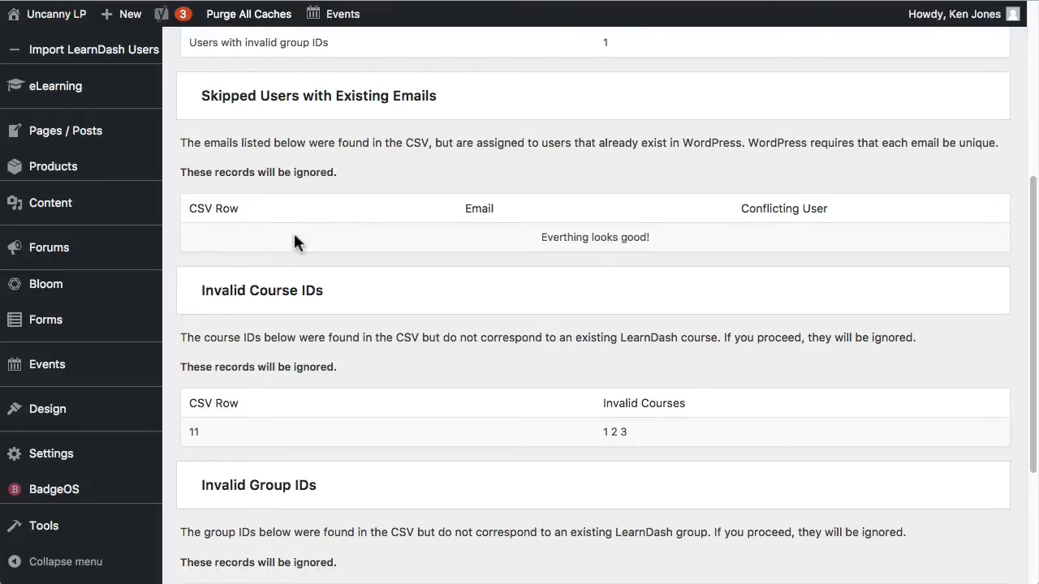
scroll(down, 3)
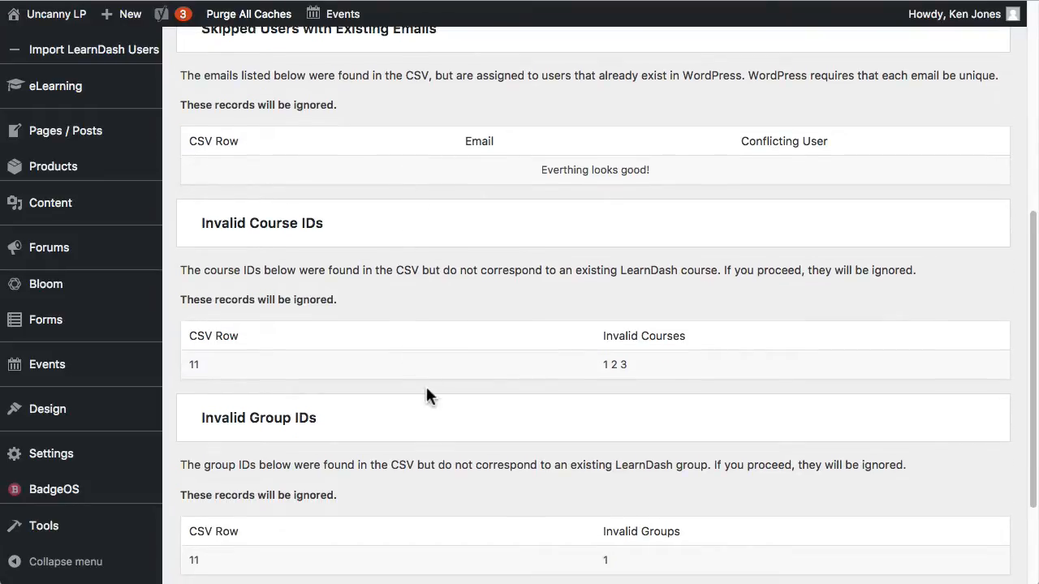
scroll(down, 3)
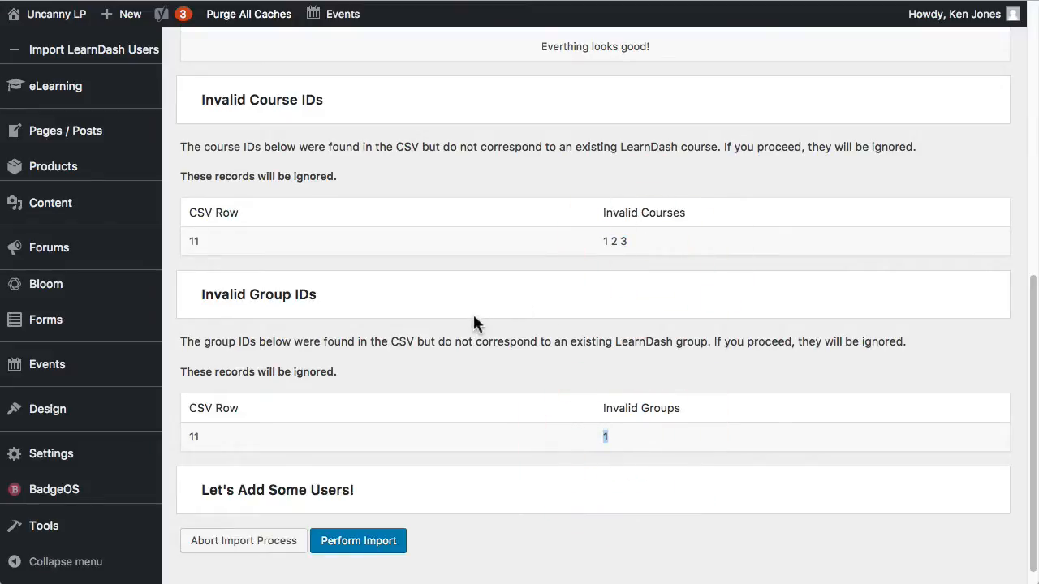
scroll(up, 3)
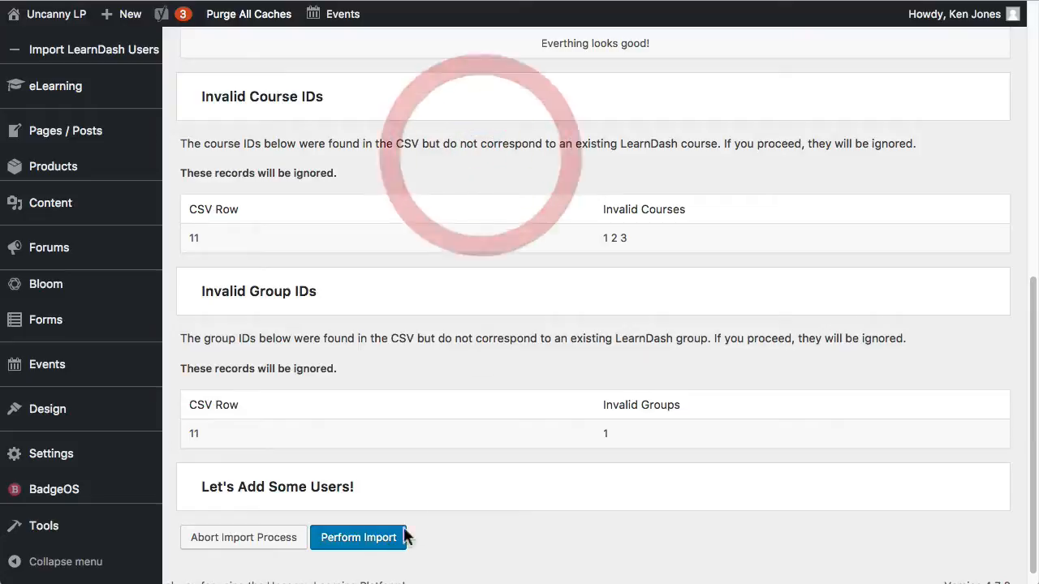
mouse_move(373, 543)
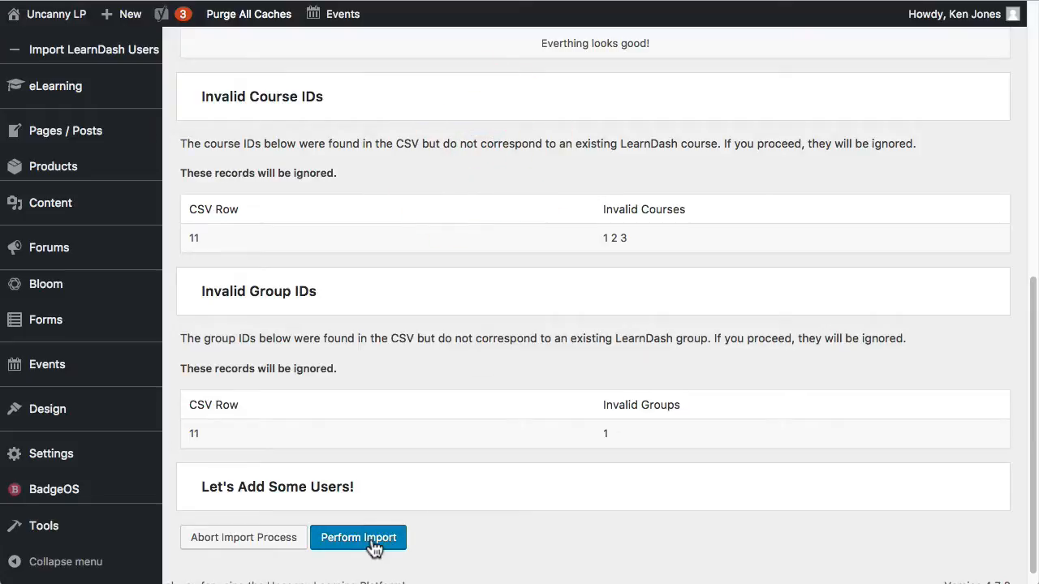
Run Perform Import and confirm 'I'm ready to import' after the cannot-cancel warning.
click(357, 537)
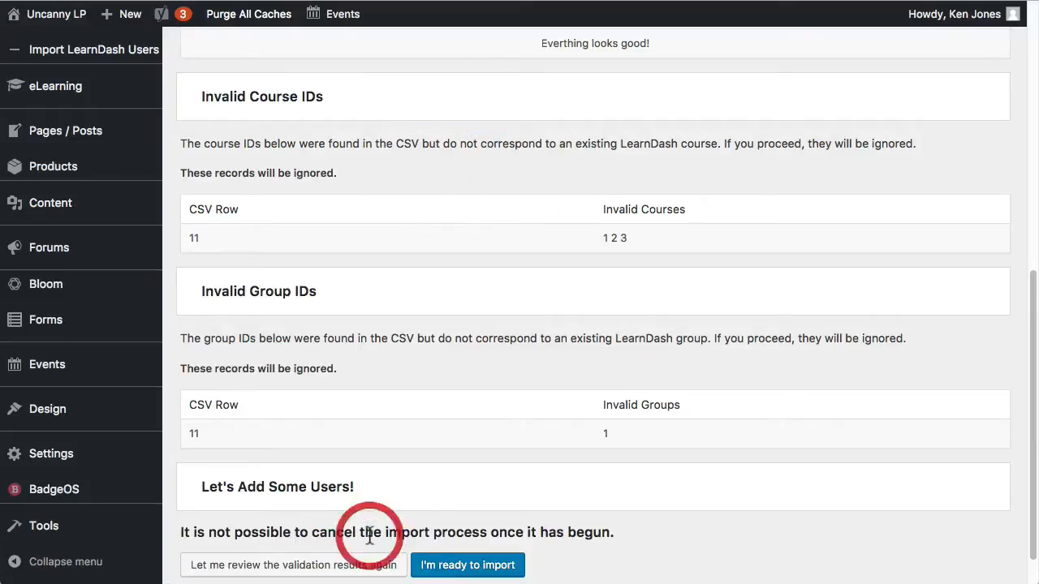
scroll(down, 3)
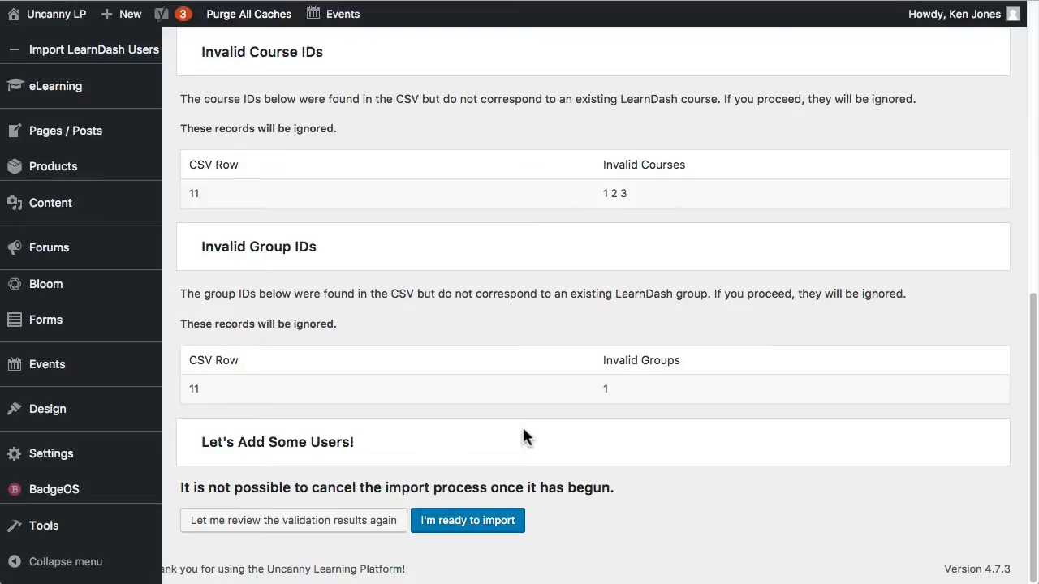
mouse_move(494, 485)
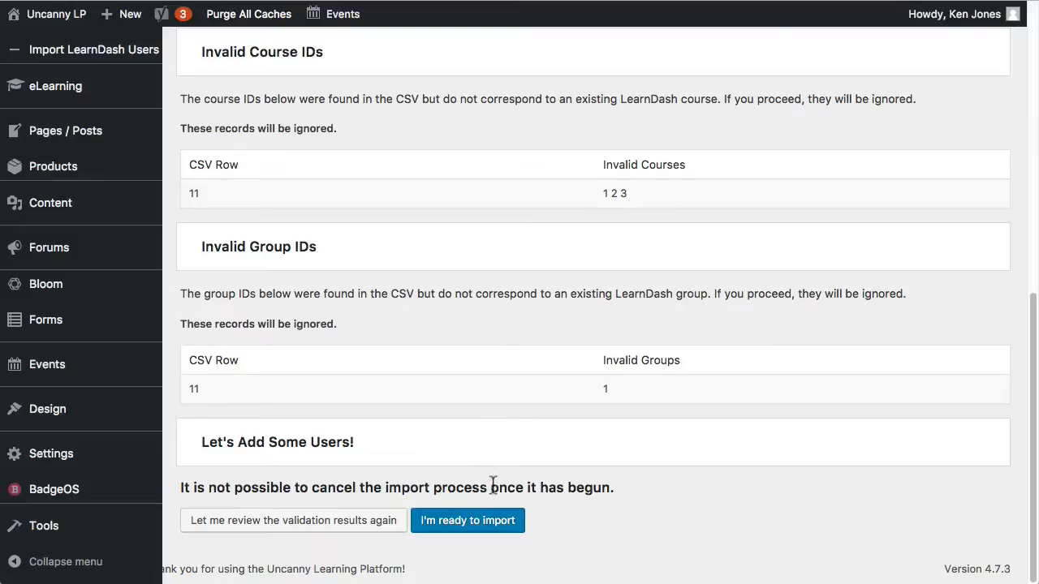
click(468, 519)
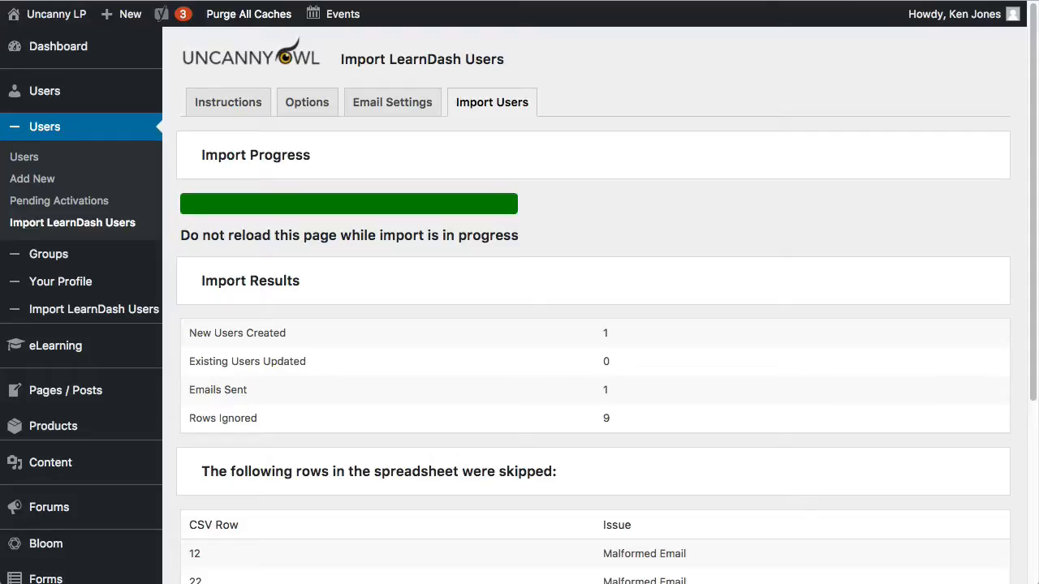
mouse_move(261, 347)
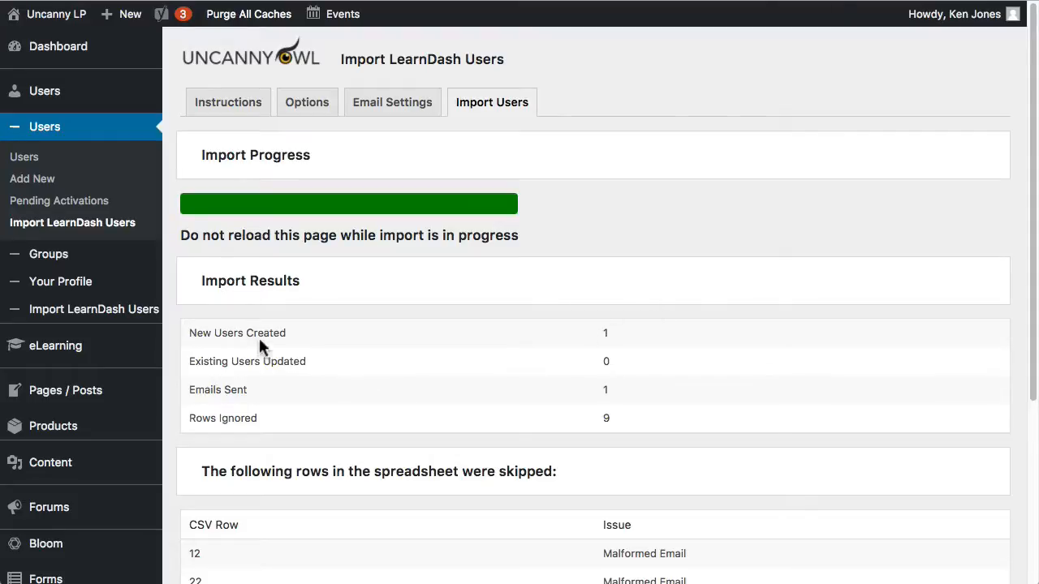
mouse_move(194, 328)
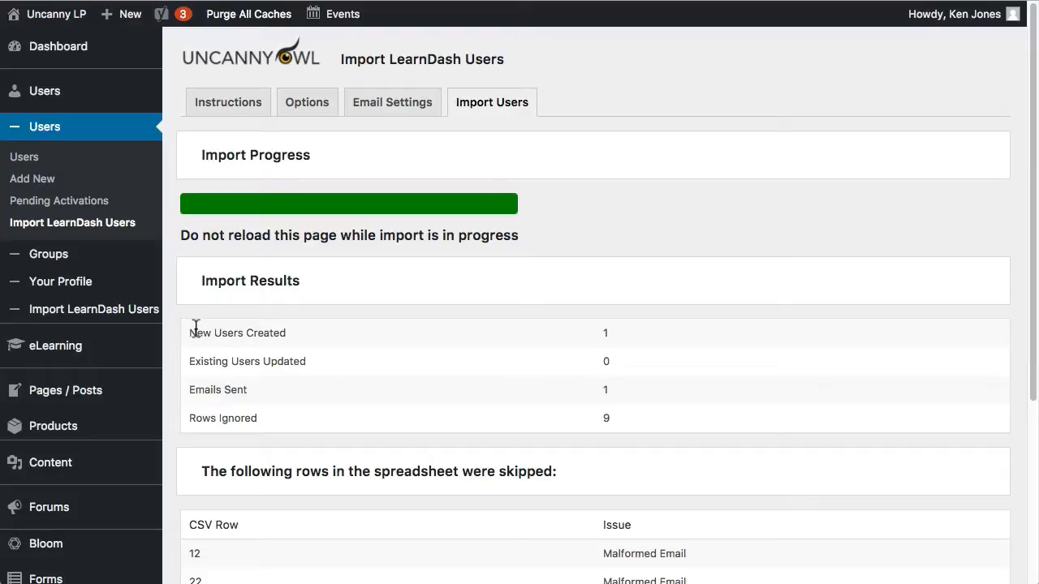
mouse_move(283, 225)
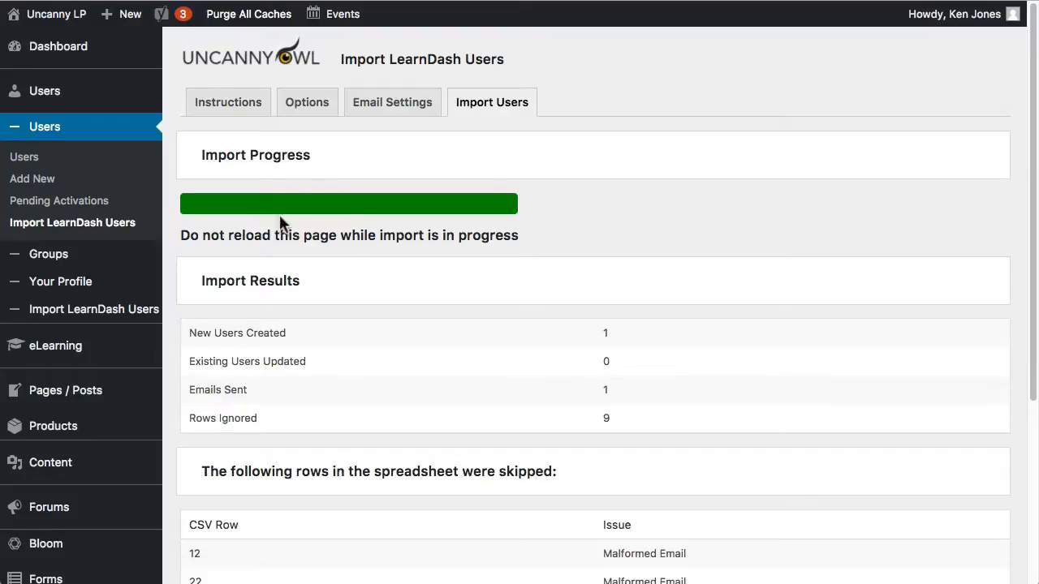
mouse_move(253, 338)
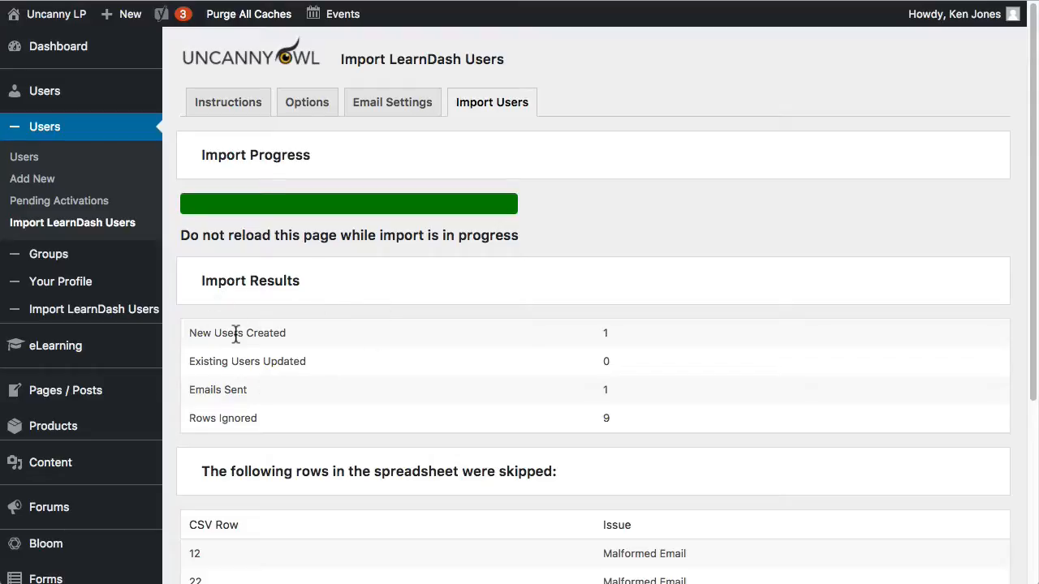
mouse_move(294, 360)
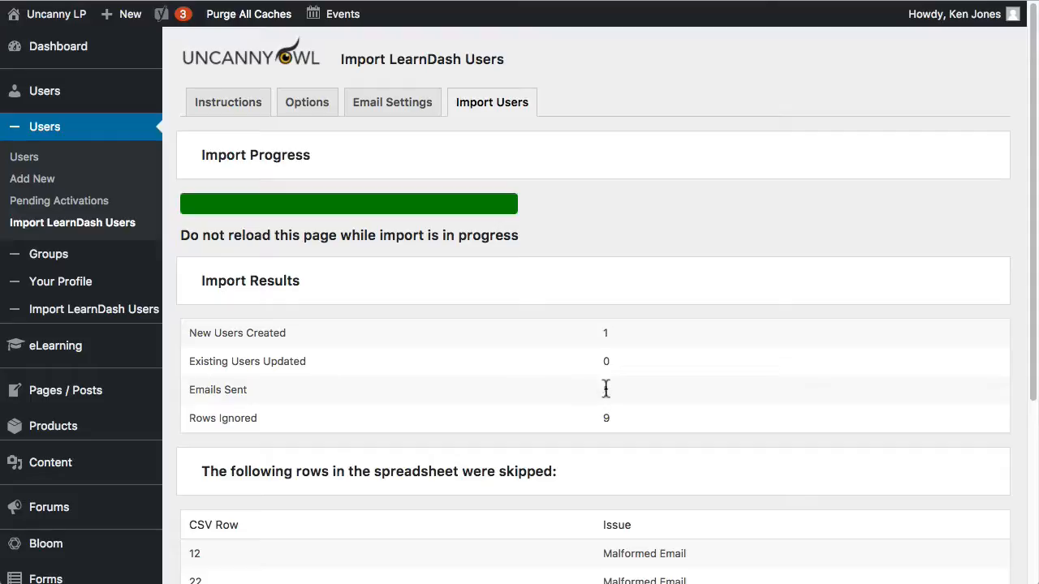
Scroll through the Import Results and skipped rows rejected for malformed emails.
scroll(down, 3)
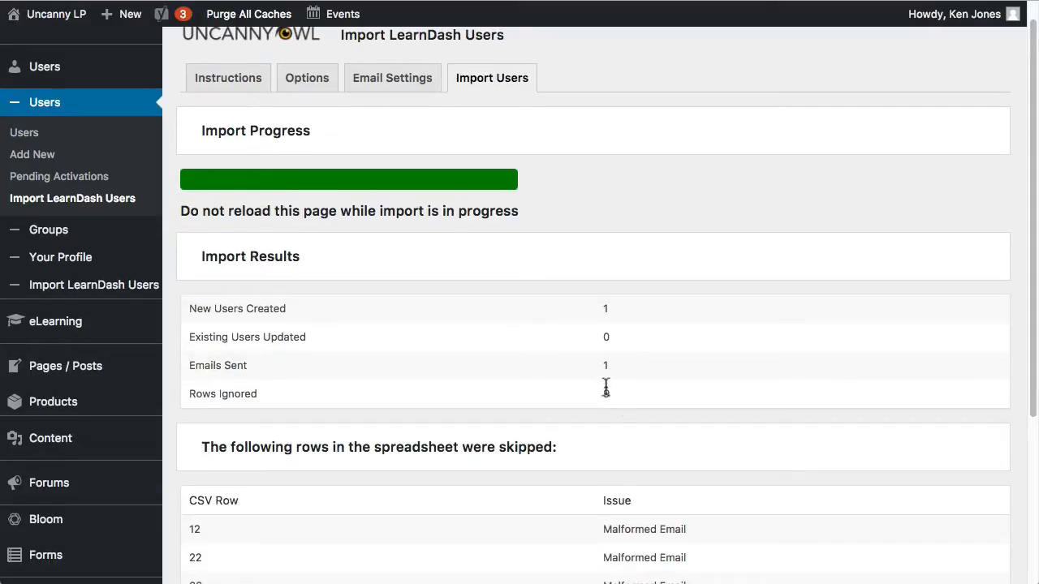
scroll(down, 3)
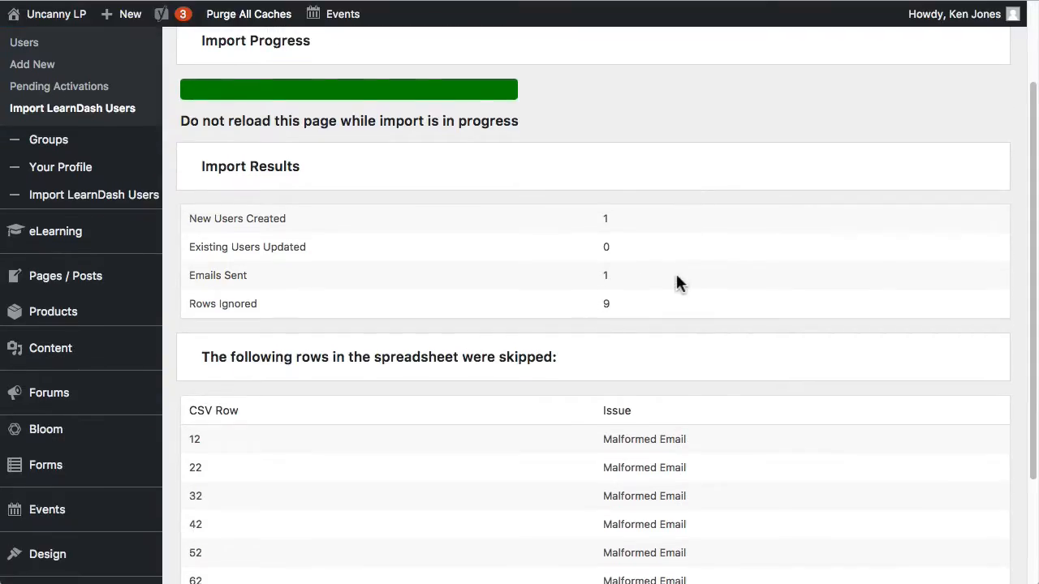
scroll(down, 3)
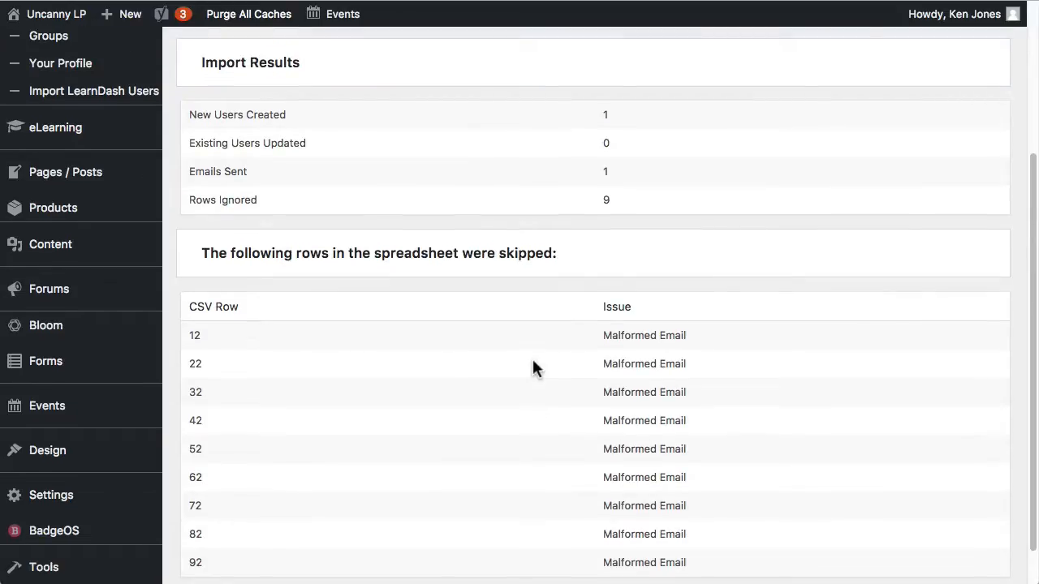
scroll(up, 3)
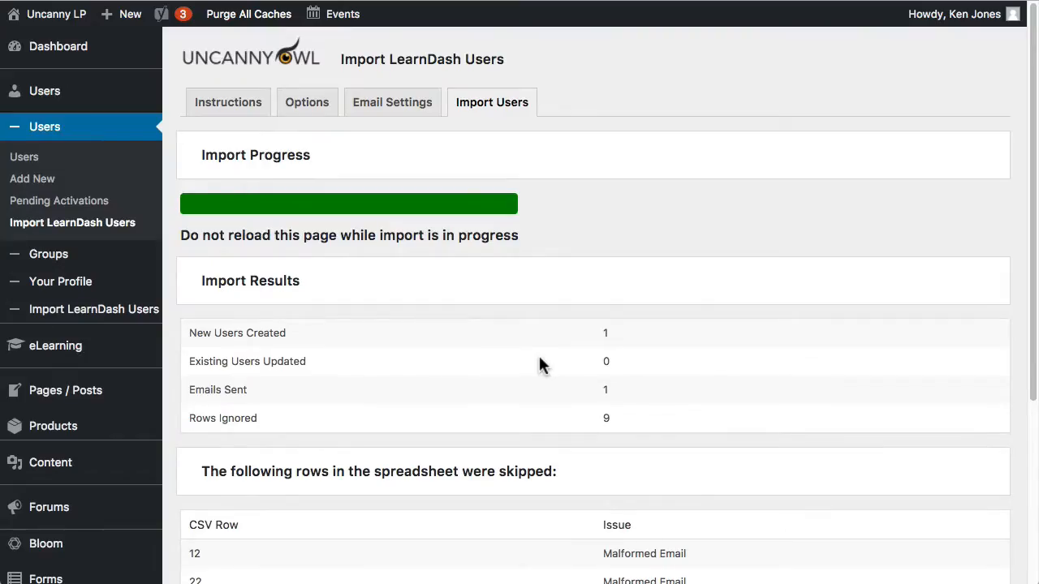